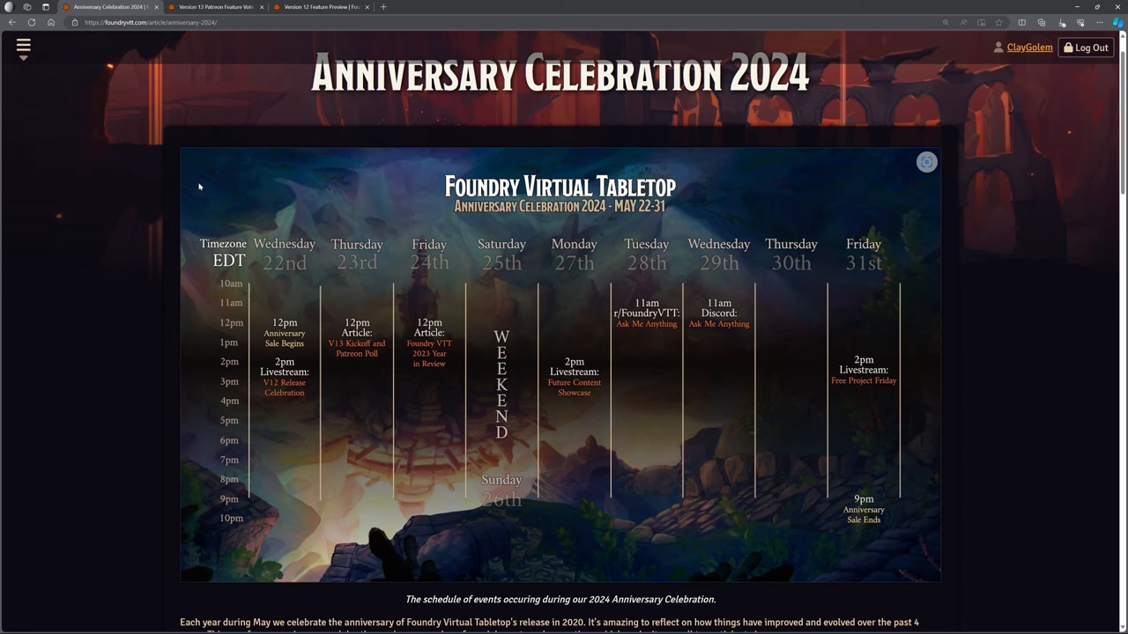
mouse_move(201, 184)
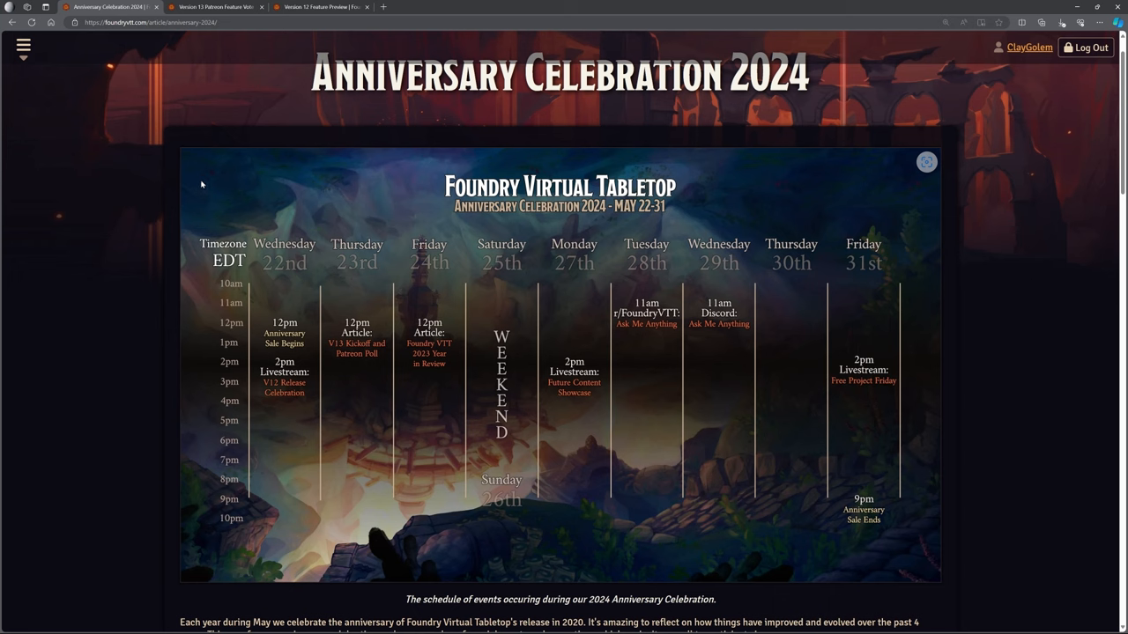
mouse_move(238, 195)
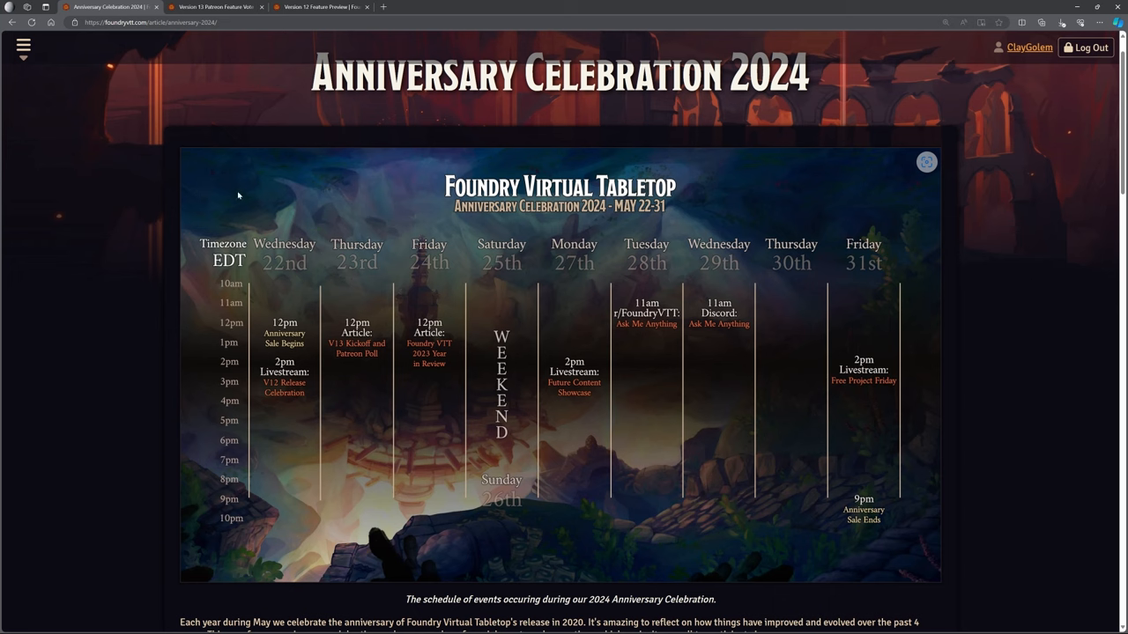
mouse_move(612, 302)
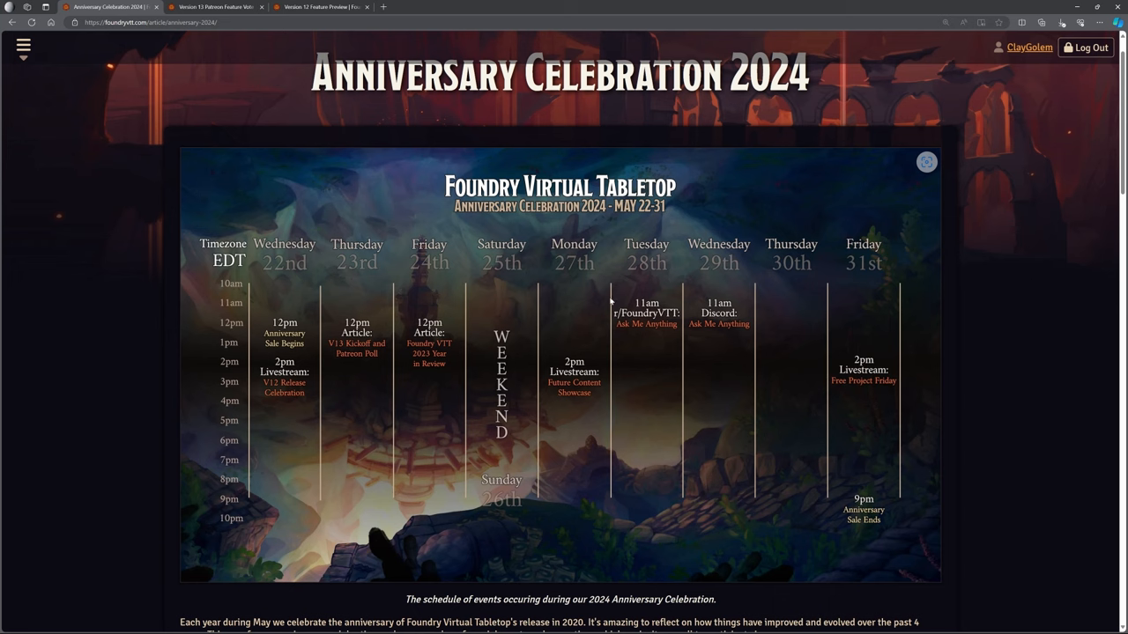
mouse_move(604, 356)
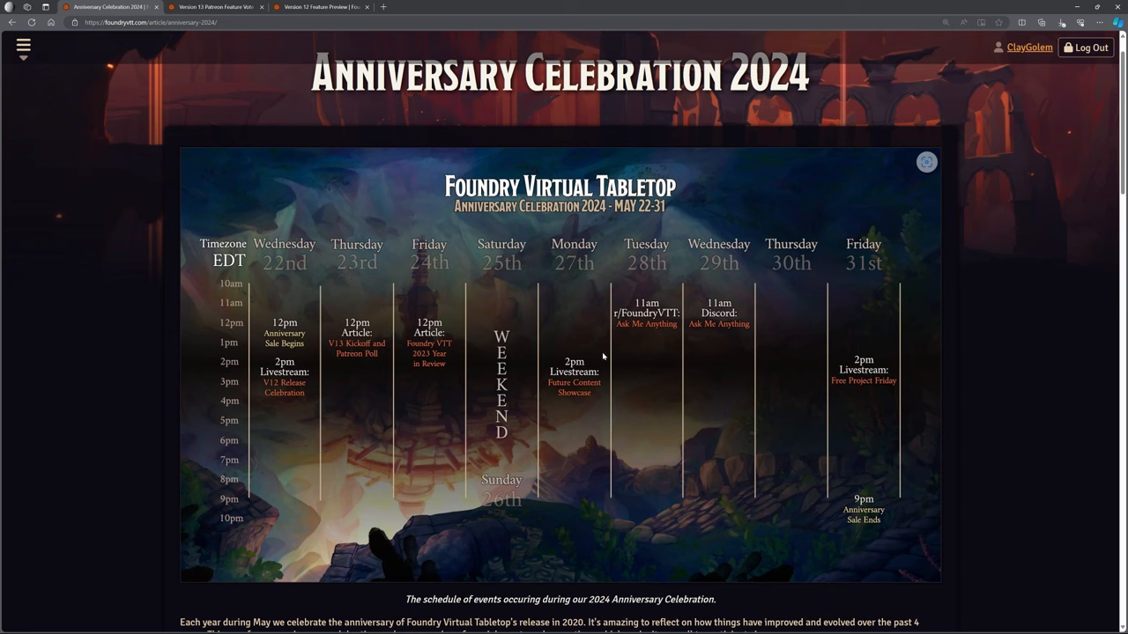
mouse_move(493, 299)
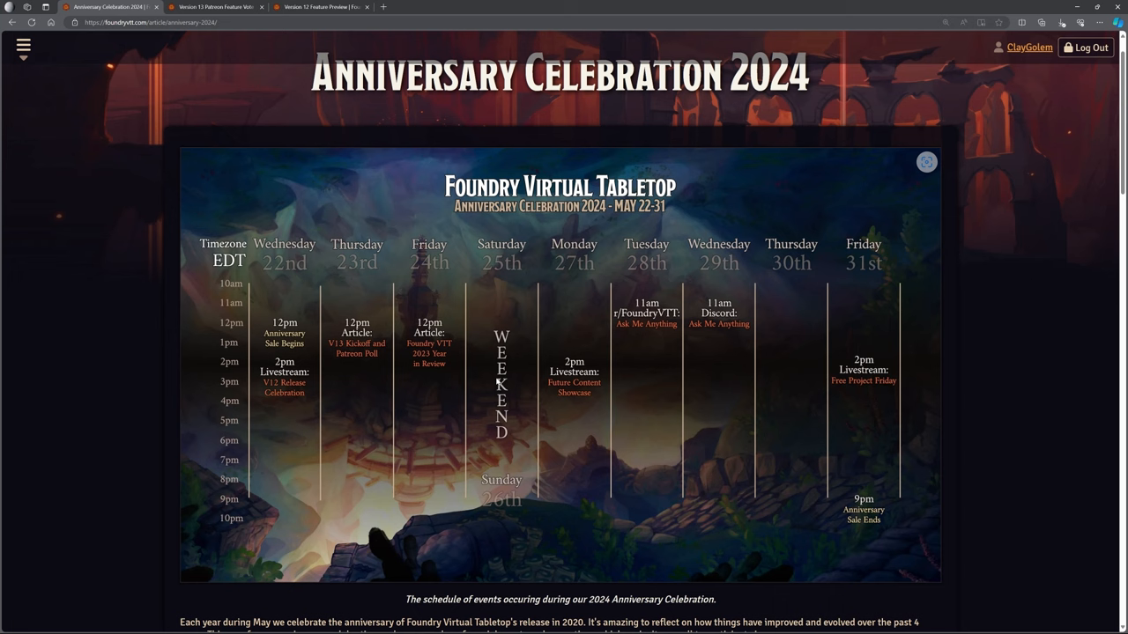
mouse_move(271, 393)
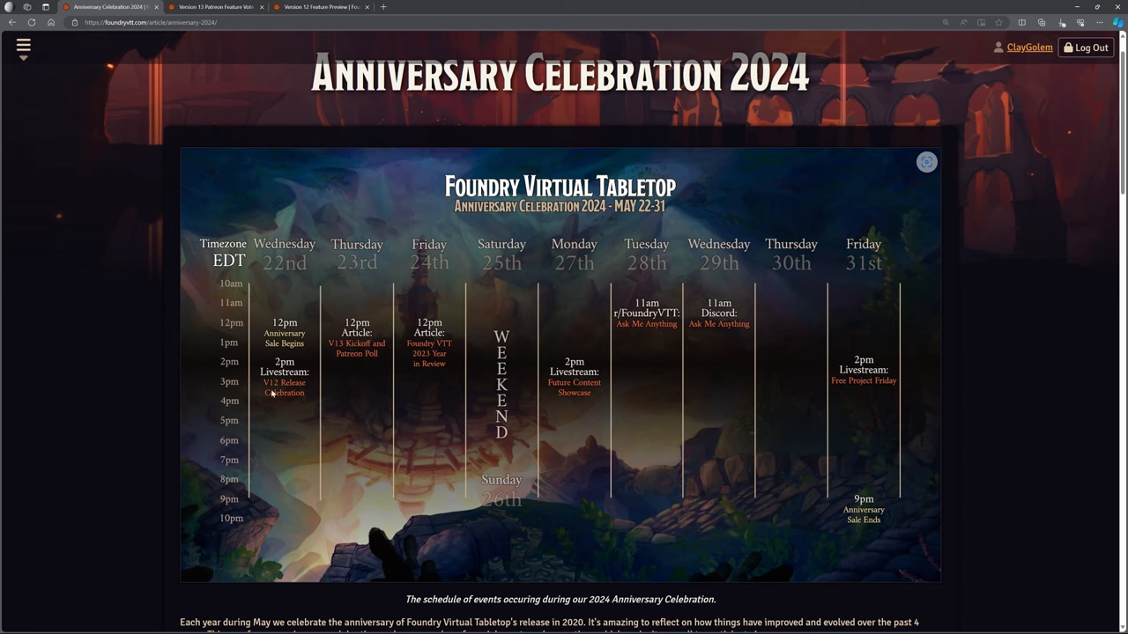
mouse_move(287, 401)
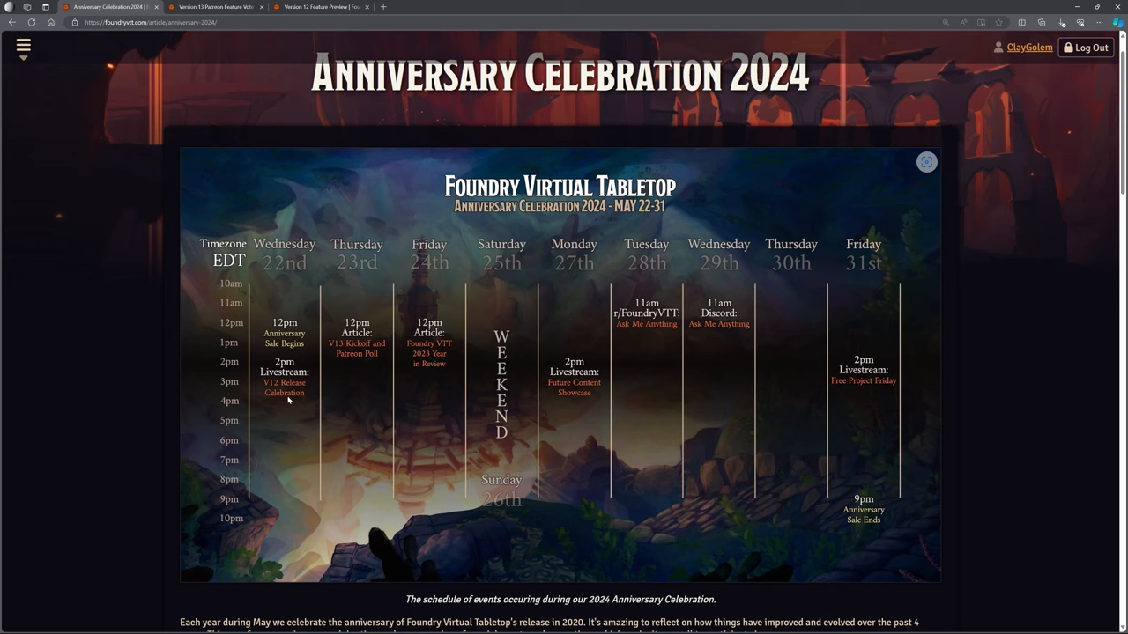
mouse_move(285, 403)
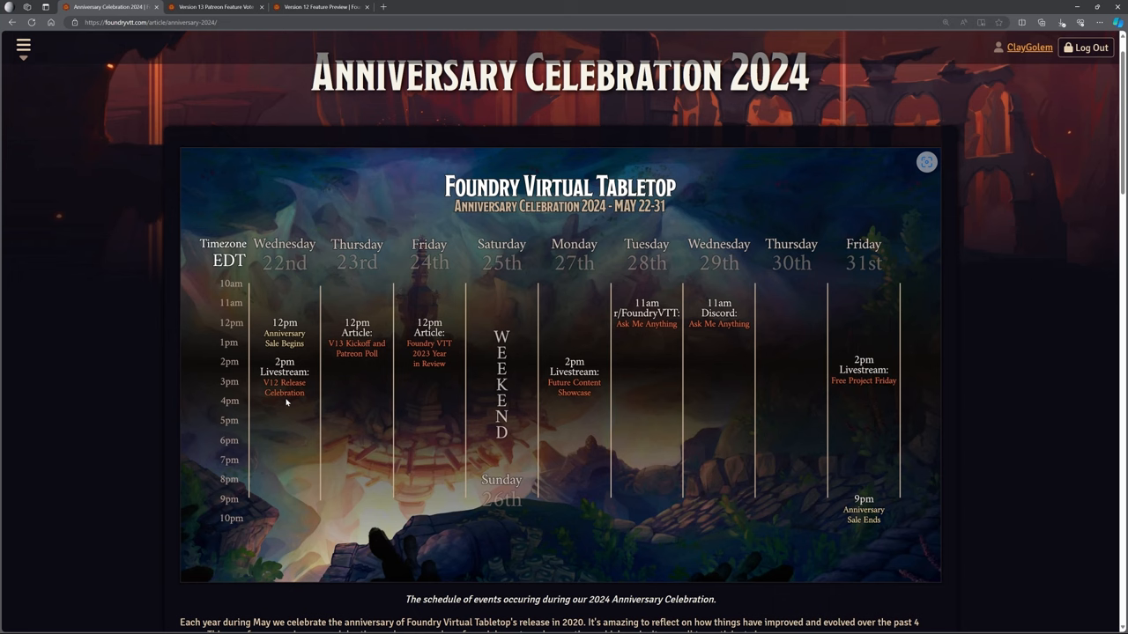
mouse_move(319, 384)
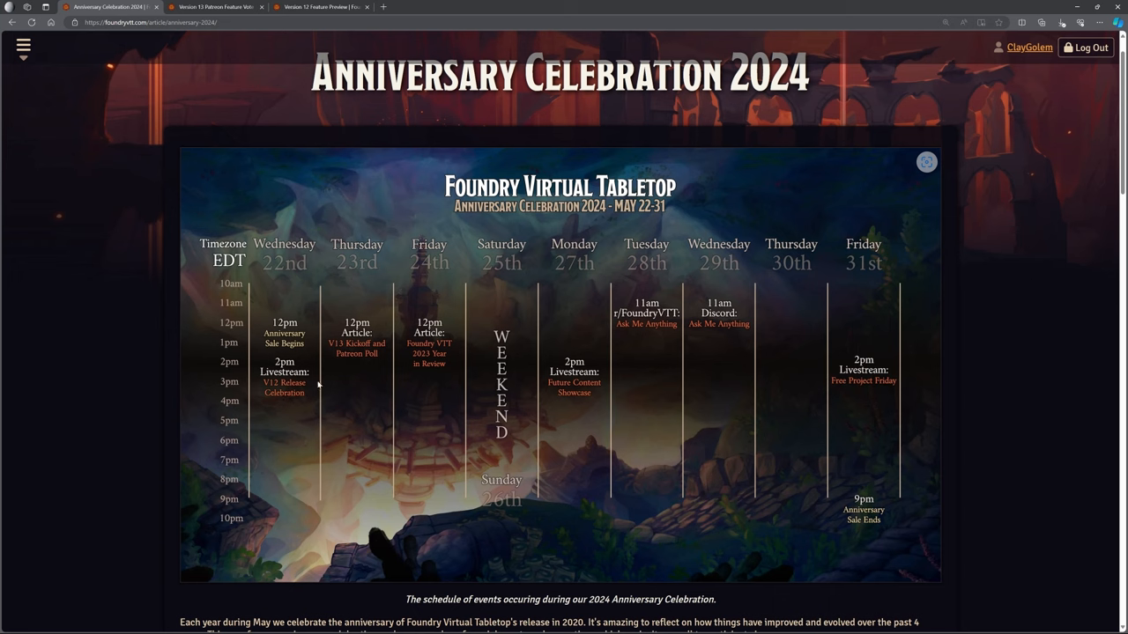
mouse_move(282, 397)
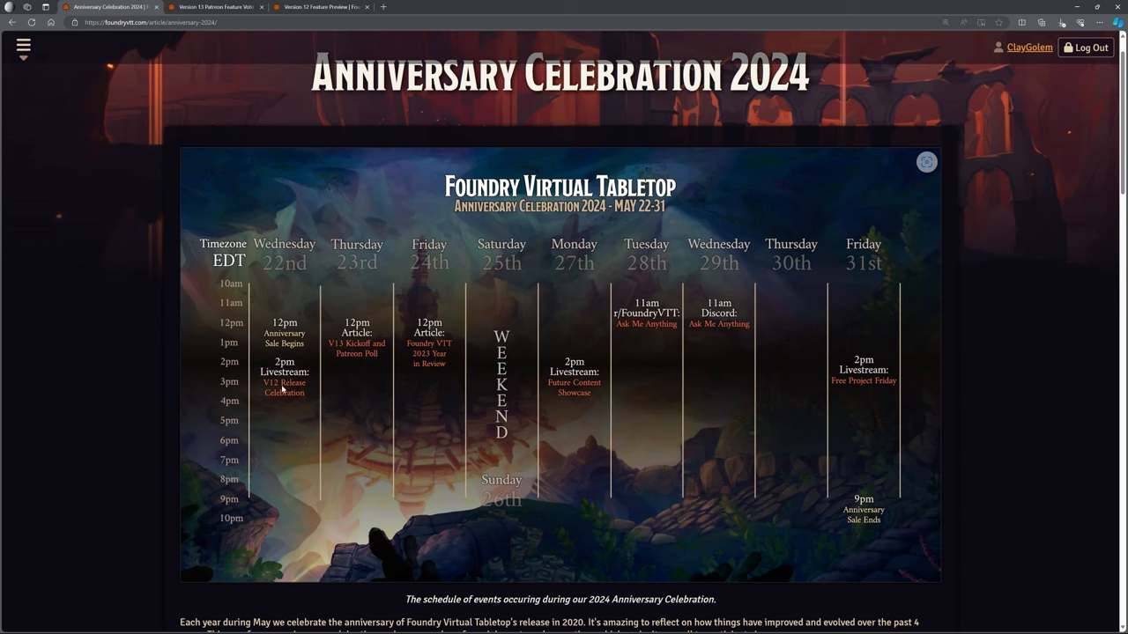
mouse_move(284, 332)
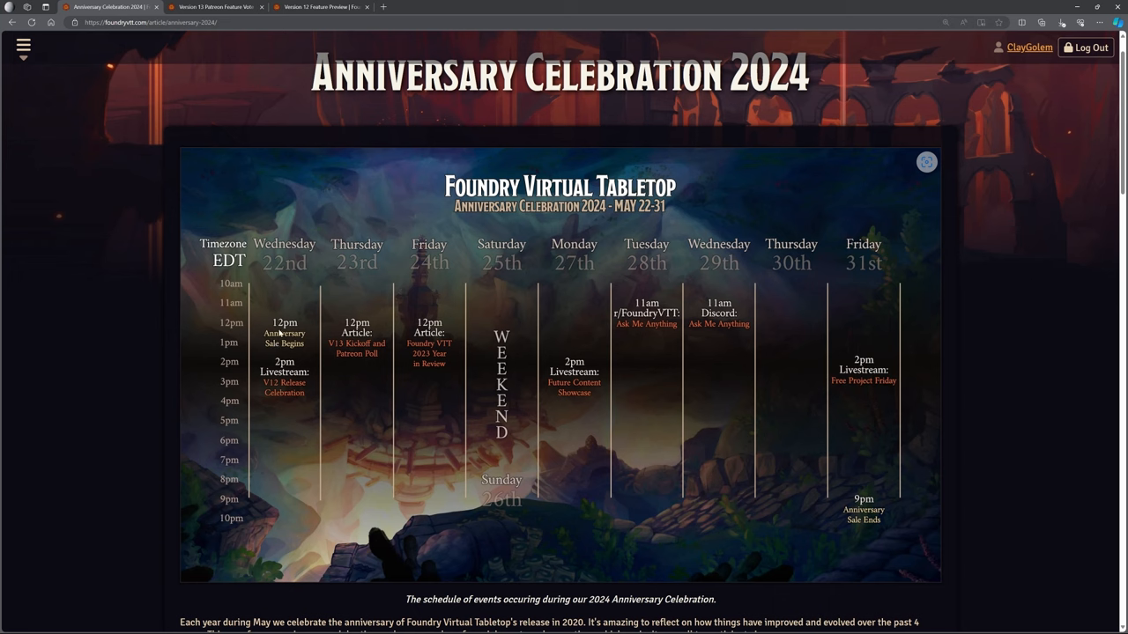
mouse_move(821, 271)
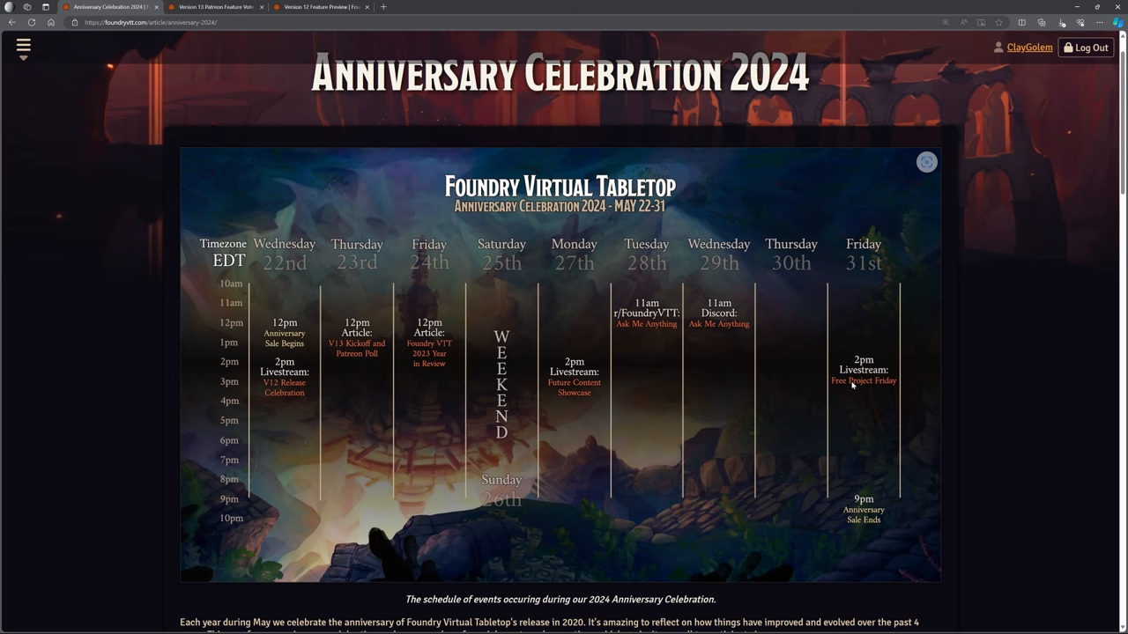
- Scroll the anniversary article down to the first-party and publishing partner sales listings
scroll("down", 3)
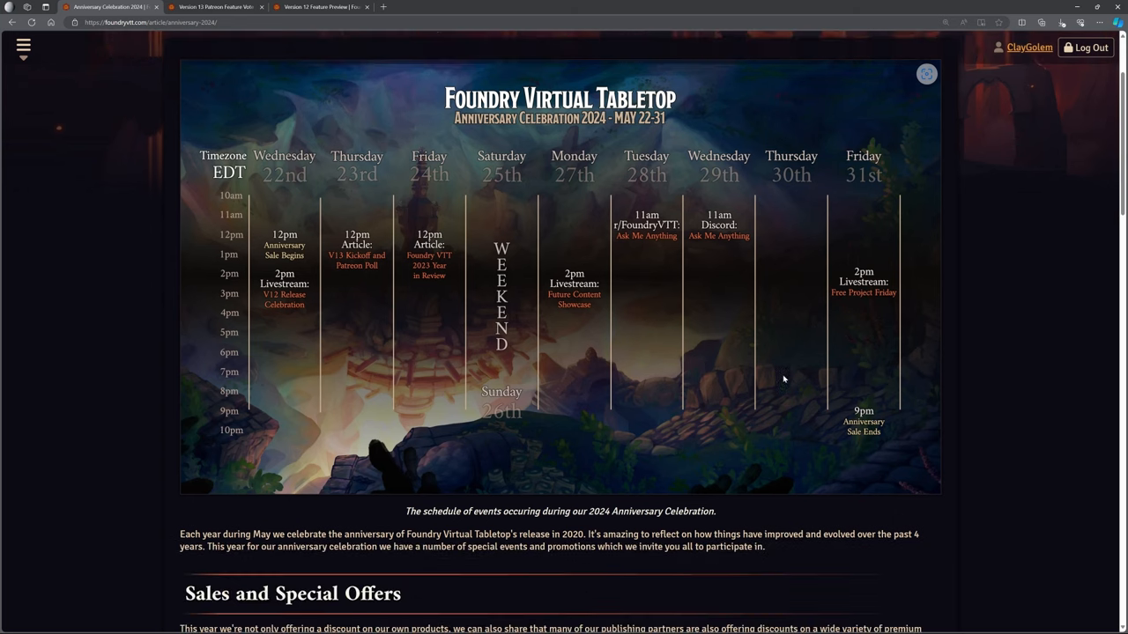
scroll("down", 3)
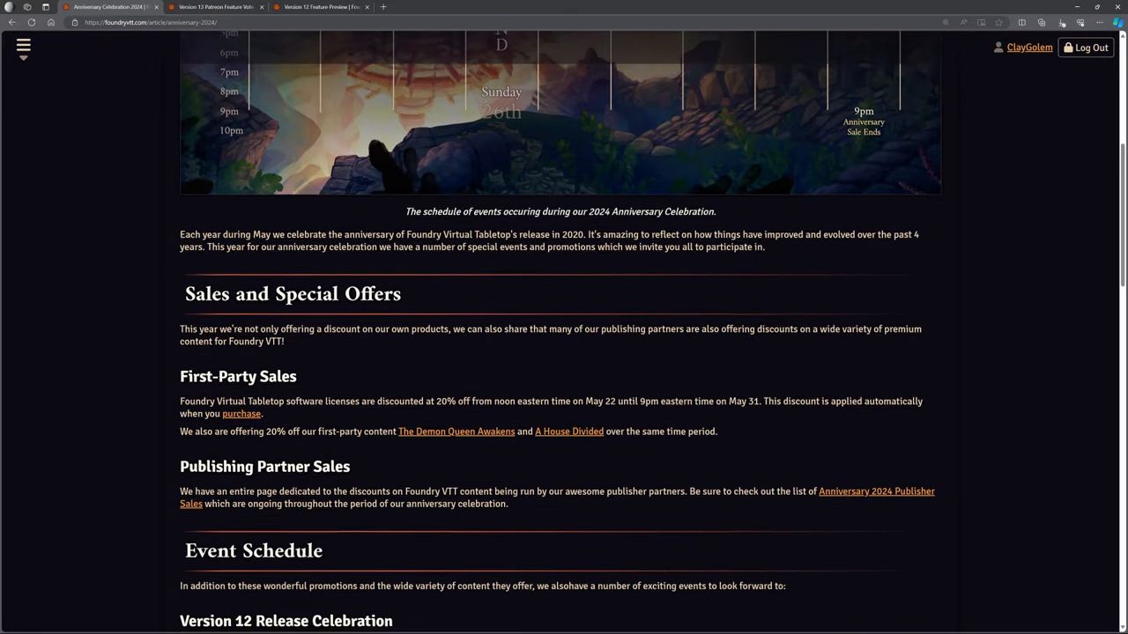
scroll("down", 3)
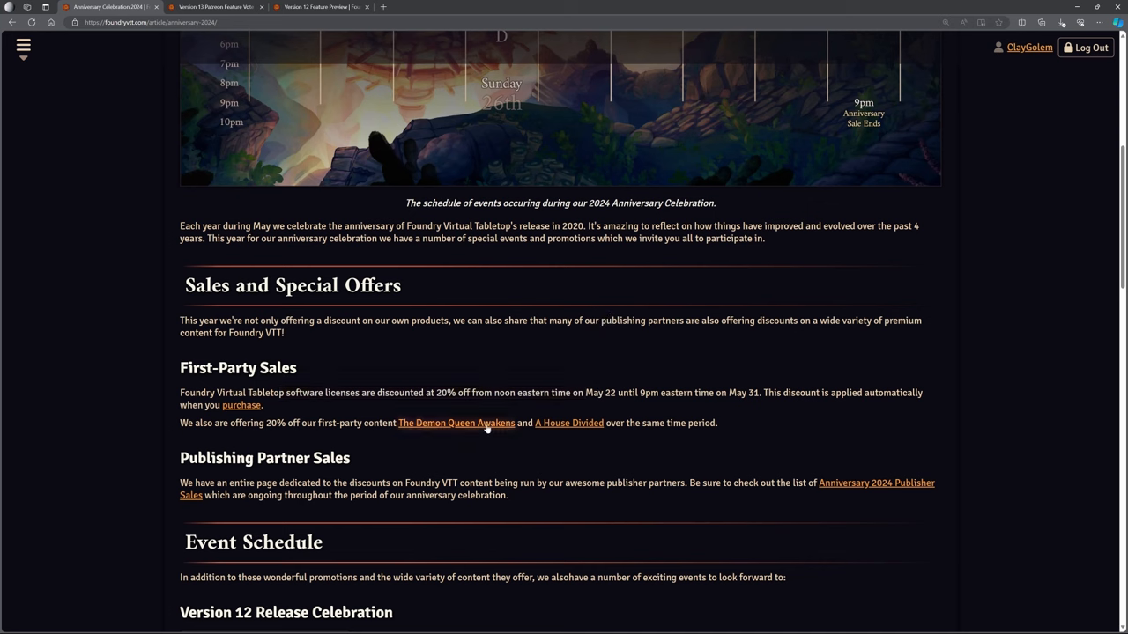
mouse_move(543, 426)
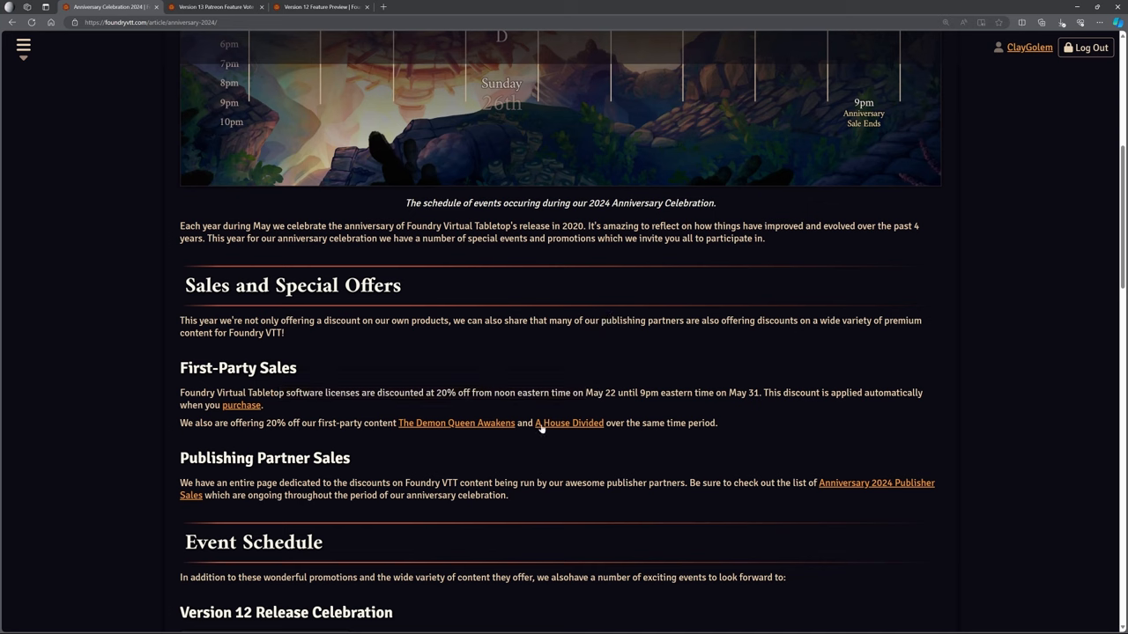
mouse_move(421, 431)
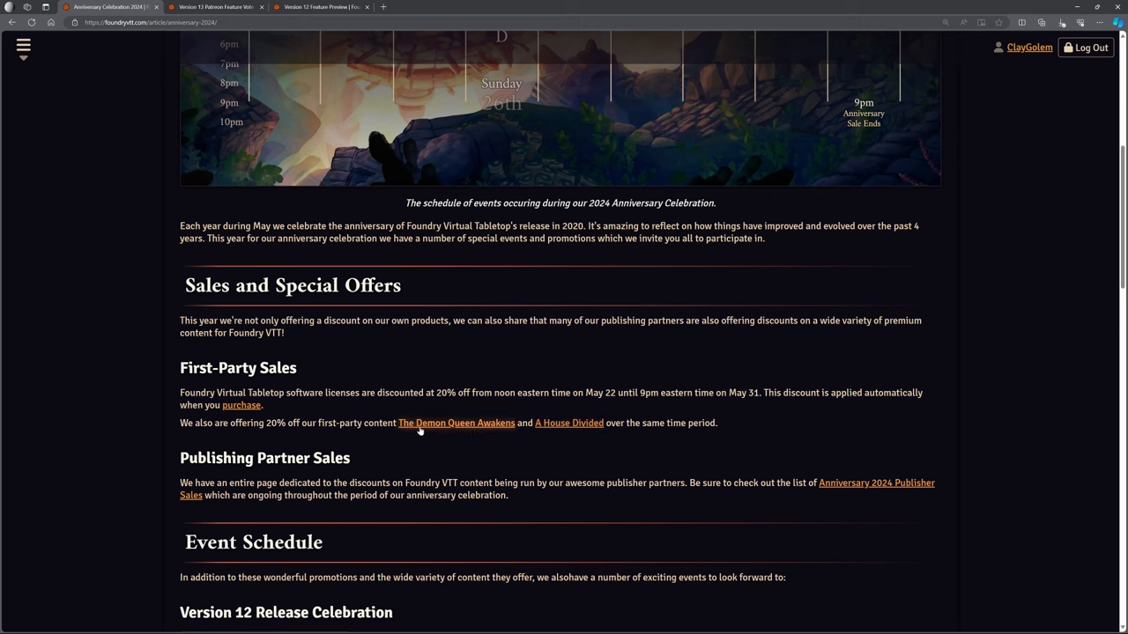
mouse_move(567, 442)
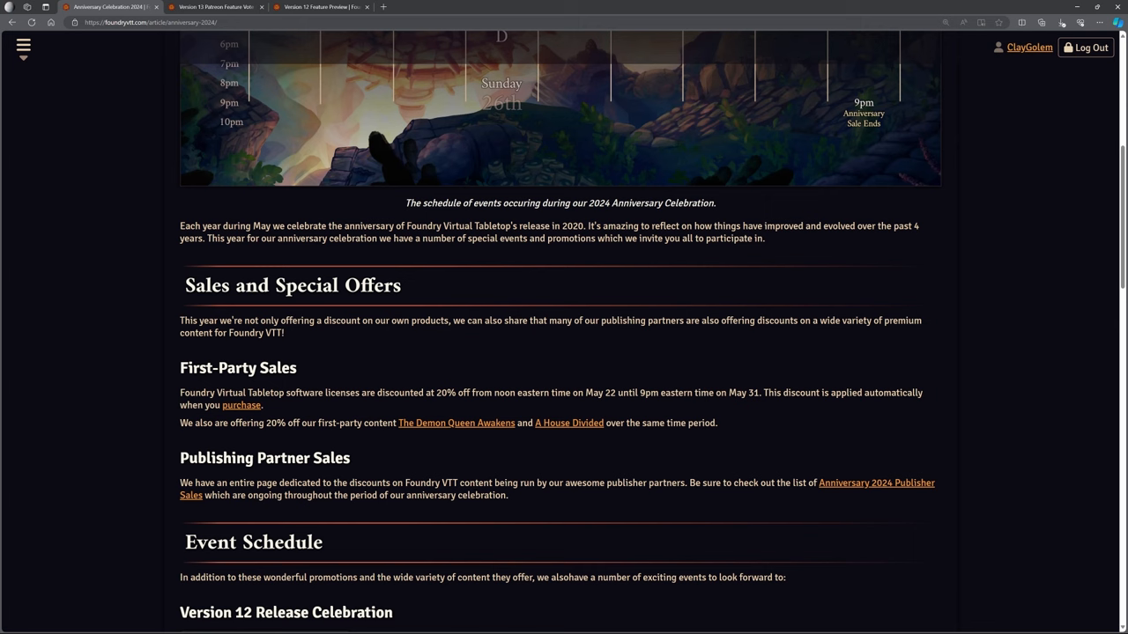
scroll("up", 3)
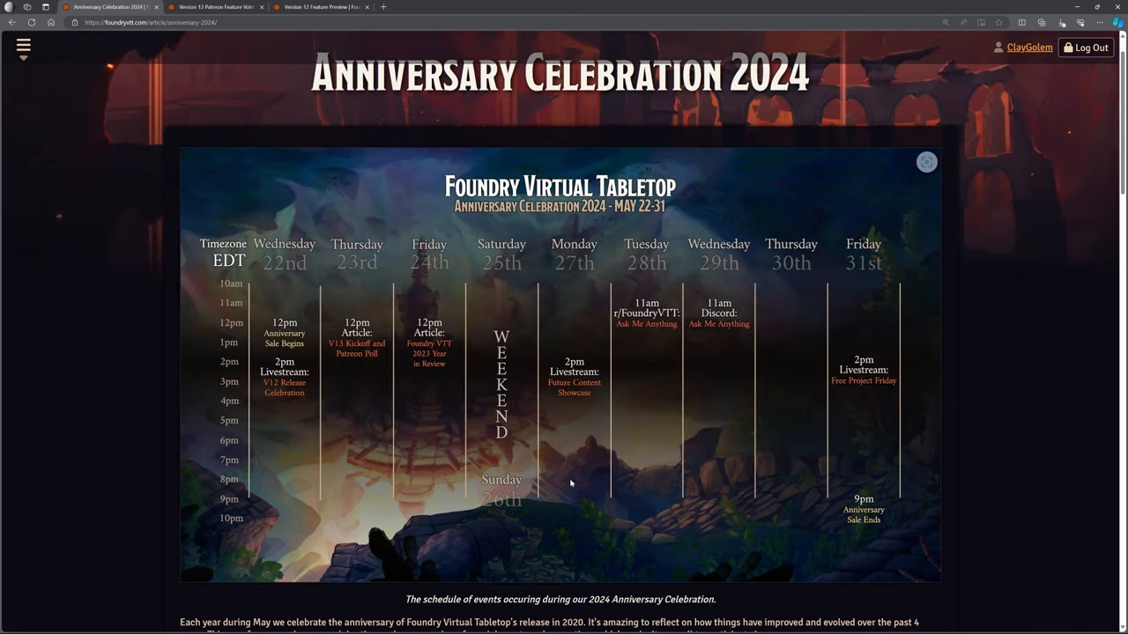
mouse_move(561, 442)
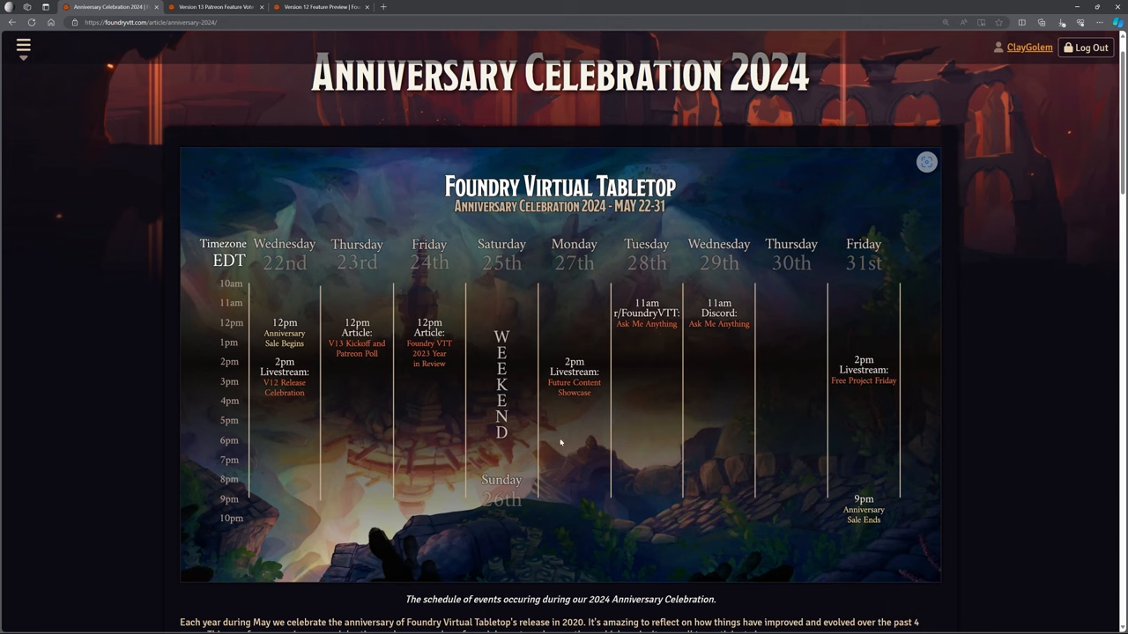
mouse_move(558, 372)
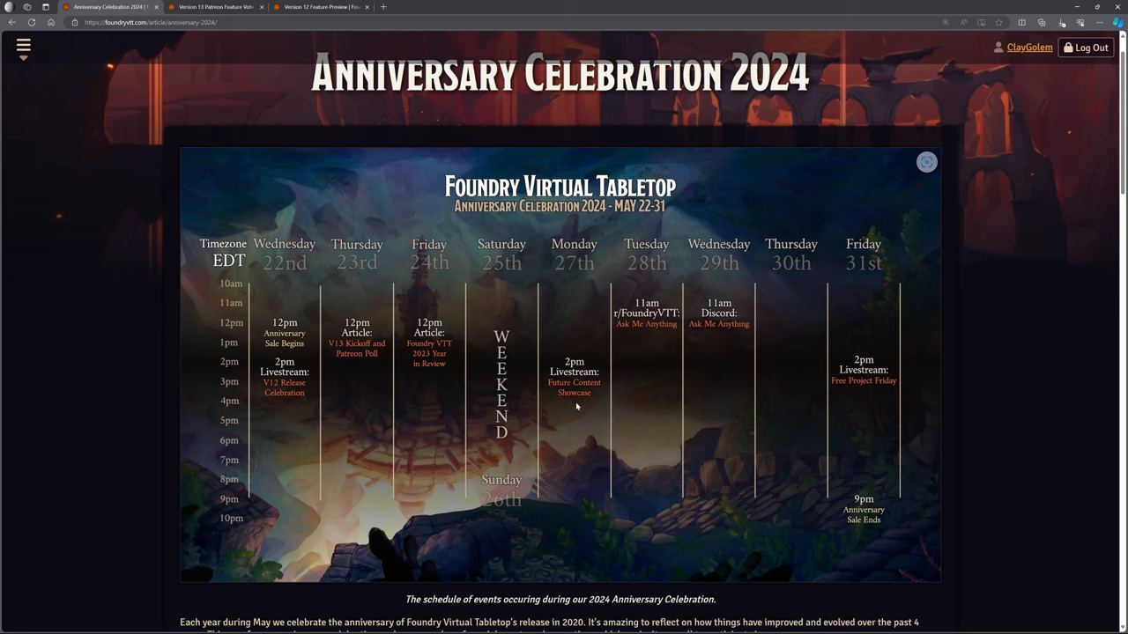
mouse_move(630, 342)
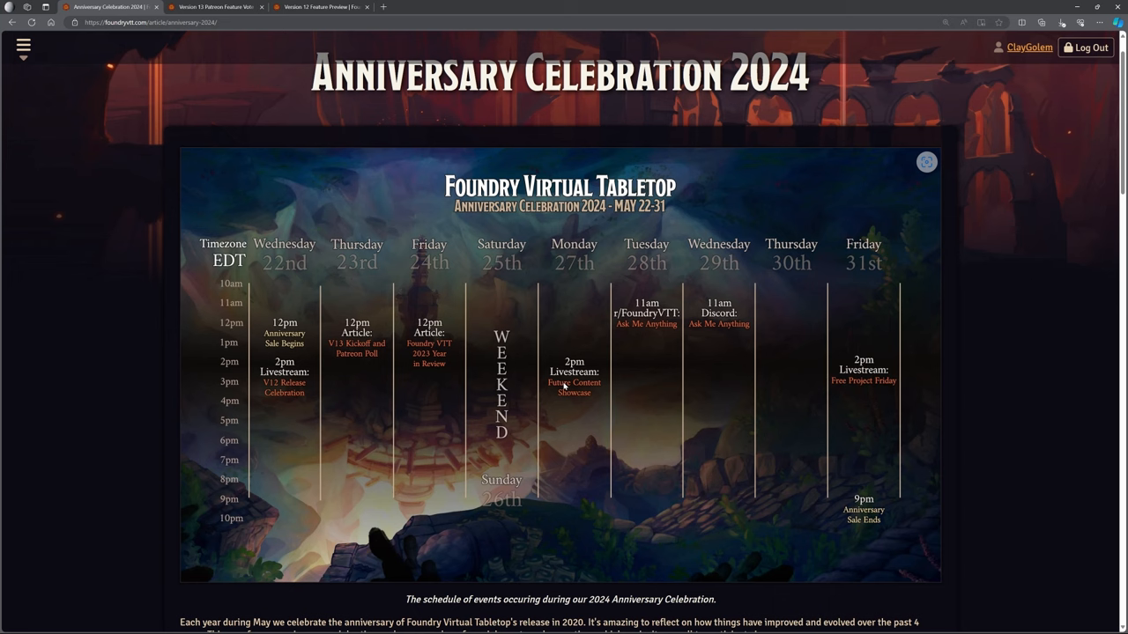
mouse_move(201, 255)
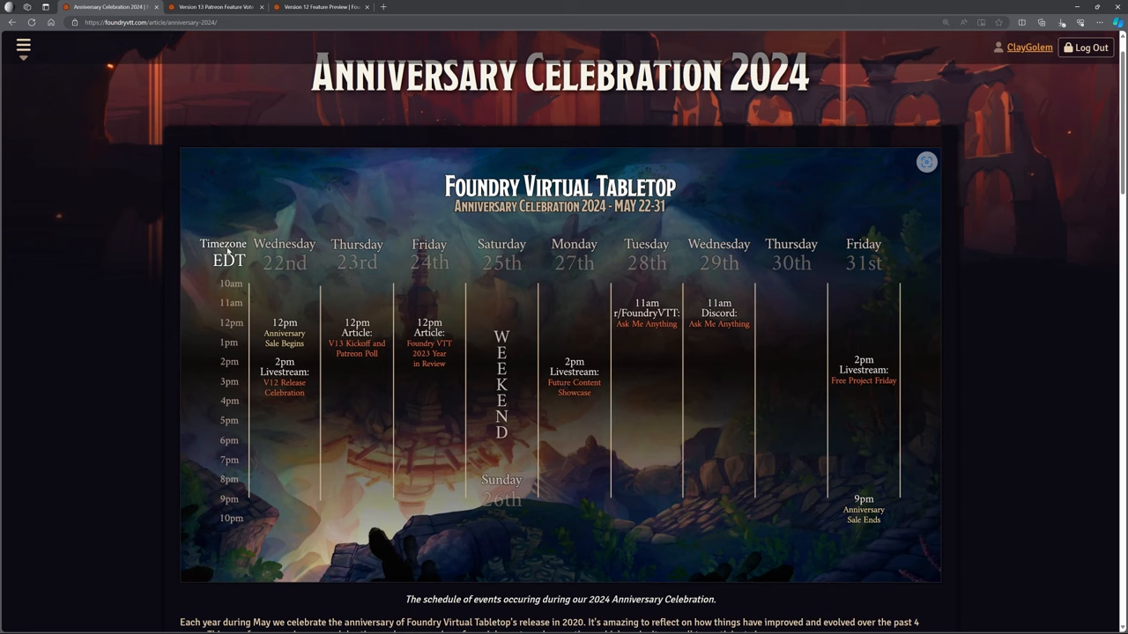
mouse_move(485, 458)
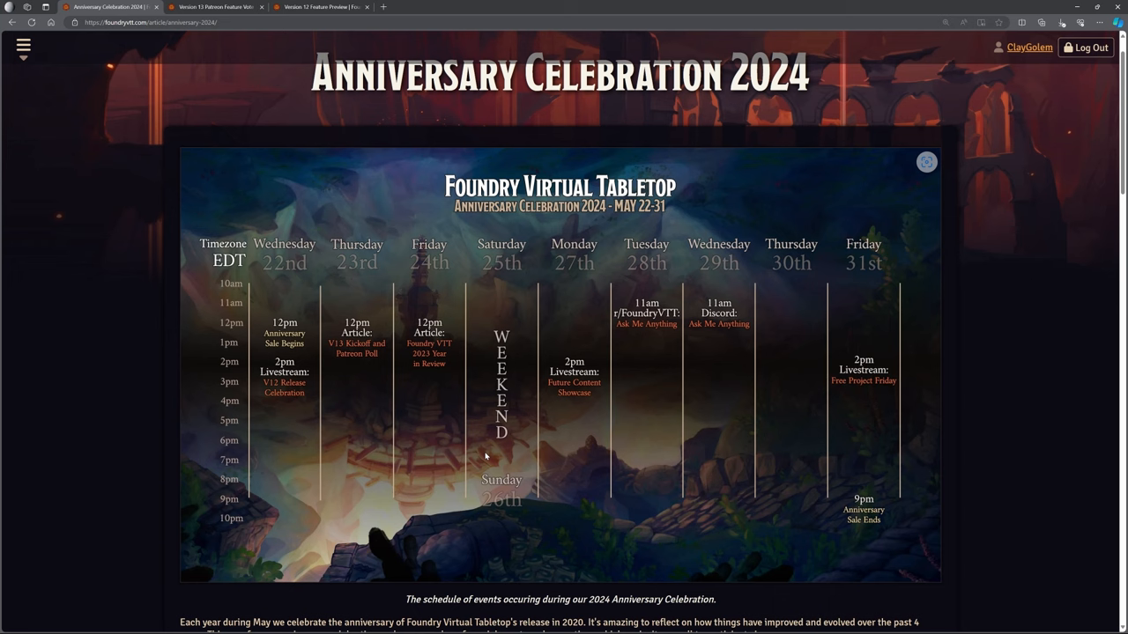
mouse_move(600, 402)
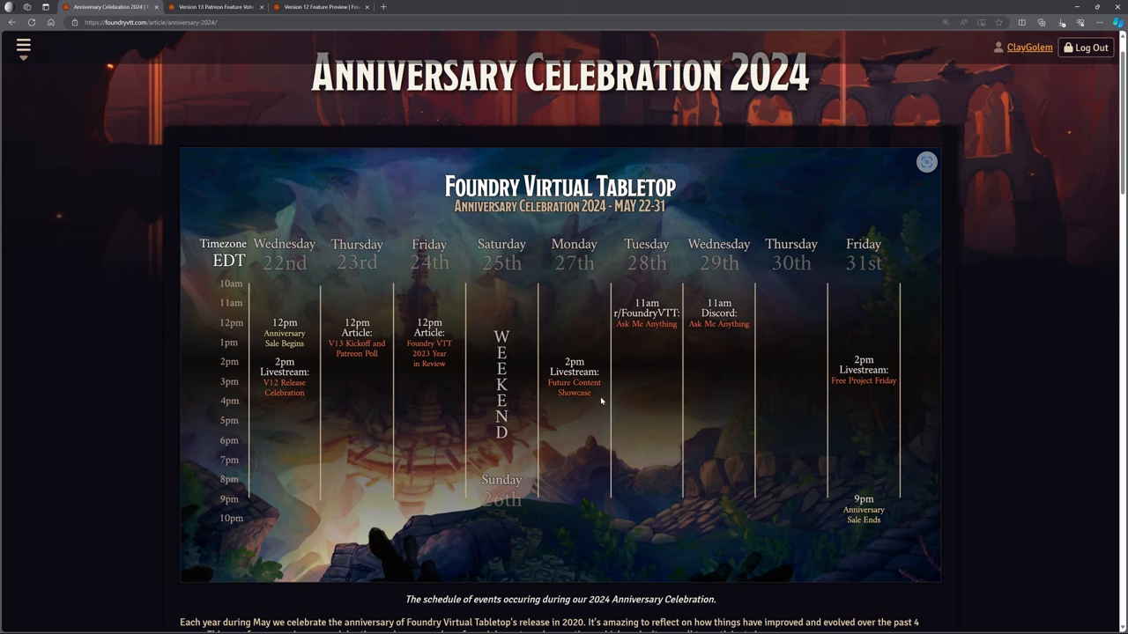
mouse_move(648, 326)
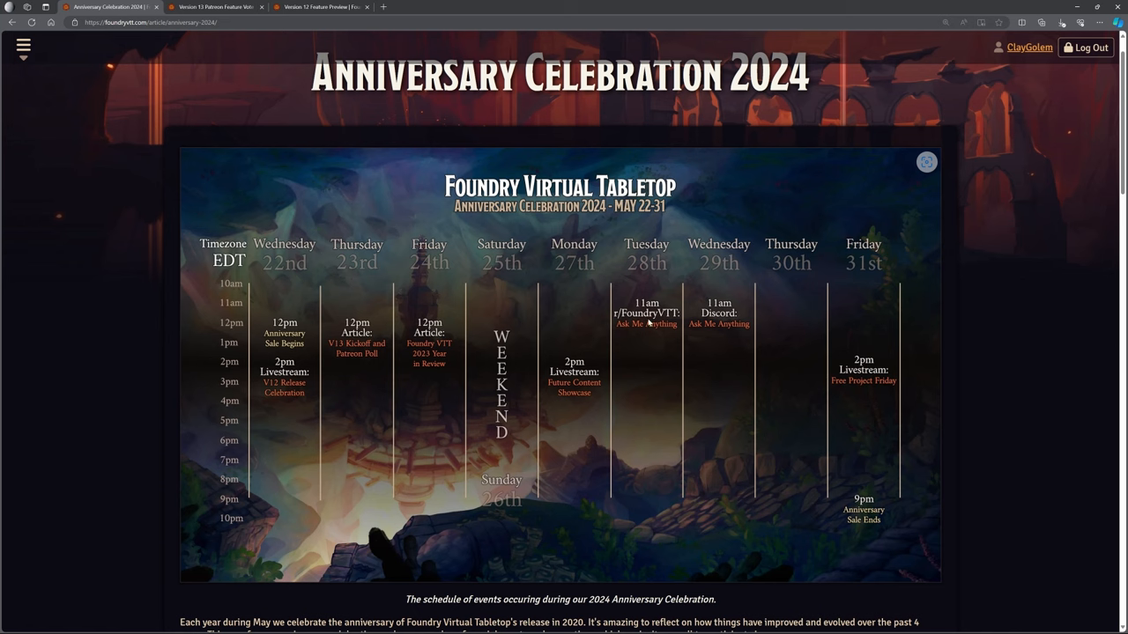
mouse_move(705, 347)
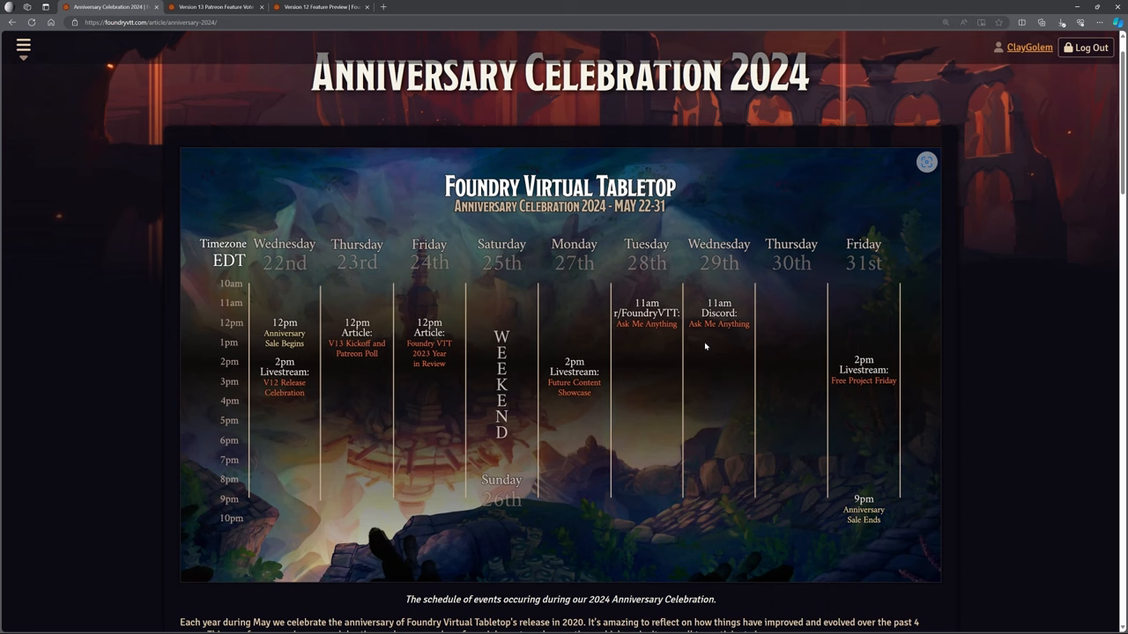
mouse_move(702, 343)
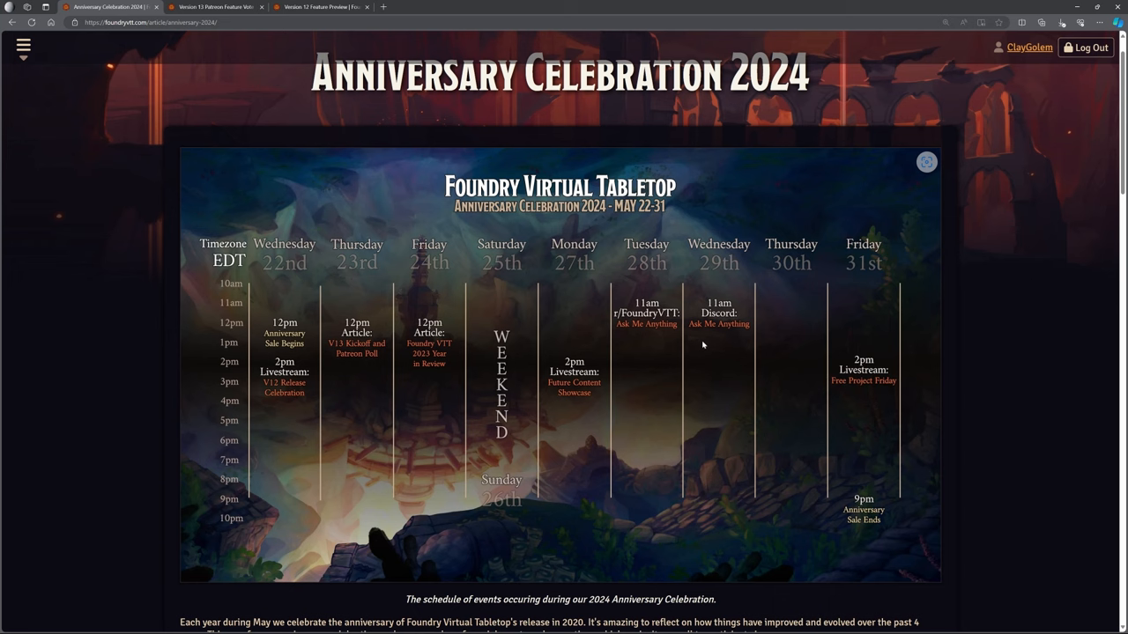
mouse_move(744, 383)
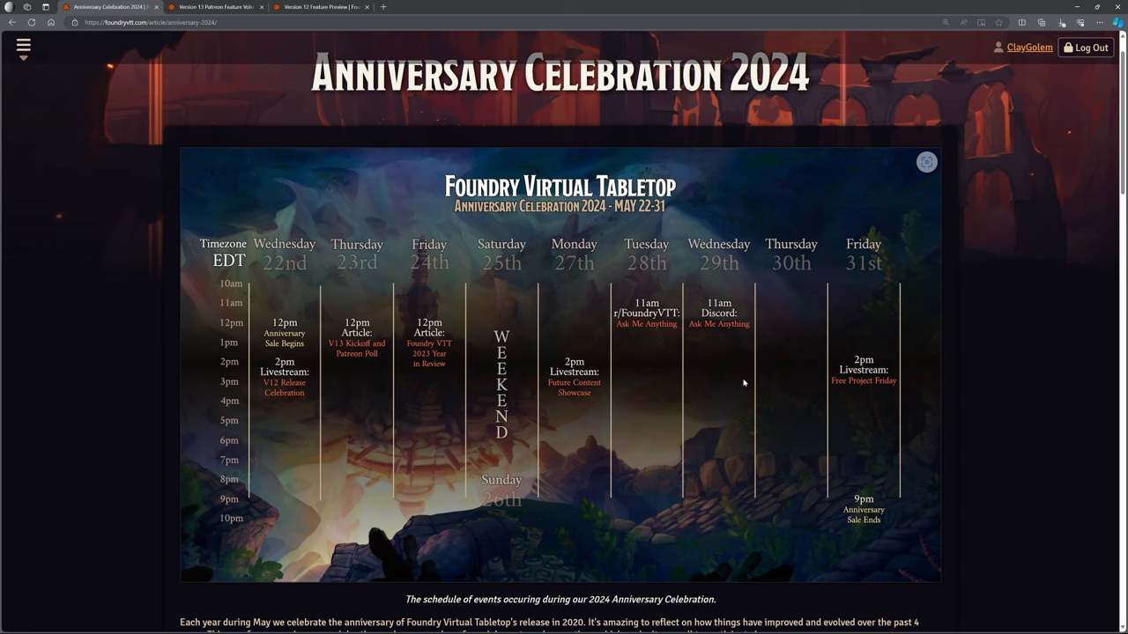
mouse_move(875, 296)
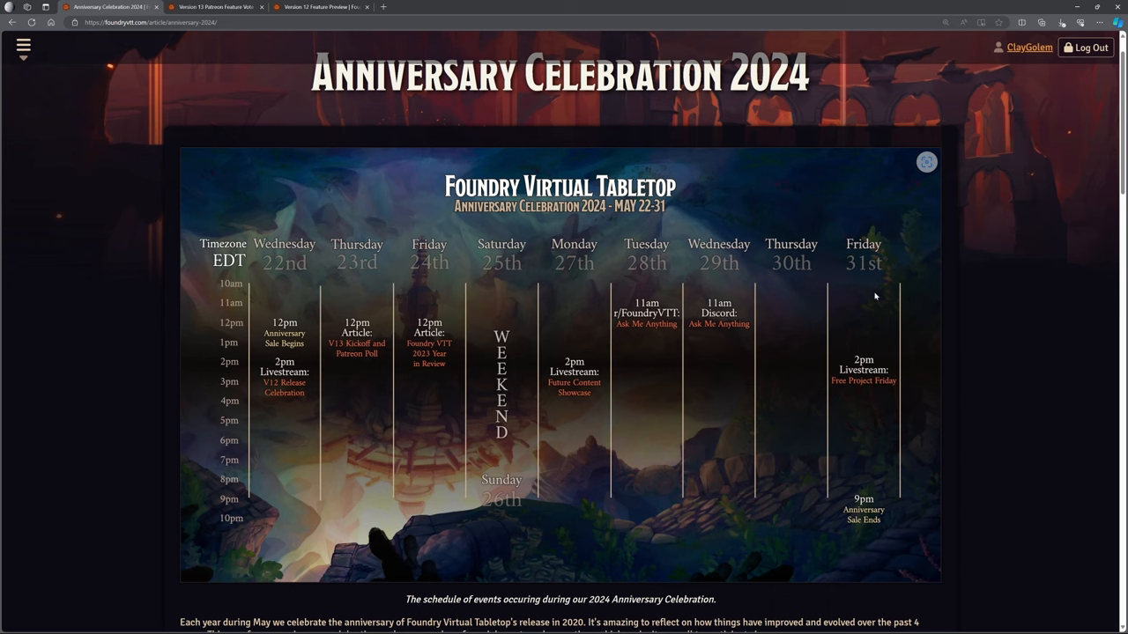
mouse_move(863, 397)
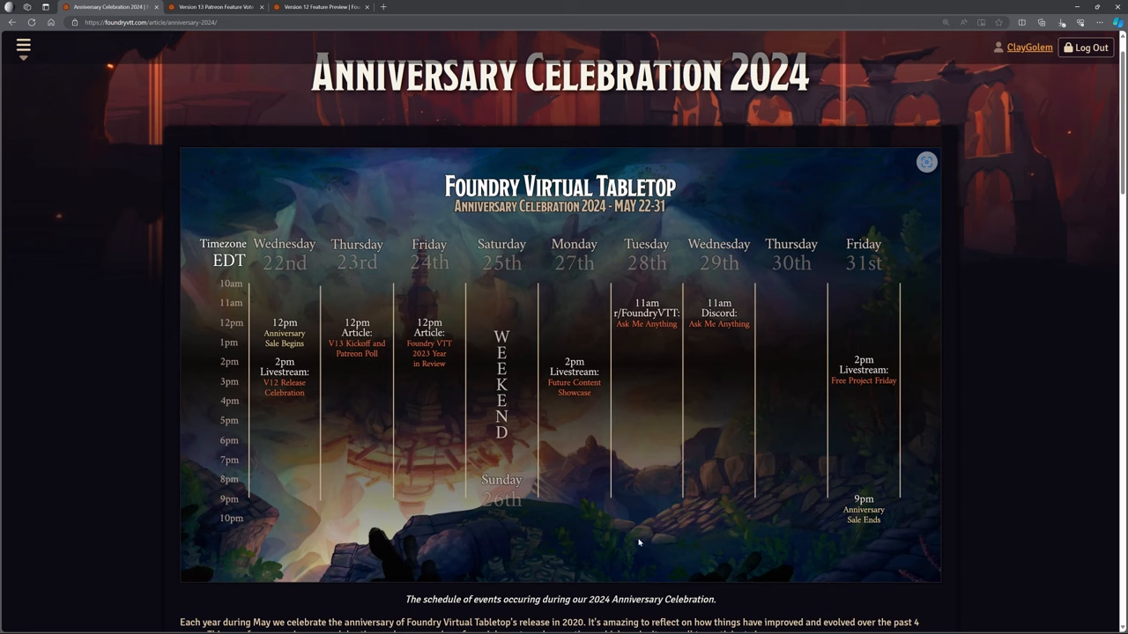
mouse_move(331, 356)
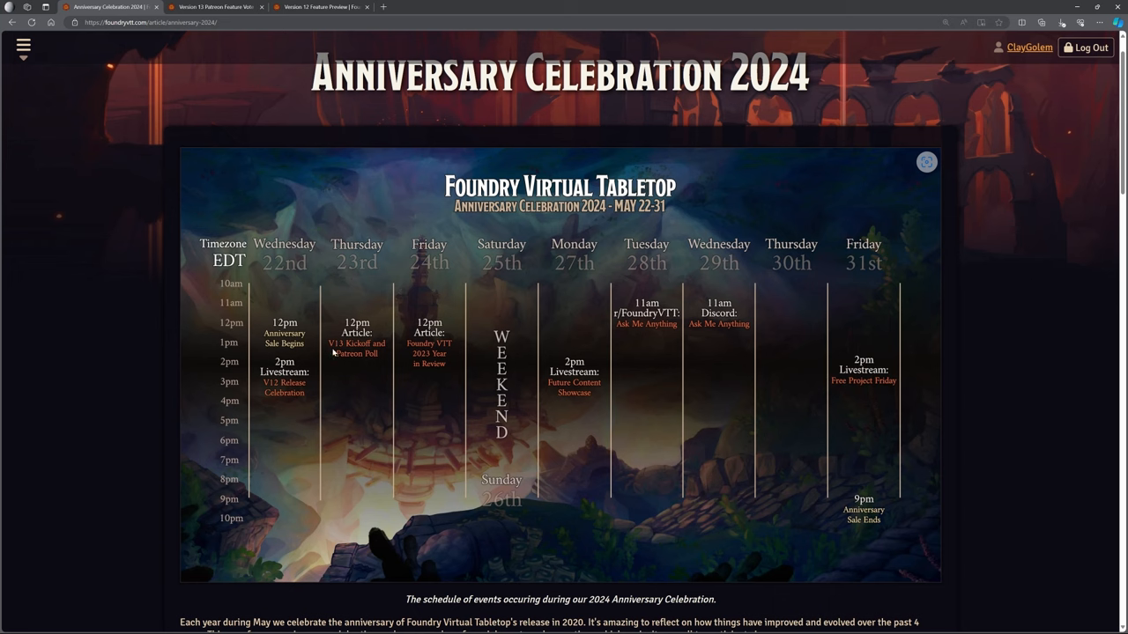
mouse_move(362, 359)
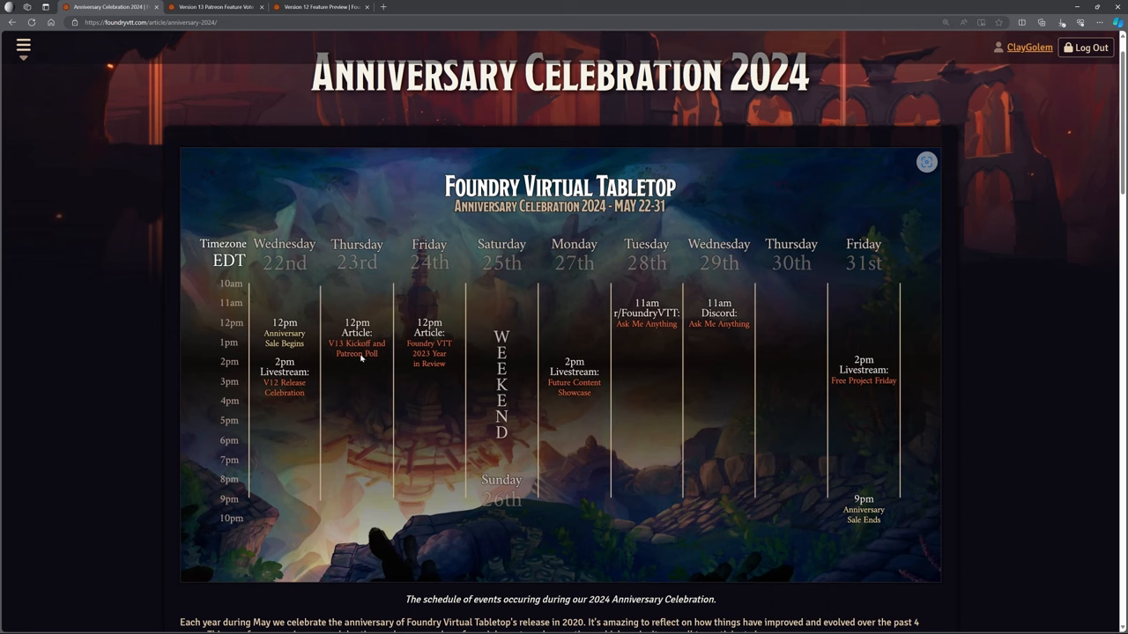
mouse_move(359, 343)
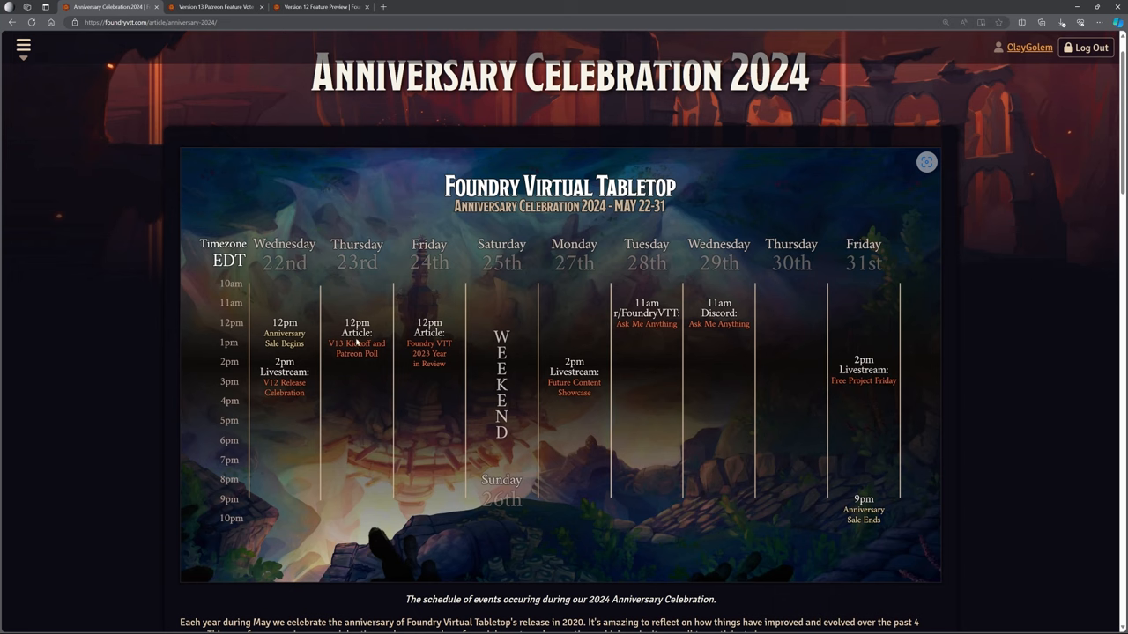
mouse_move(216, 7)
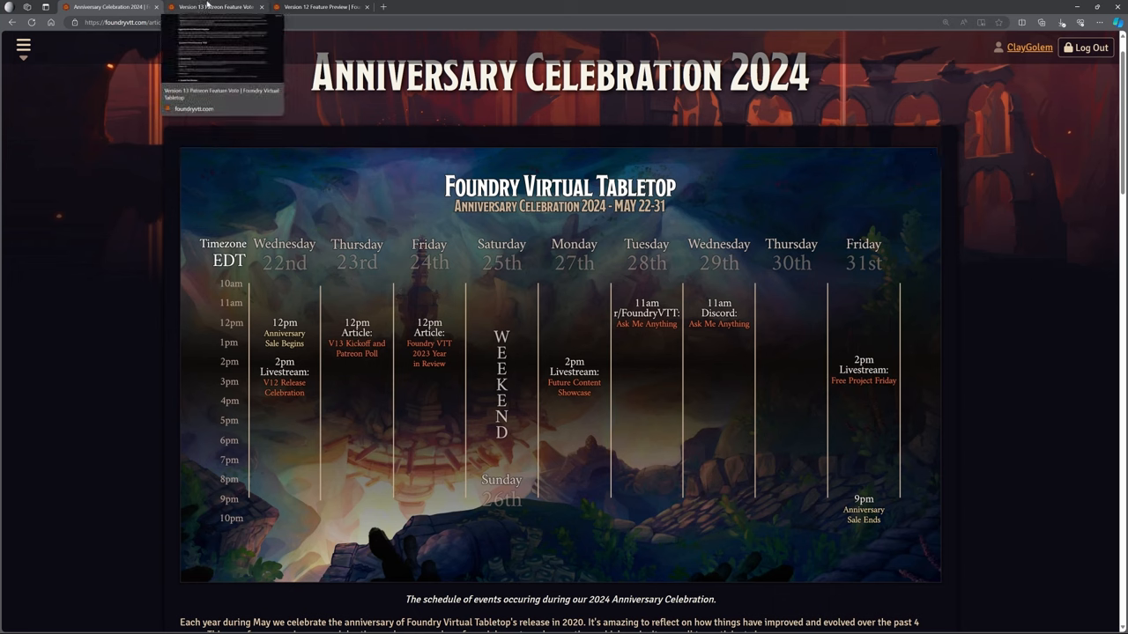
mouse_move(719, 441)
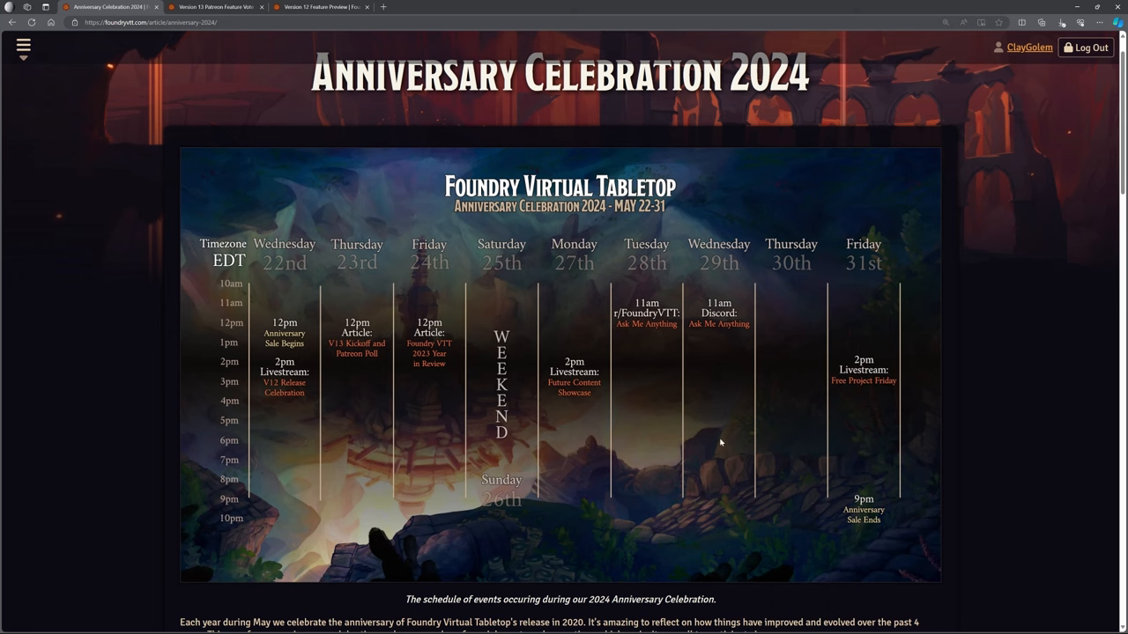
mouse_move(216, 7)
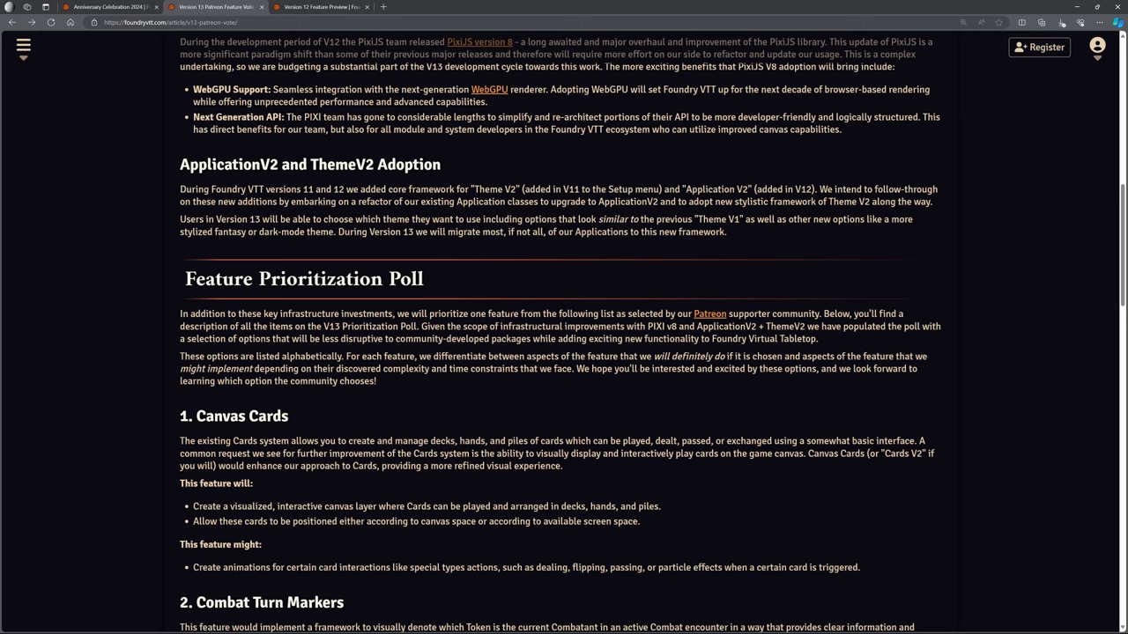
- Scroll the V13 Patreon vote article down toward the Feature Prioritization Poll heading
scroll("down", 3)
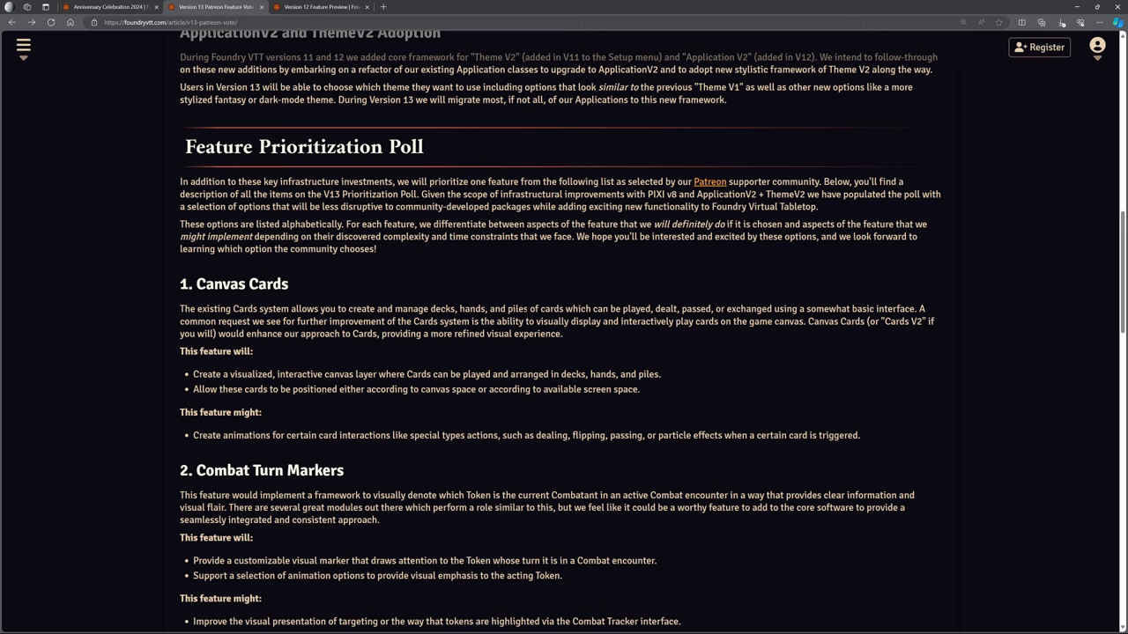
- Scroll to the poll entries and highlight the Canvas Cards animation sentence
scroll("down", 3)
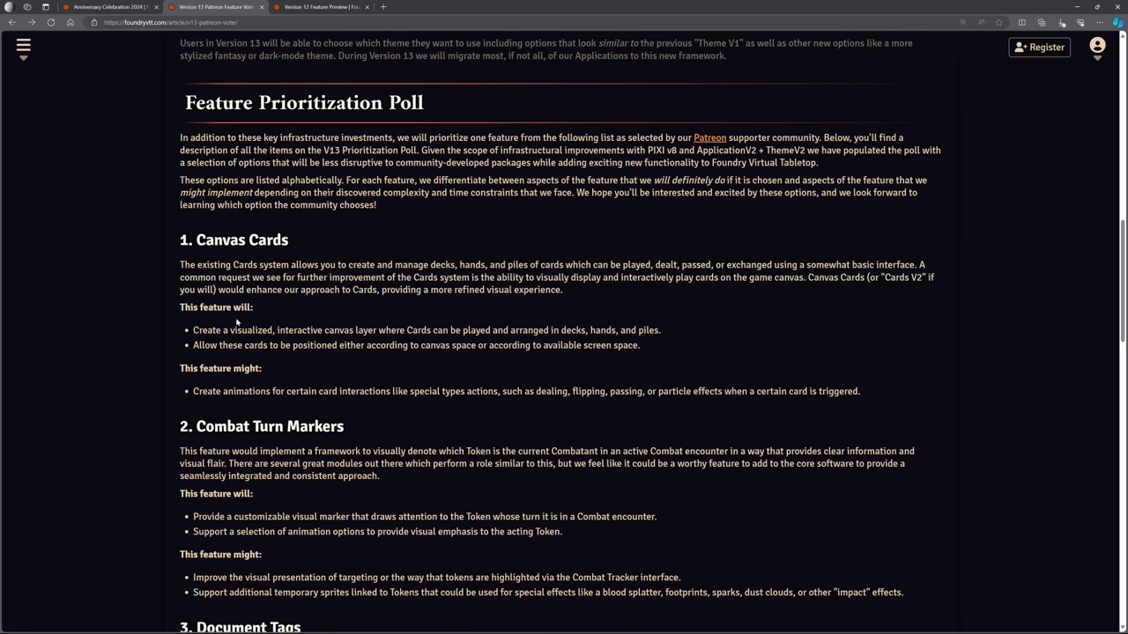
double_click(247, 264)
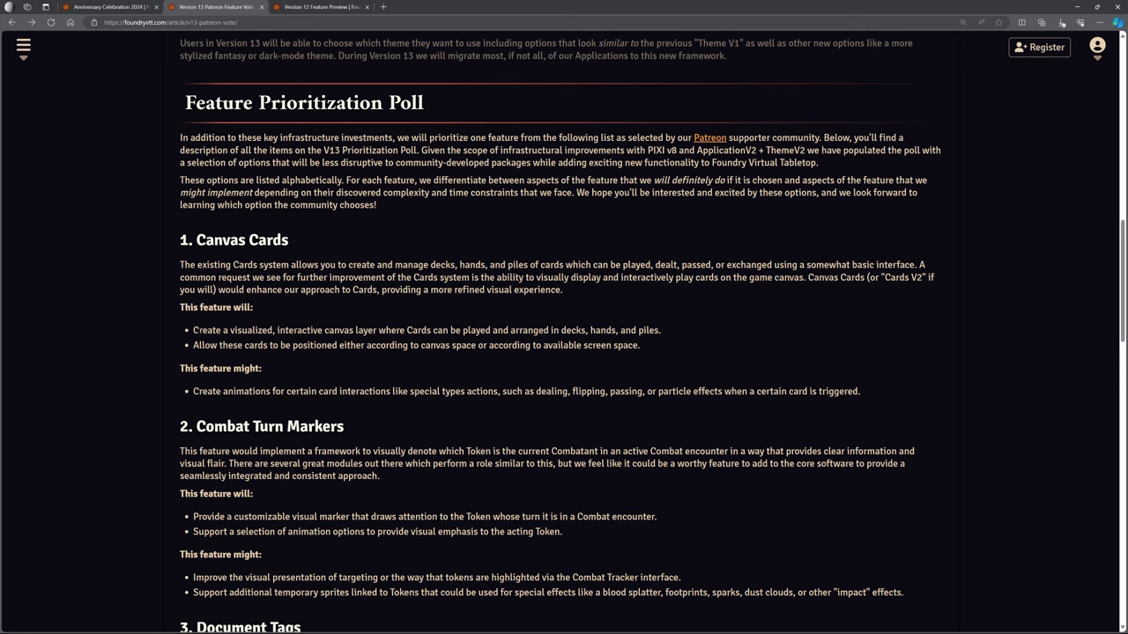
left_click_drag(192, 330, 640, 345)
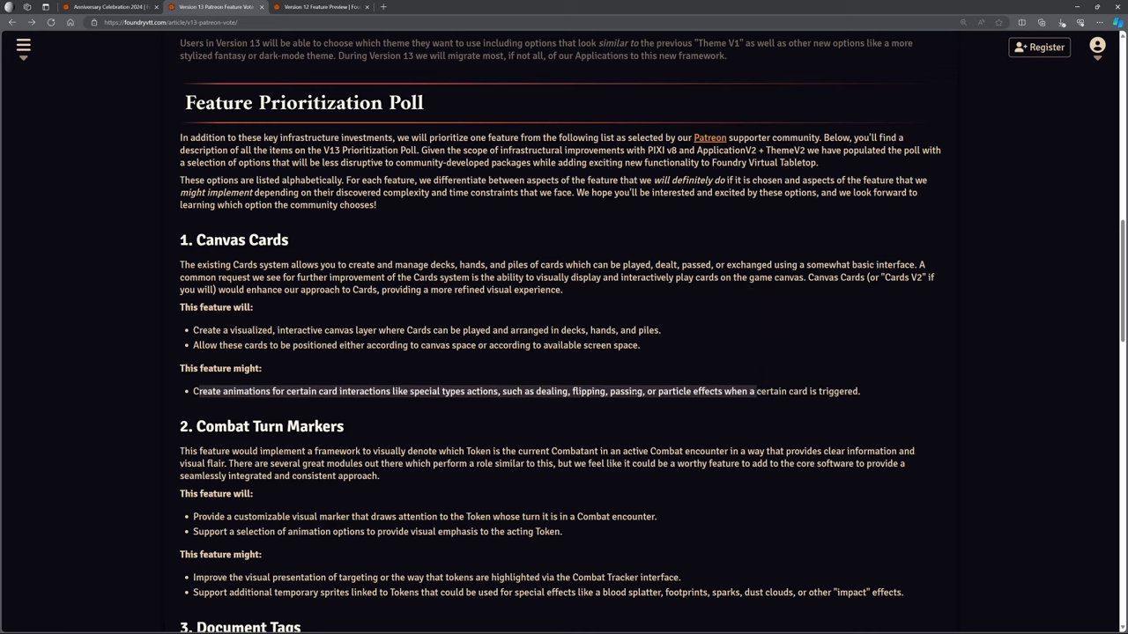
mouse_move(500, 368)
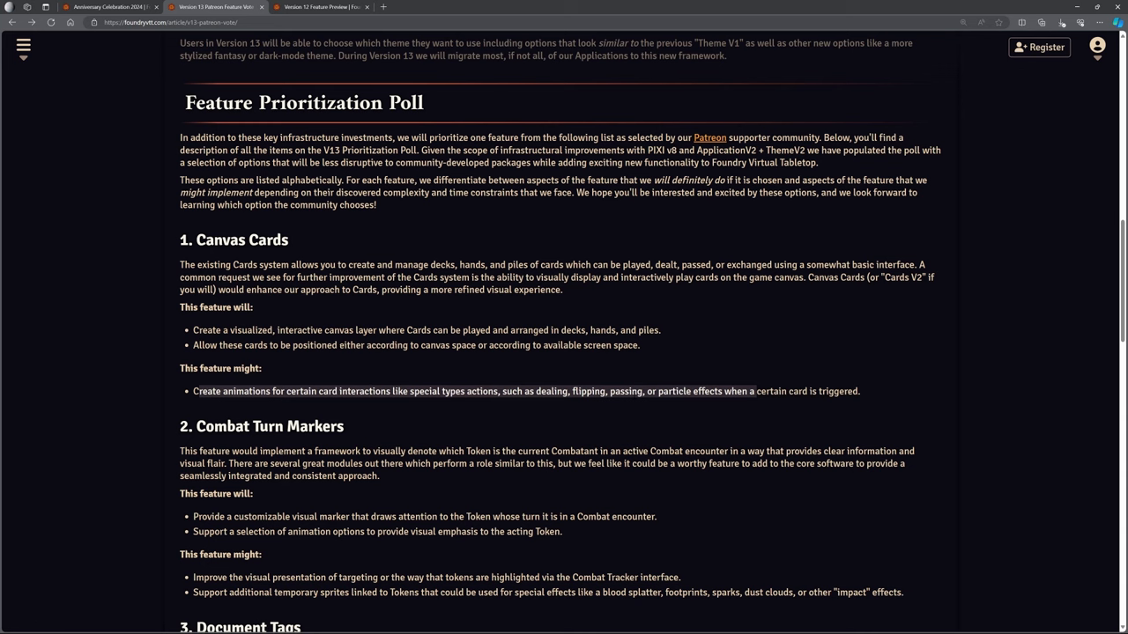
mouse_move(366, 390)
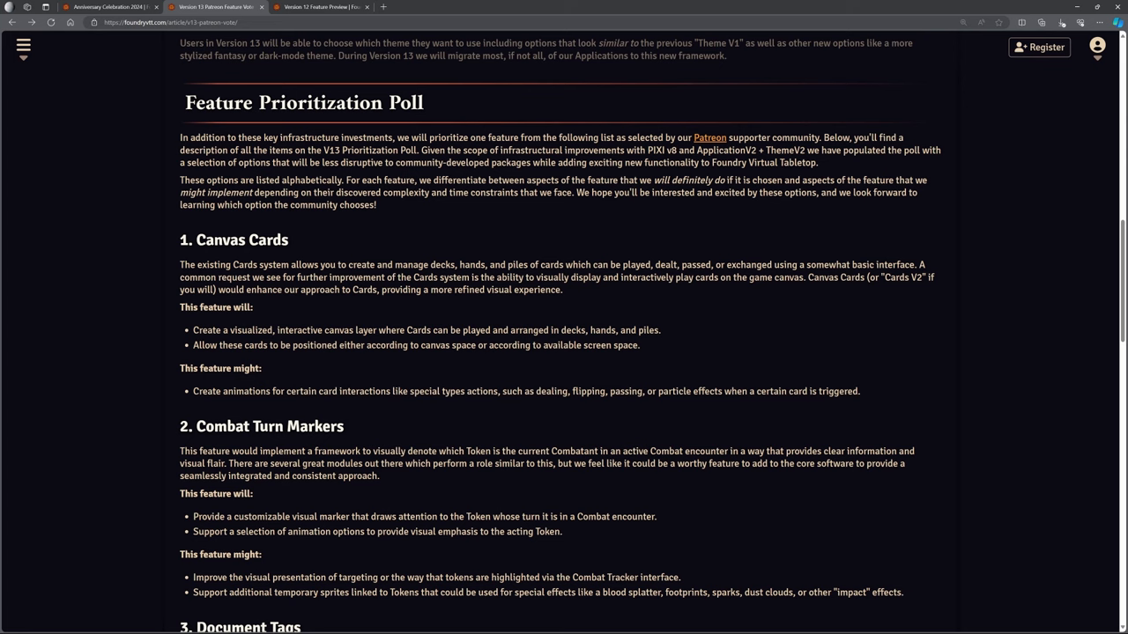
mouse_move(535, 346)
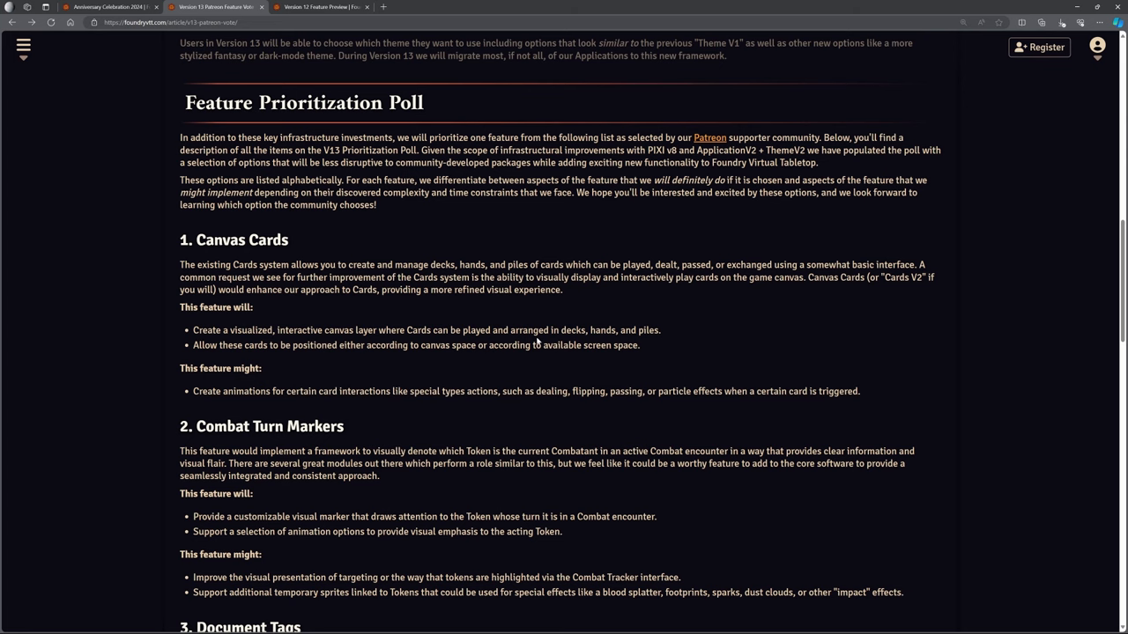
- Scroll past Combat Turn Markers until Document Tags is fully displayed
scroll("down", 3)
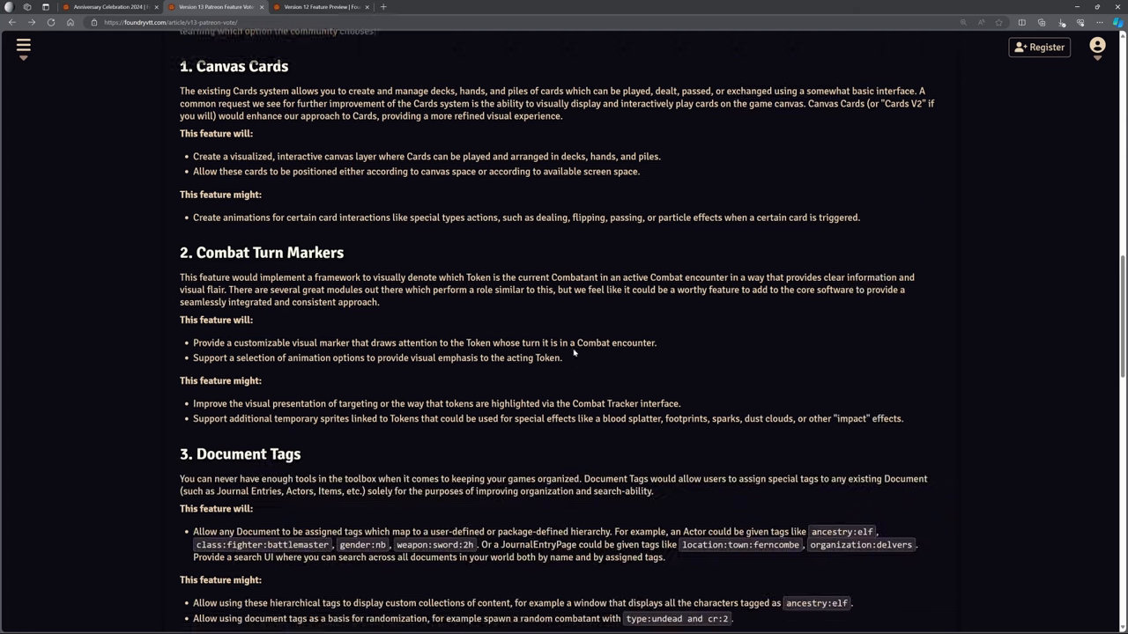
scroll("down", 3)
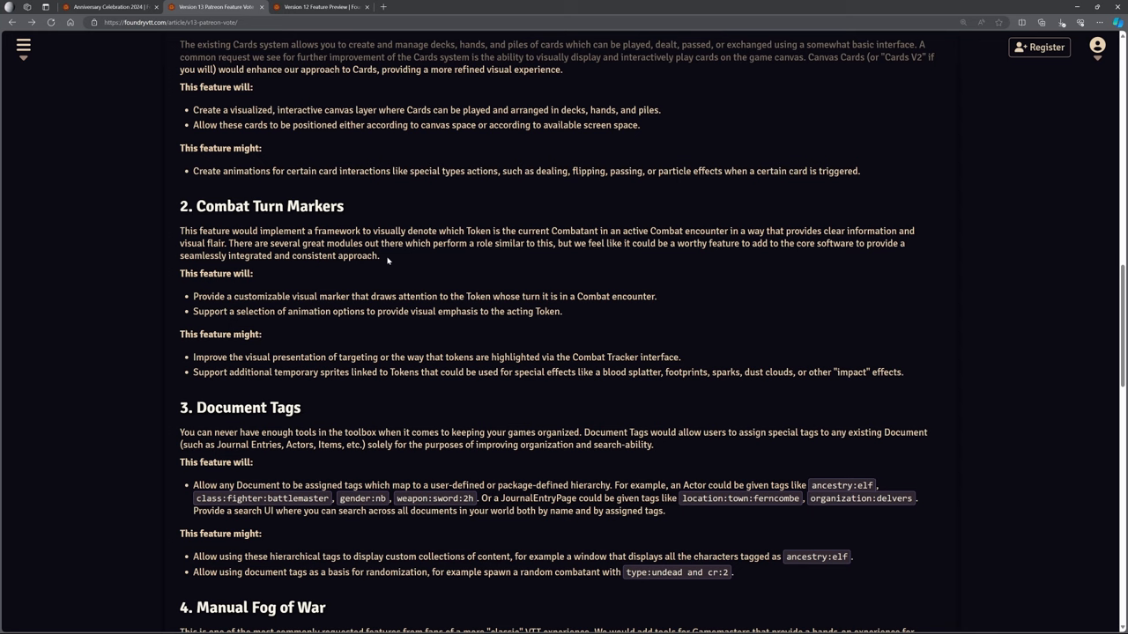
mouse_move(384, 258)
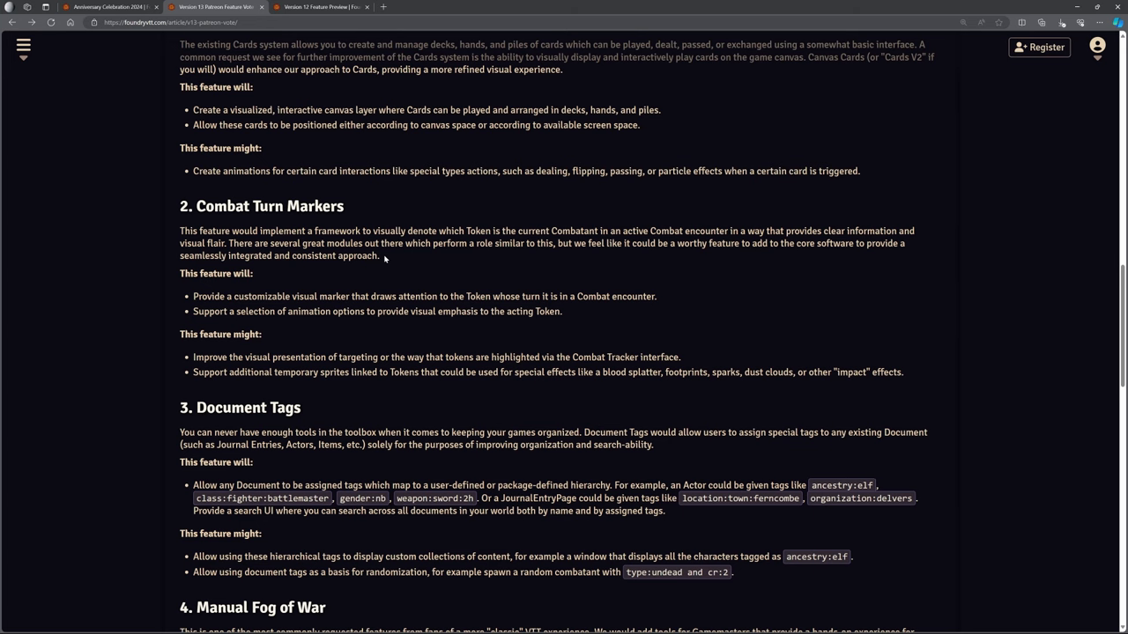
mouse_move(402, 259)
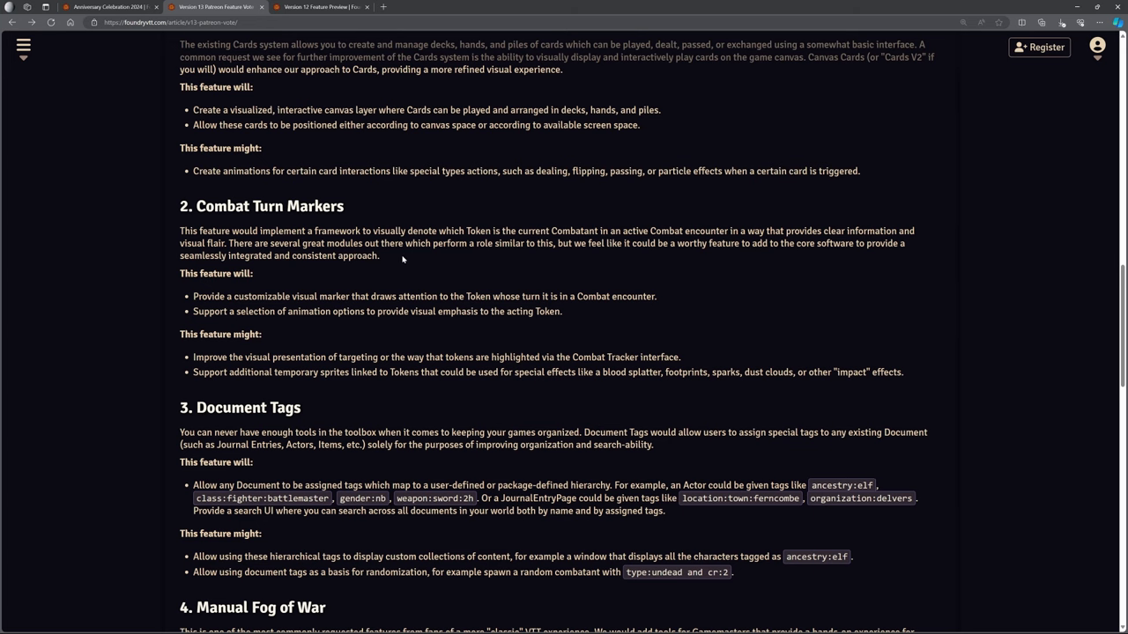
- Scroll down until Manual Fog of War is fully shown
scroll("down", 3)
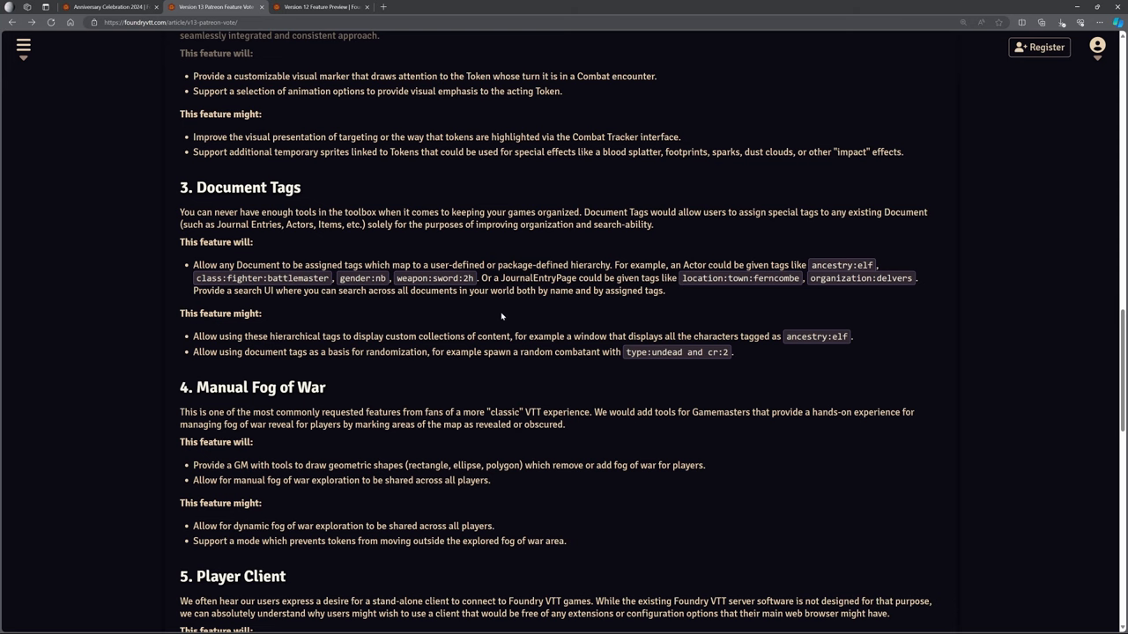
mouse_move(502, 315)
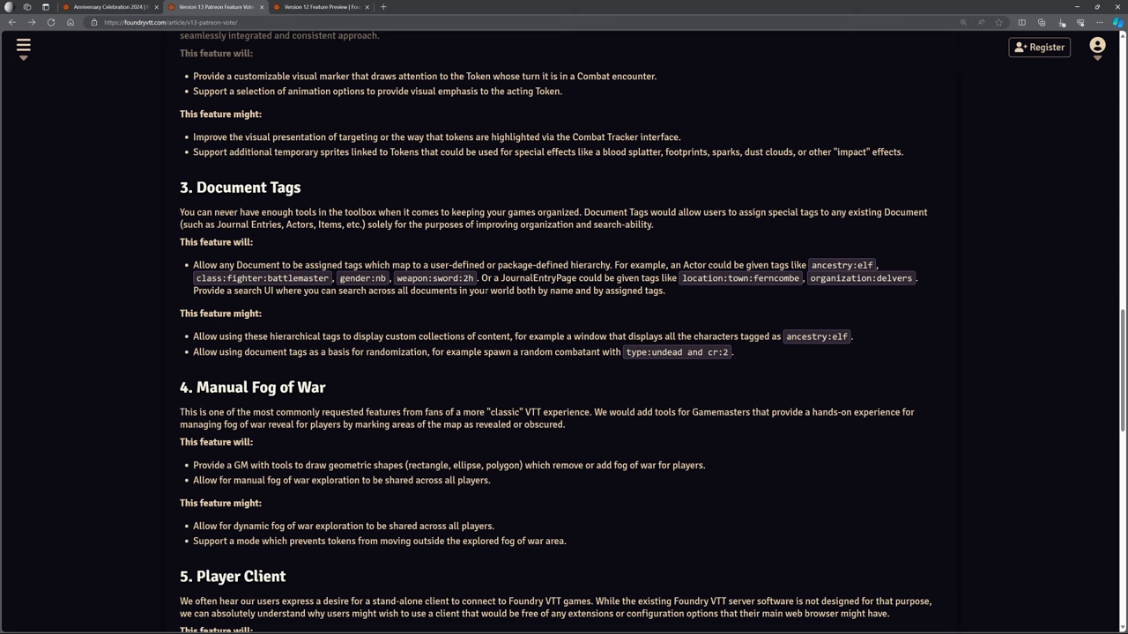
- Scroll down until the Player Client entry is fully visible
scroll("down", 3)
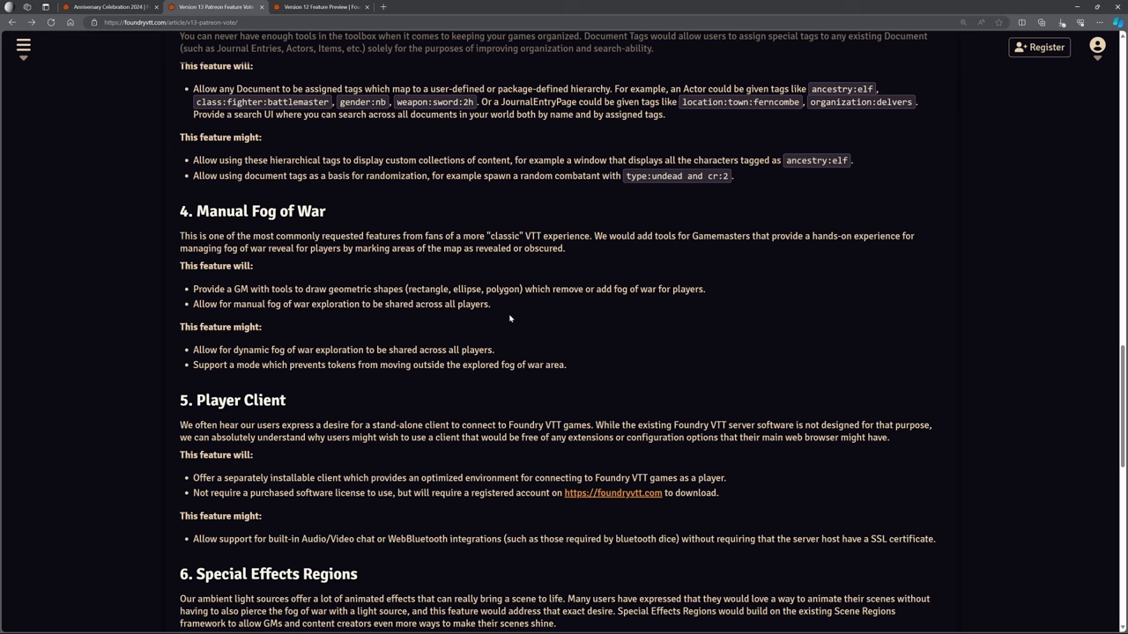
mouse_move(557, 342)
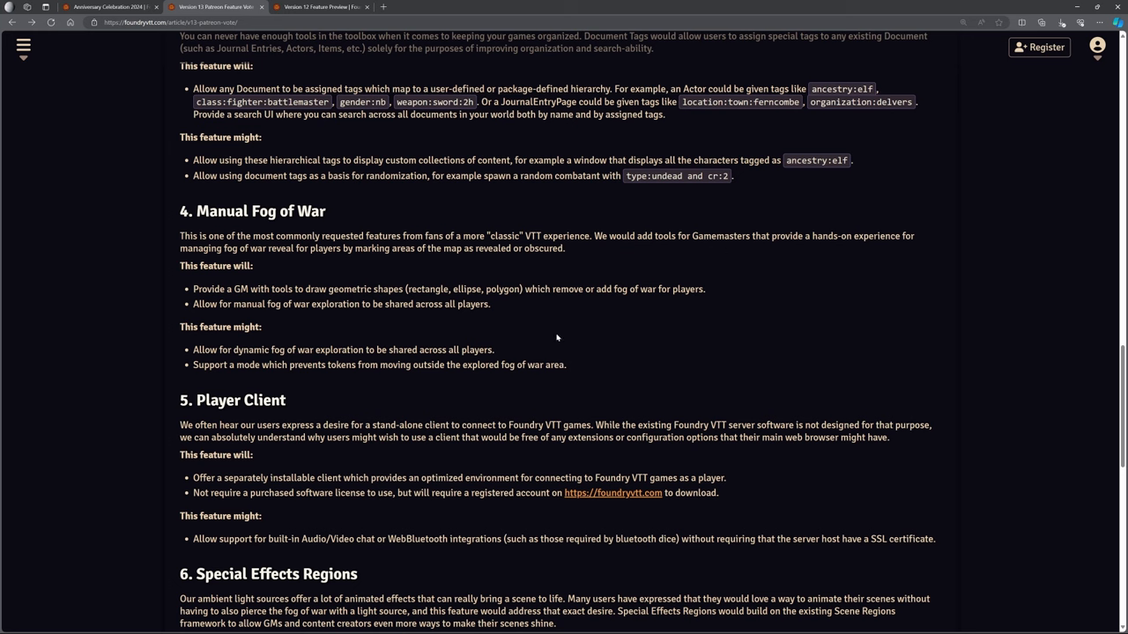
- Scroll until Special Effects Regions is fully shown with Token Drag Measurement below
scroll("down", 3)
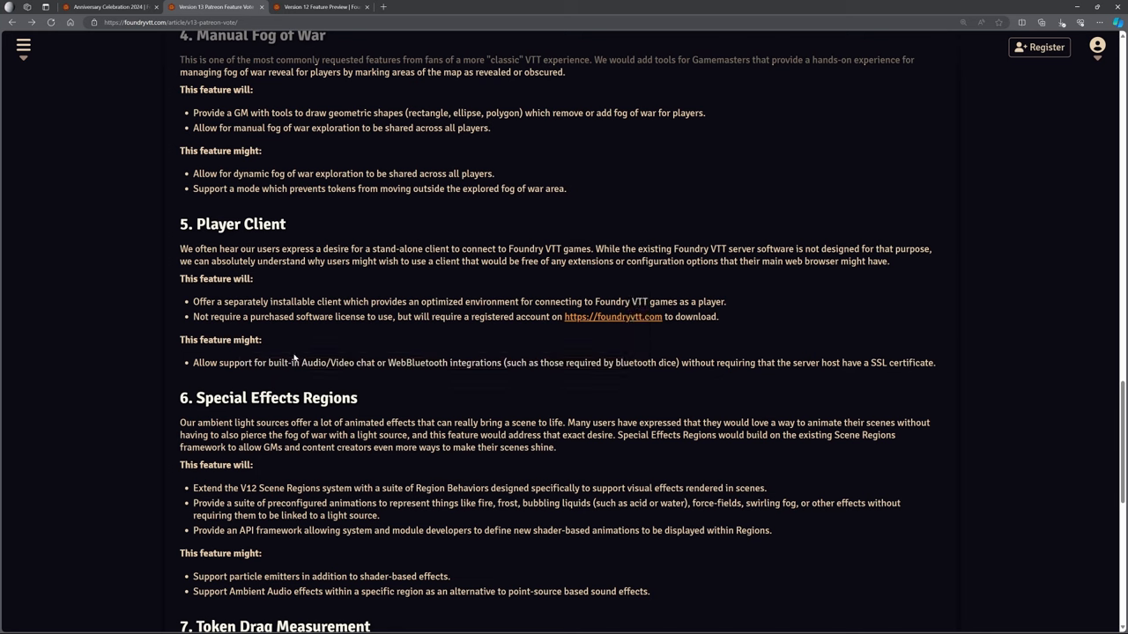
- Highlight the Player Client audio/video chat sentence, then scroll to Token Drag Measurement
left_click_drag(205, 362, 506, 362)
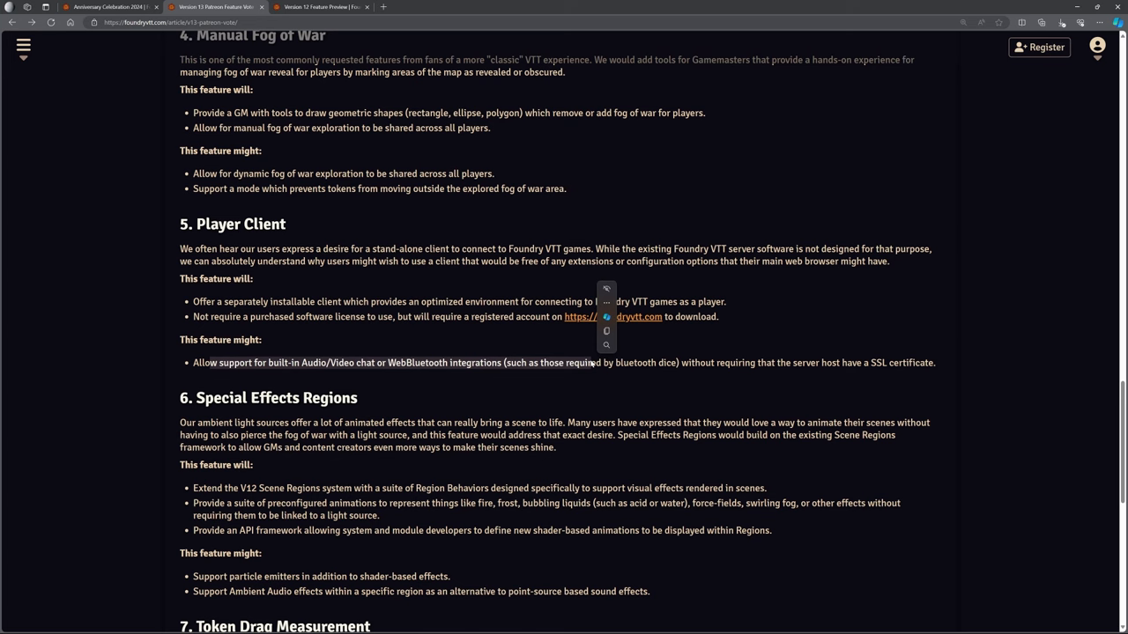
scroll("down", 3)
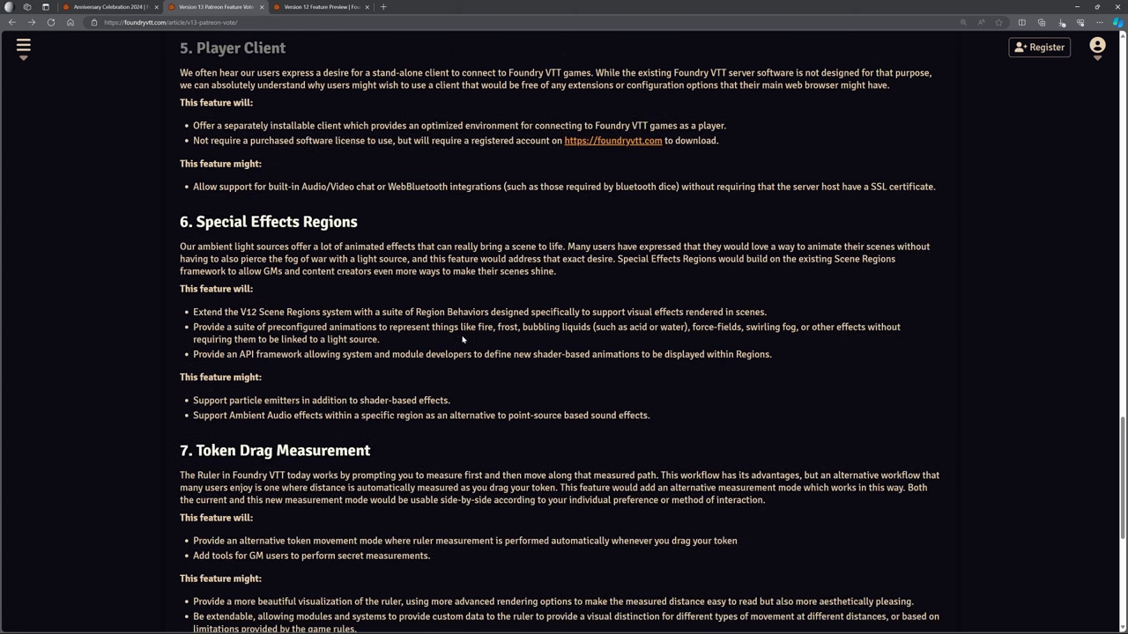
- Highlight the preconfigured animations sentence, covering fire, frost and acid or water examples
scroll("down", 3)
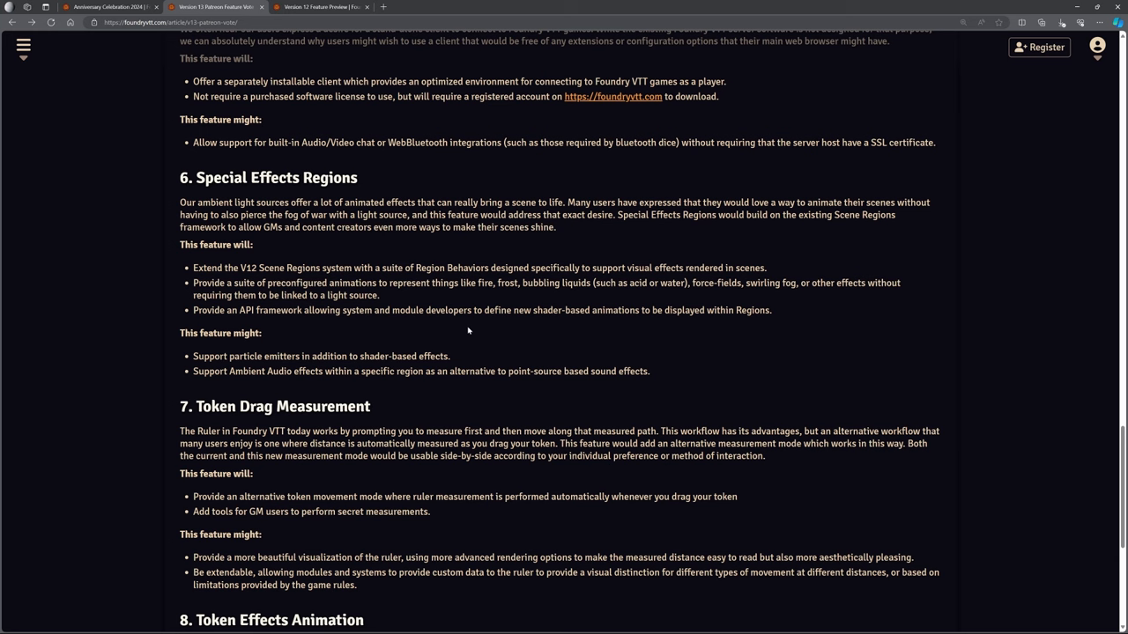
left_click_drag(192, 268, 627, 268)
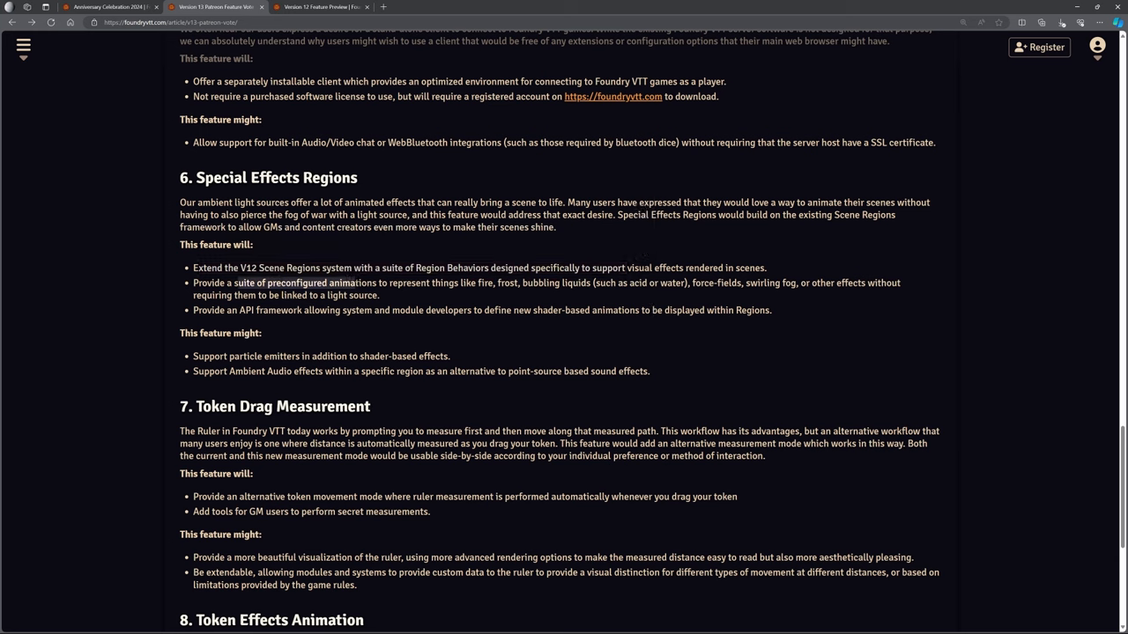
left_click_drag(235, 283, 561, 282)
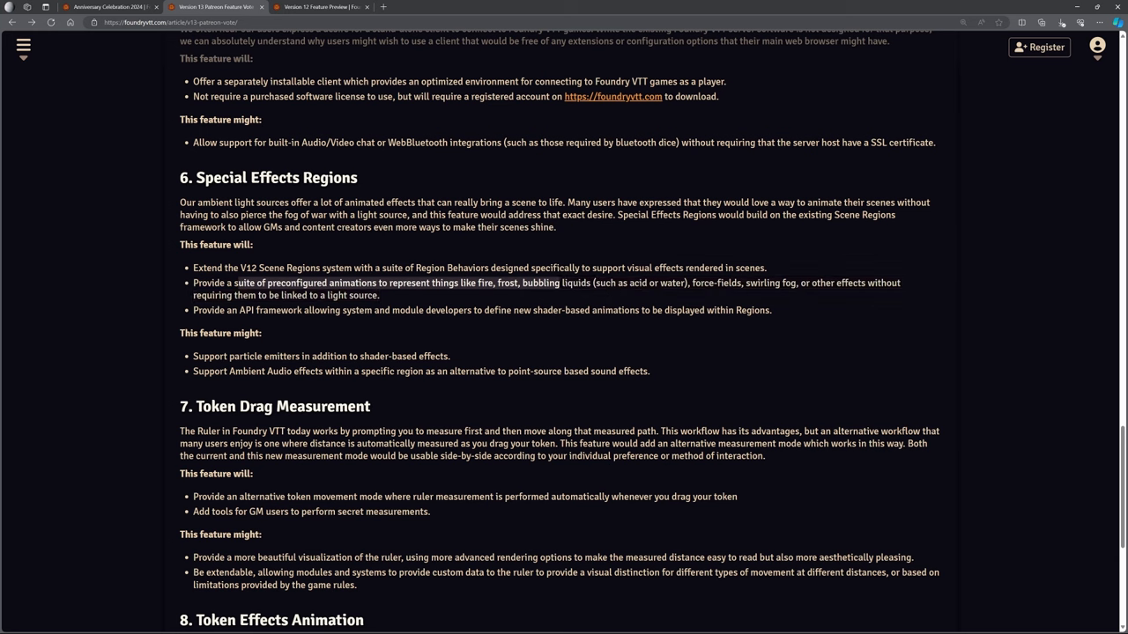
left_click_drag(234, 283, 687, 283)
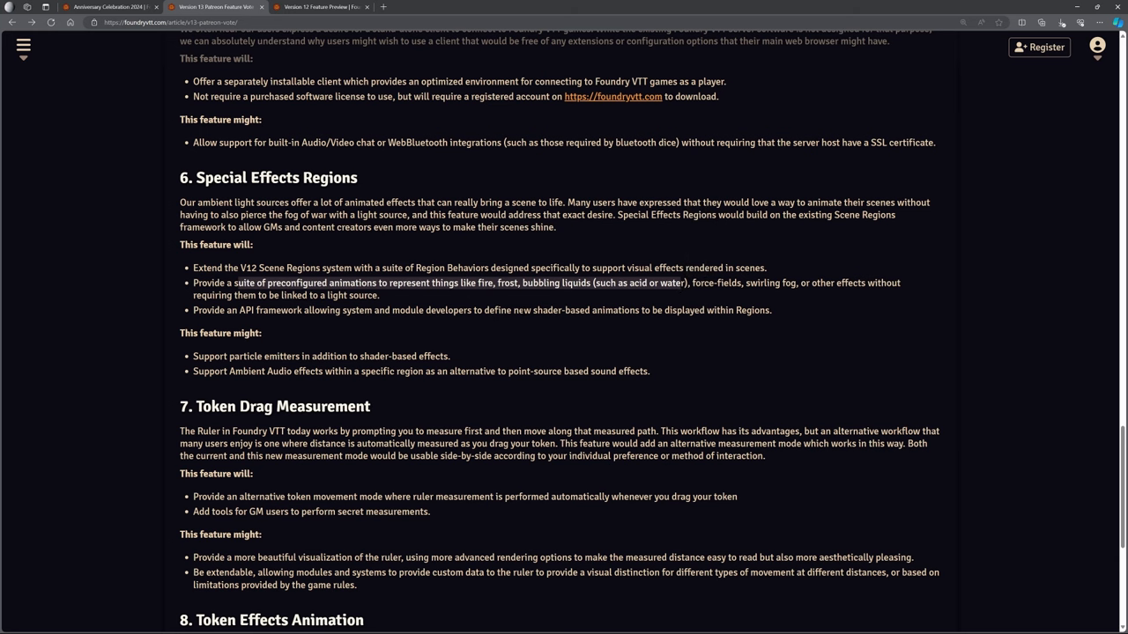
scroll("down", 3)
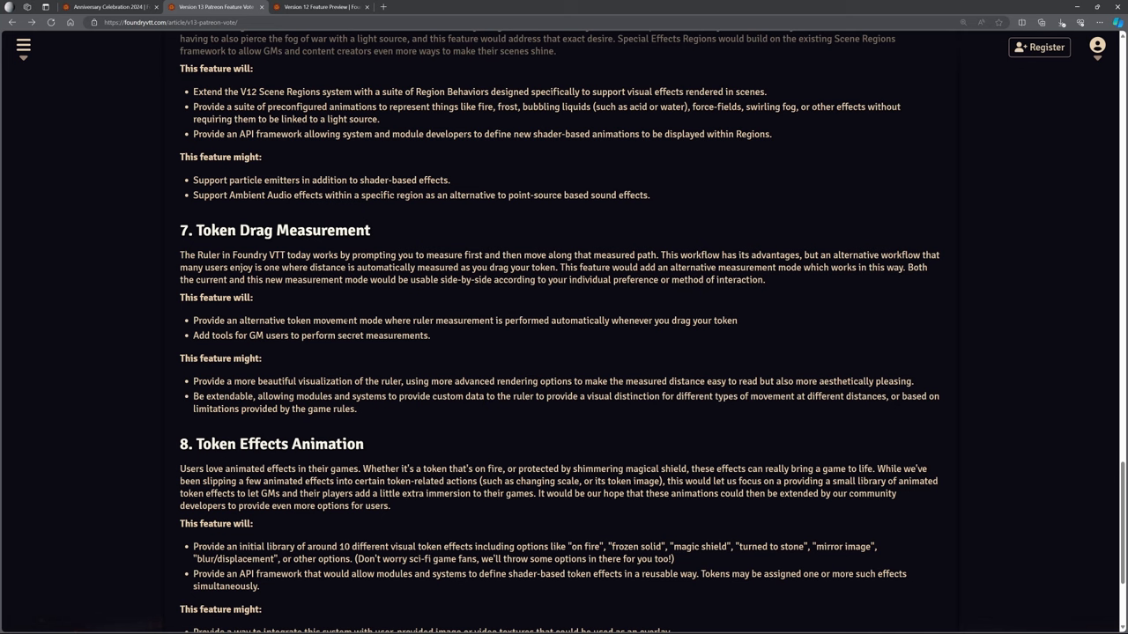
- Highlight the Token Drag Measurement ruler visualization line and scroll to the footer
left_click_drag(226, 381, 471, 381)
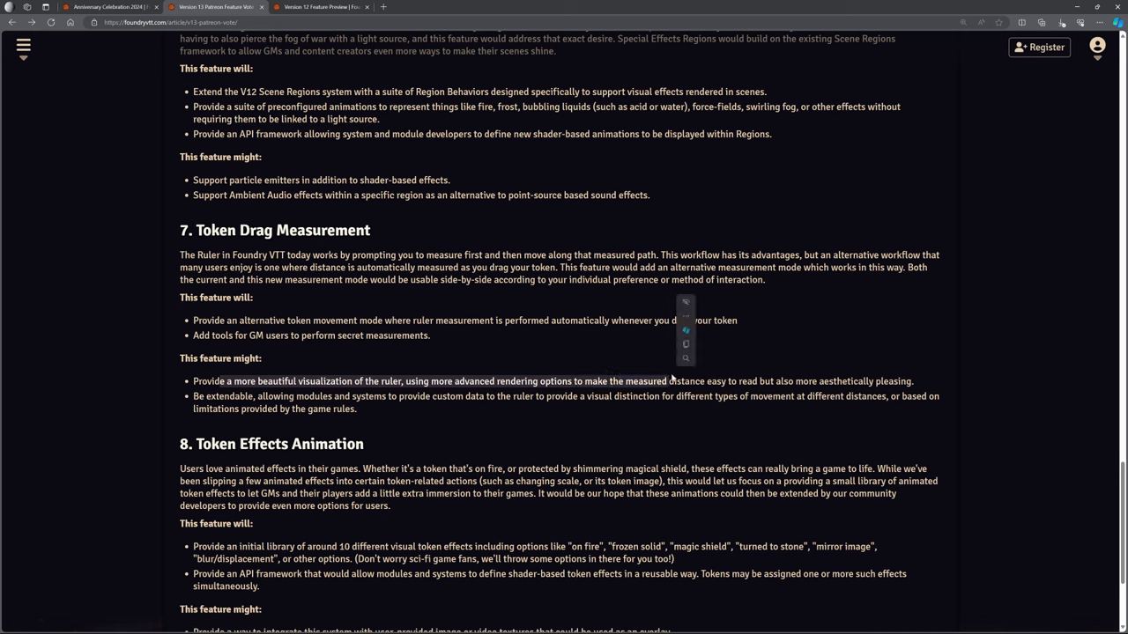
mouse_move(678, 389)
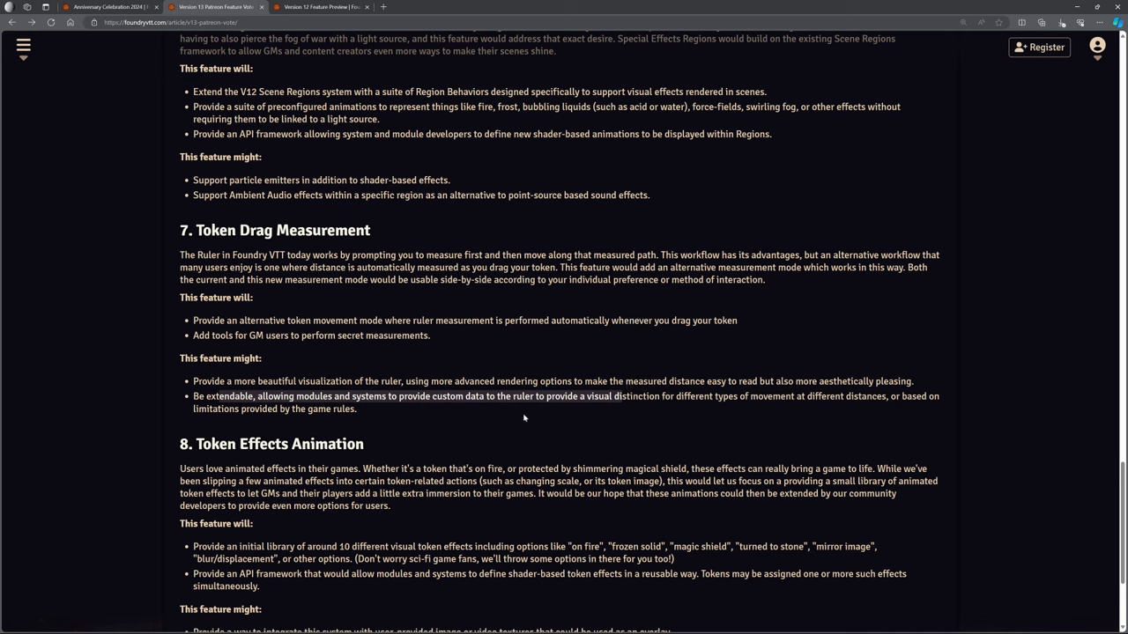
mouse_move(508, 365)
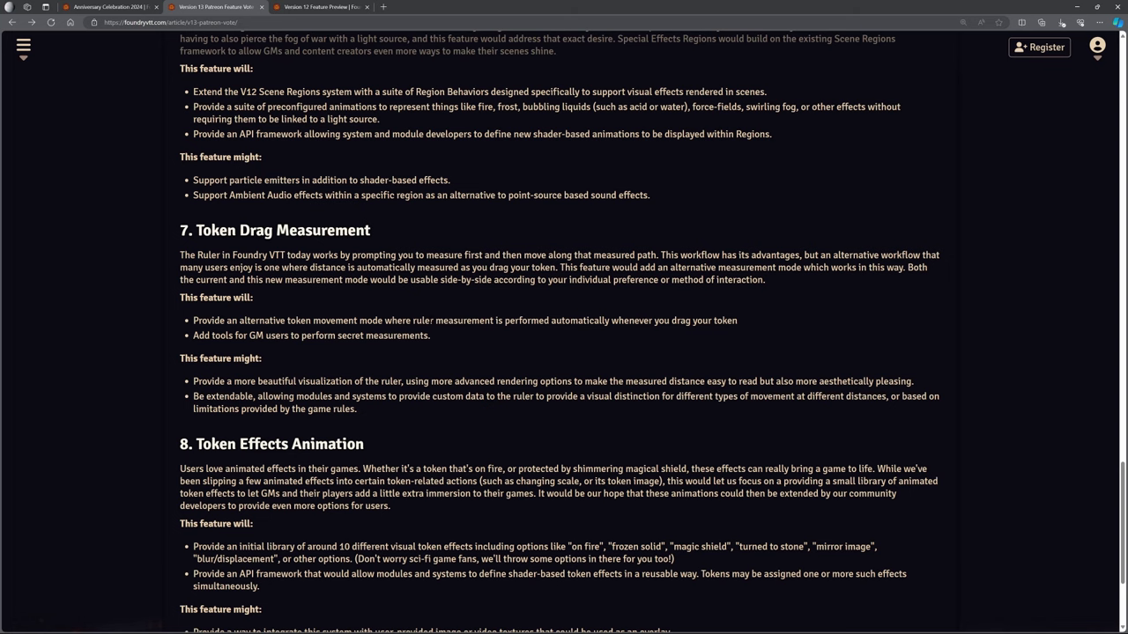
mouse_move(583, 306)
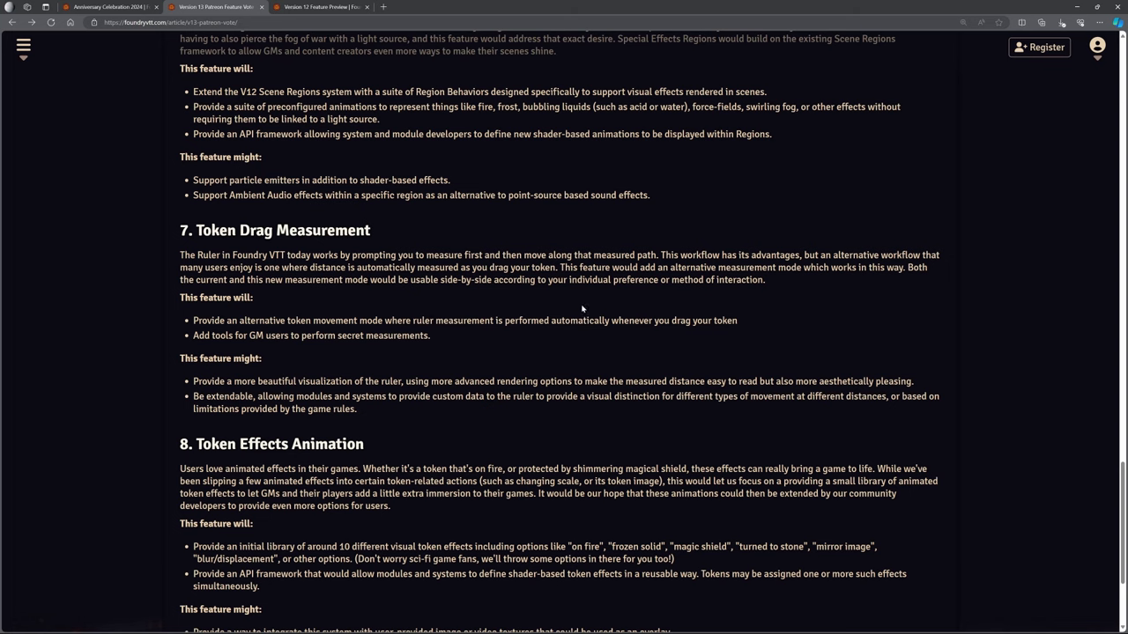
scroll("down", 3)
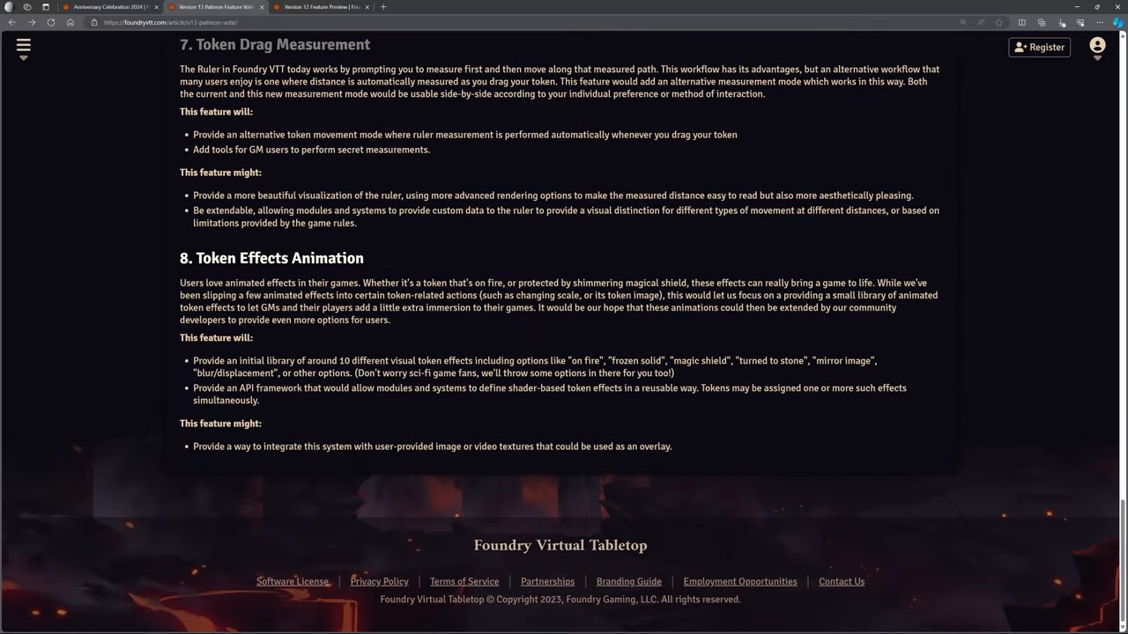
mouse_move(317, 343)
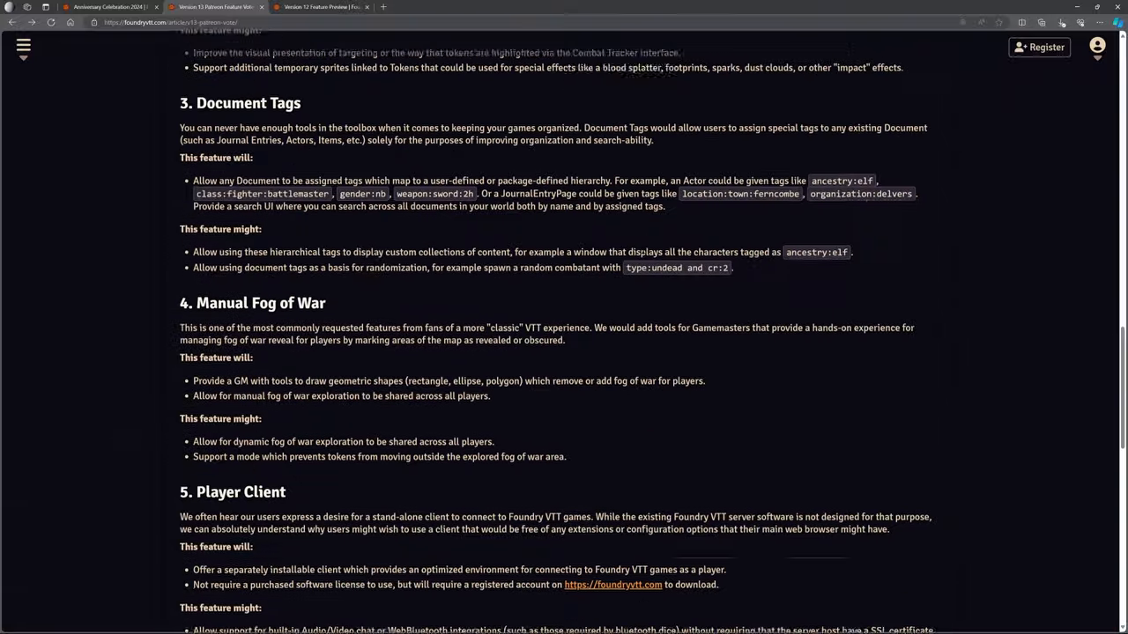
- Scroll back up through the V13 poll items toward the V12 preview
scroll("up", 3)
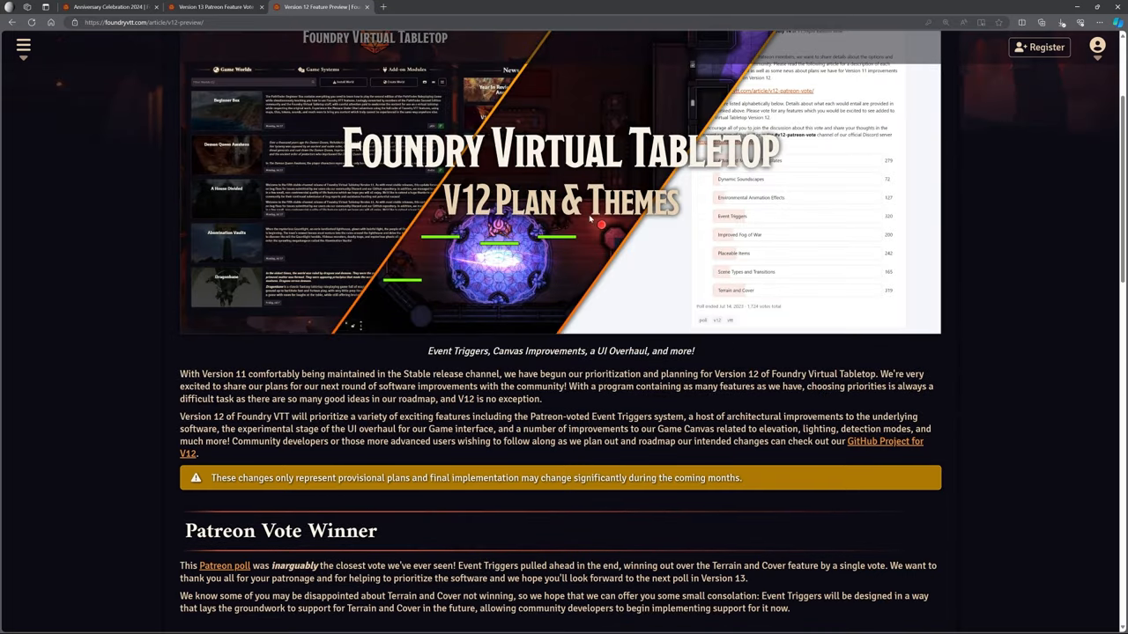
mouse_move(589, 271)
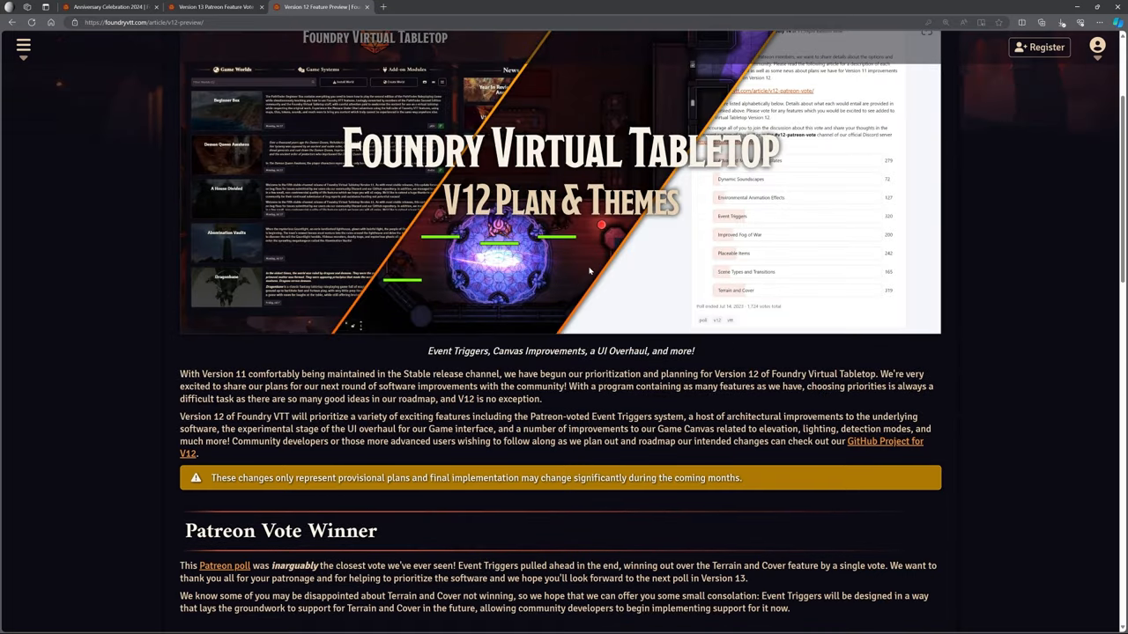
- Read down to Scene Regions and select 'Event Triggers' in the Patreon Vote Winner paragraph
scroll("down", 3)
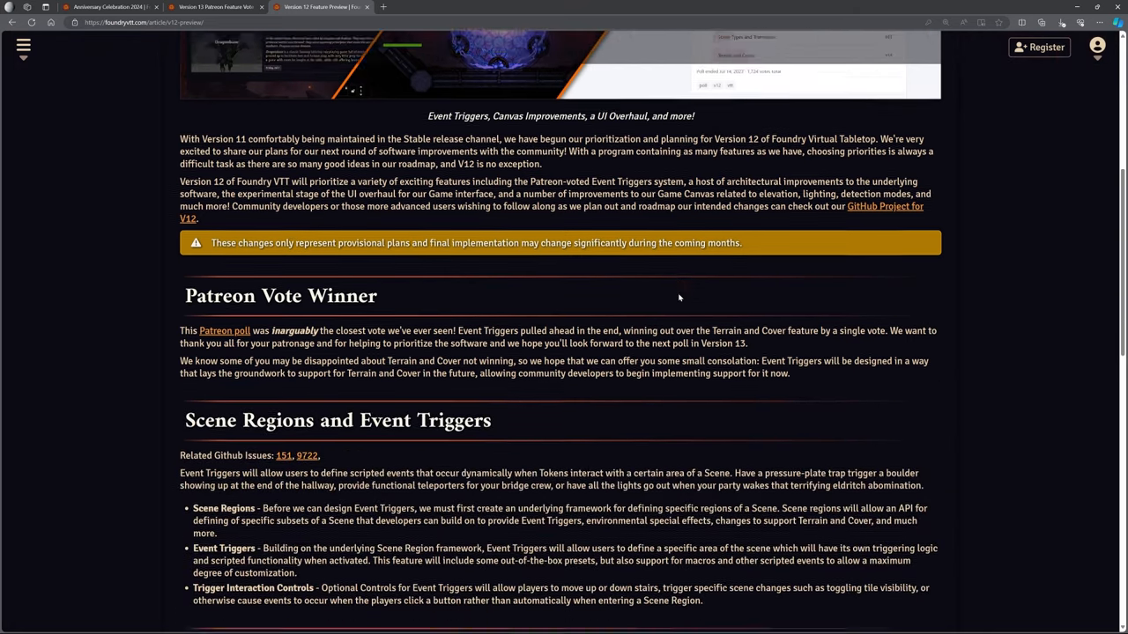
scroll("down", 3)
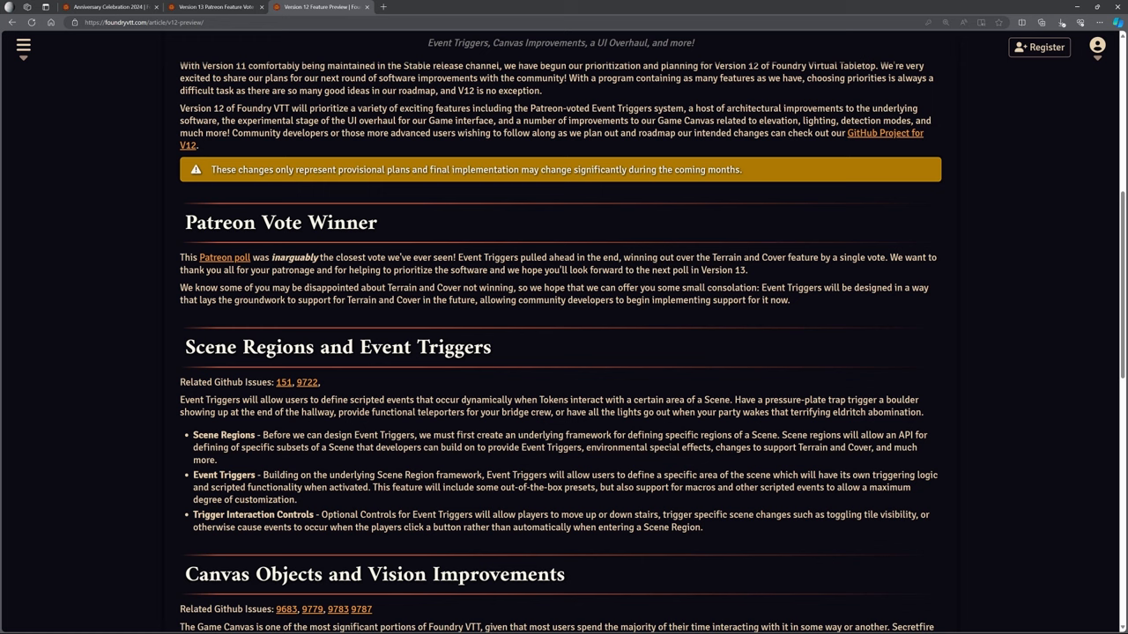
double_click(488, 257)
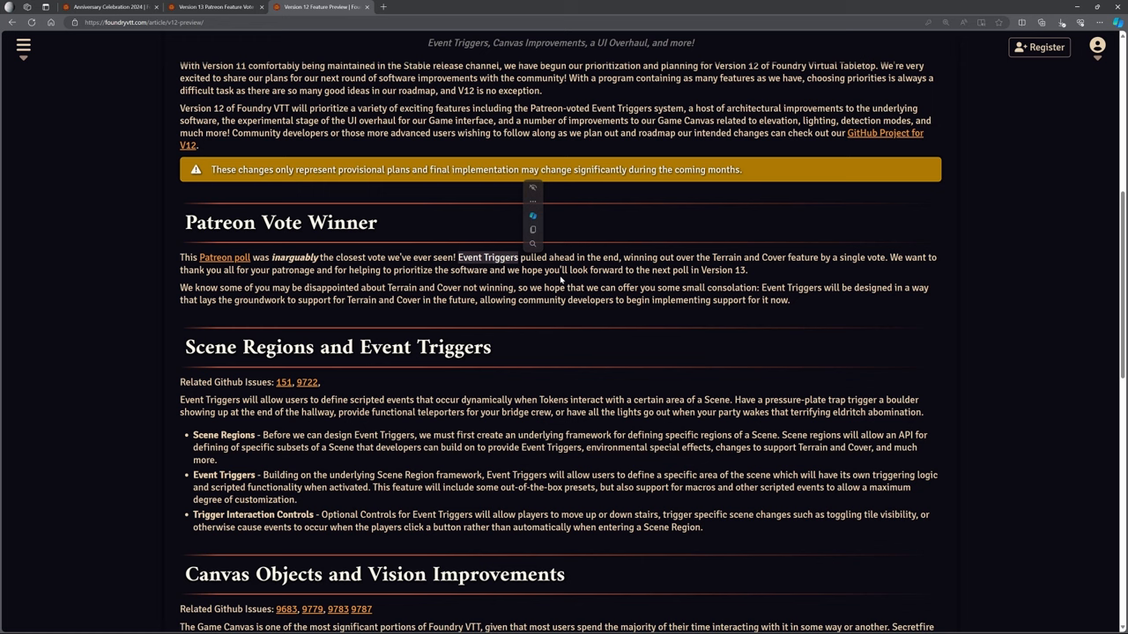
mouse_move(590, 280)
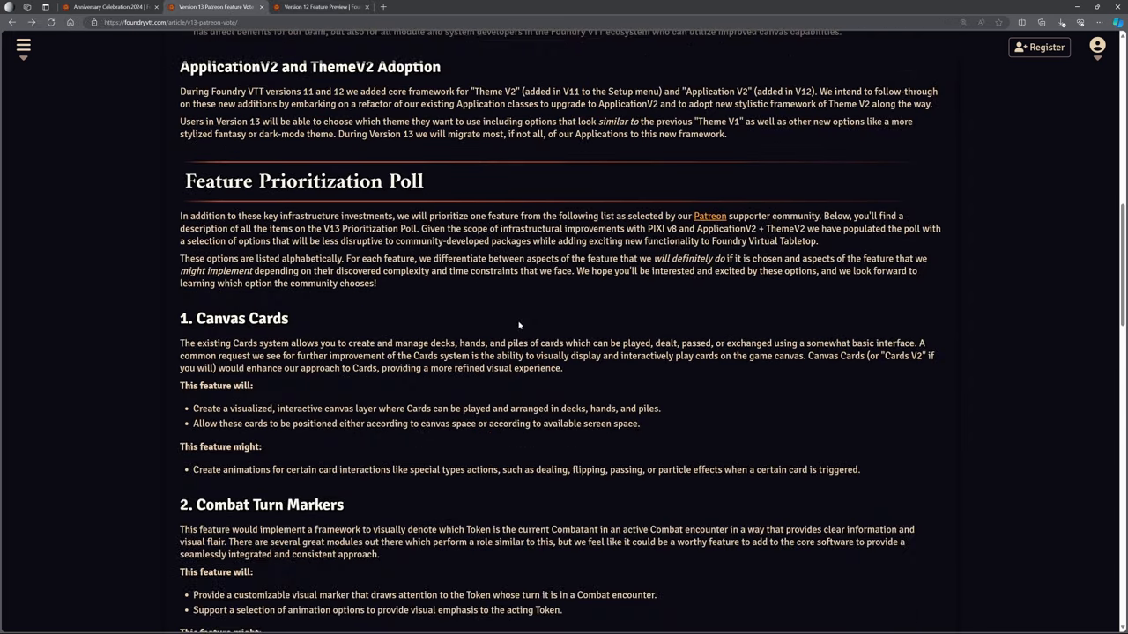
- Glance at the V13 Infrastructure Investments, then return to the Version 12 Feature Preview article
scroll("down", 3)
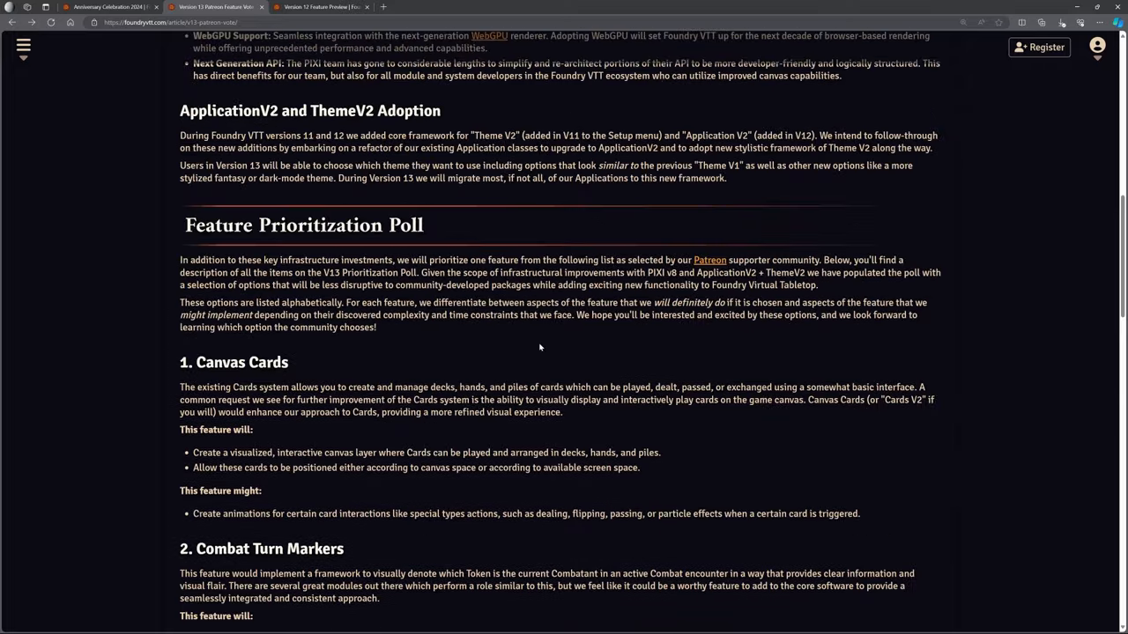
scroll("up", 3)
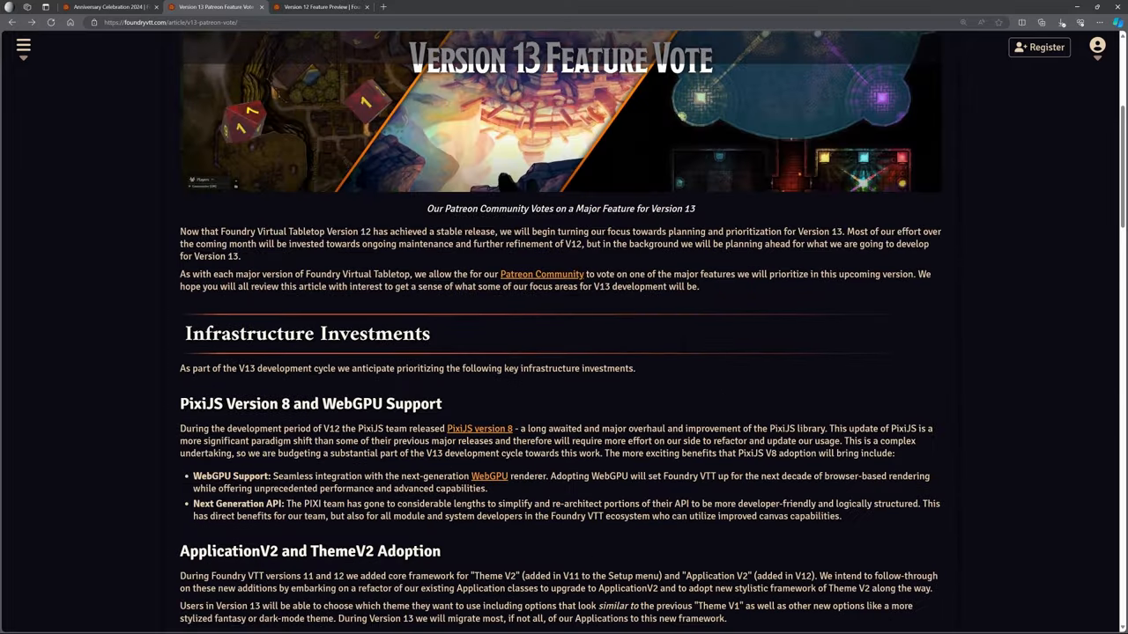
scroll("down", 3)
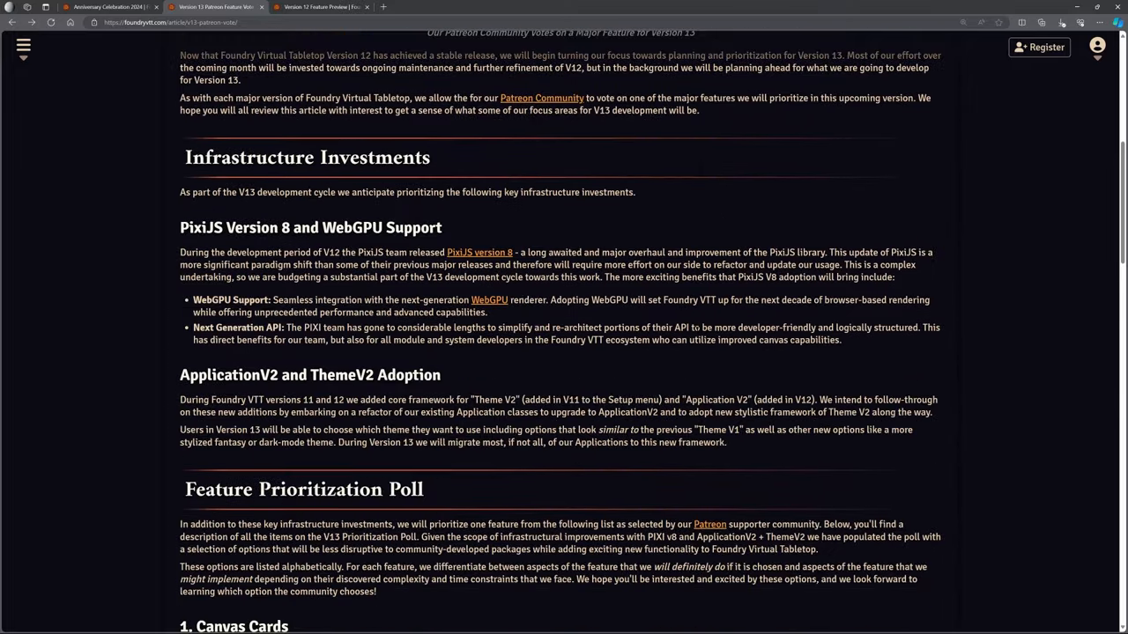
mouse_move(707, 364)
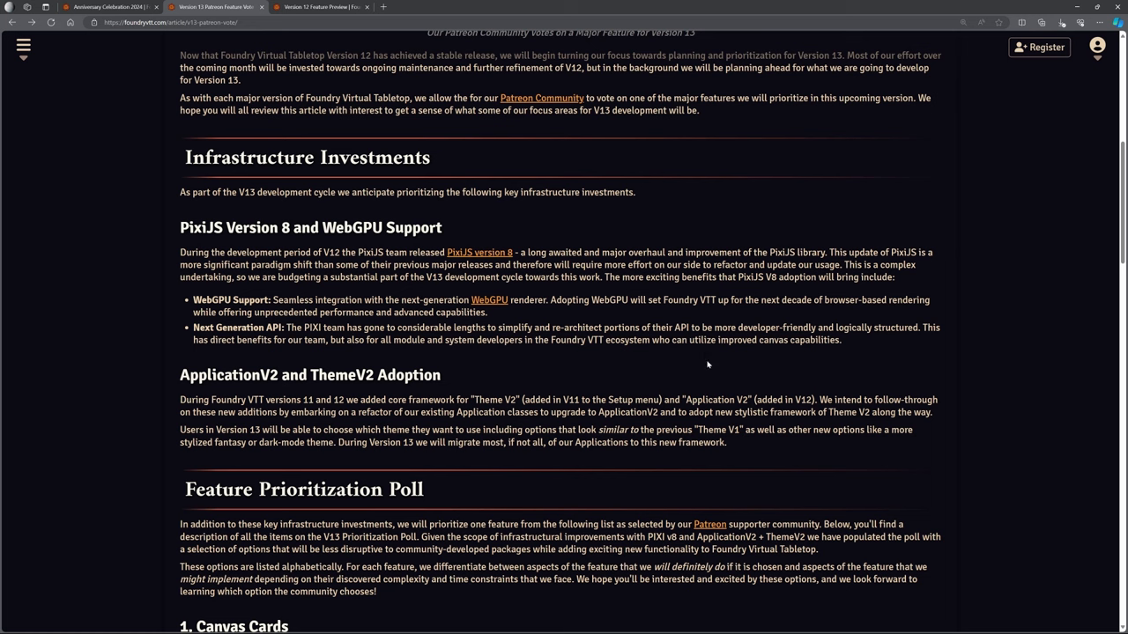
mouse_move(482, 379)
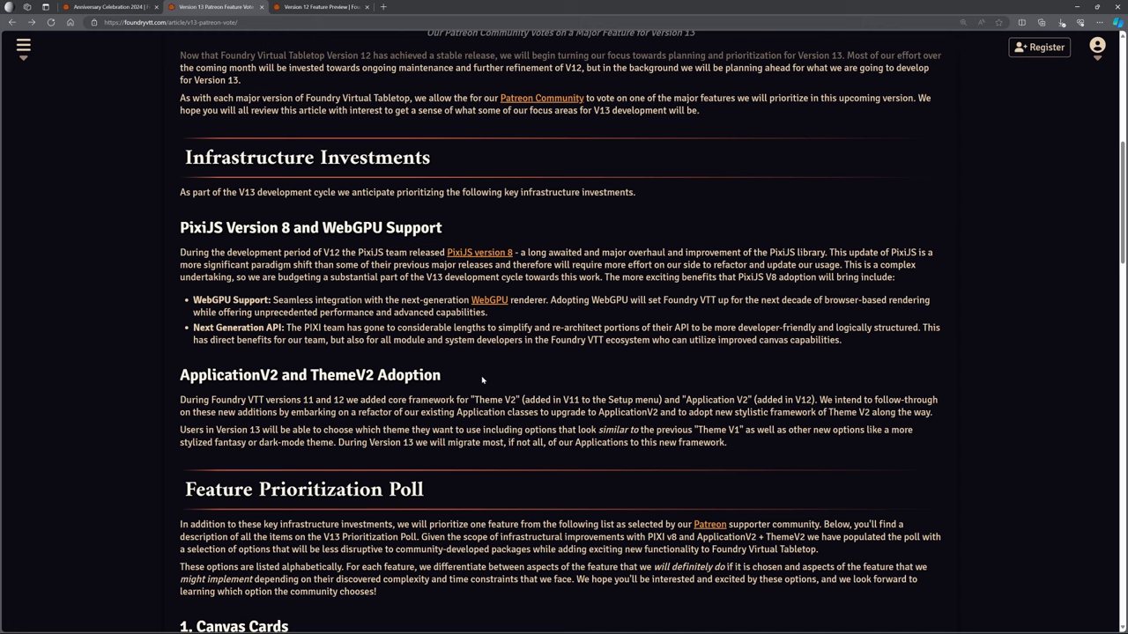
left_click(317, 7)
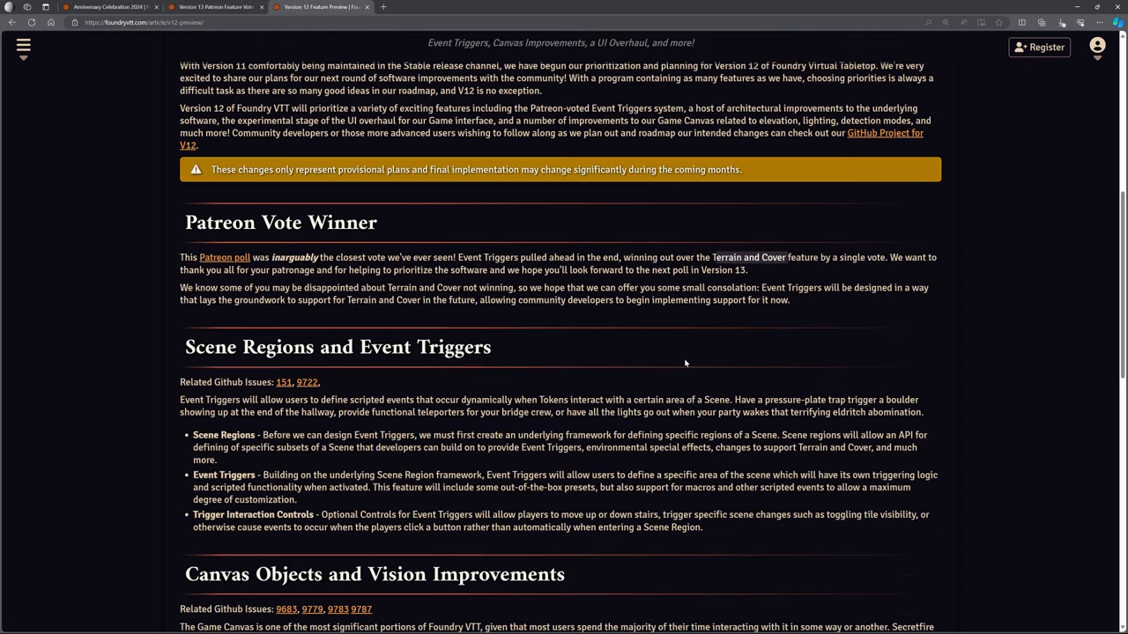
mouse_move(700, 345)
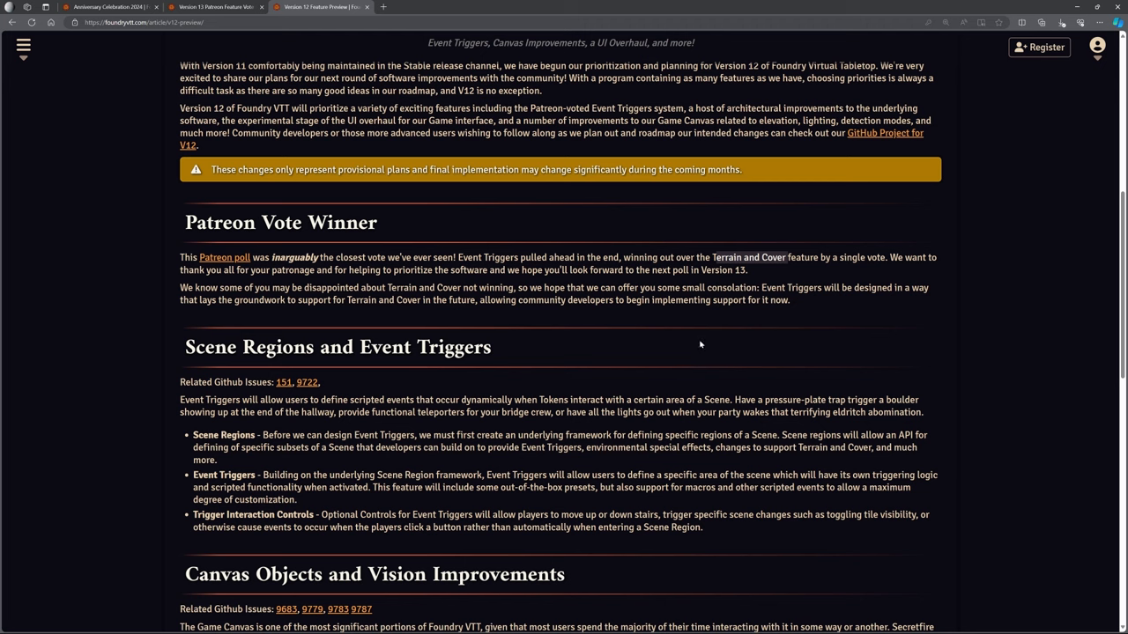
mouse_move(772, 344)
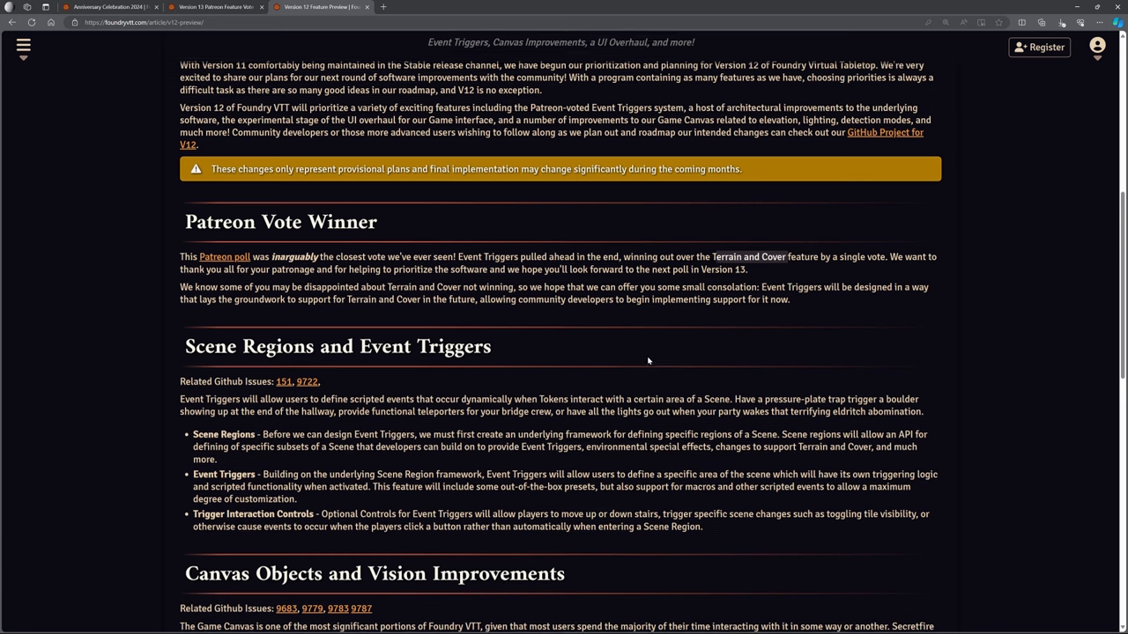
scroll("down", 3)
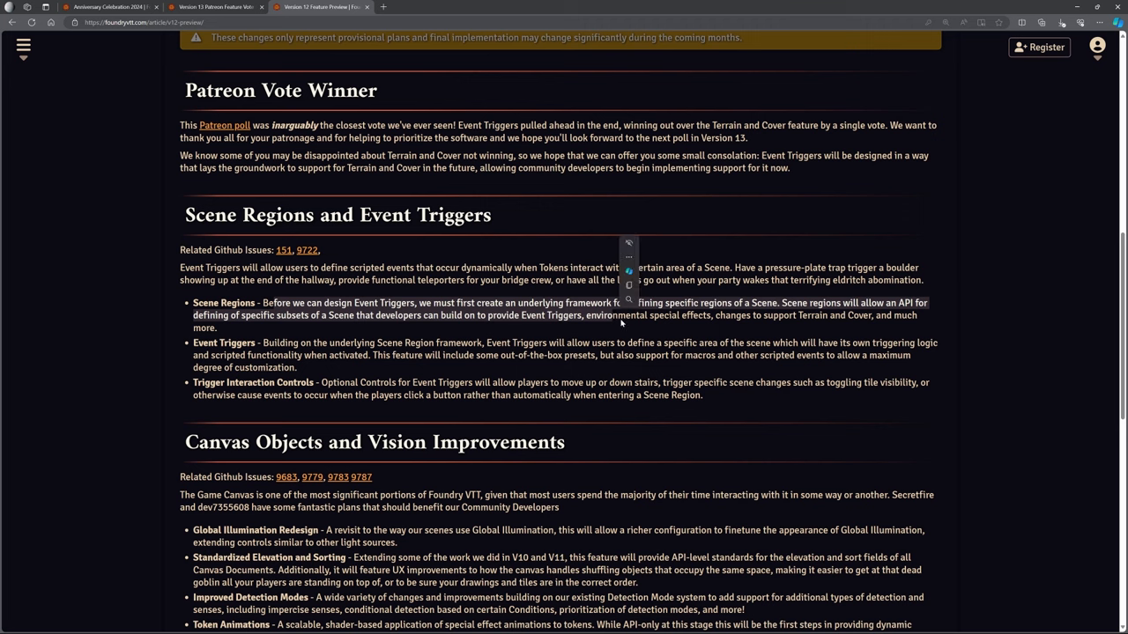
mouse_move(641, 331)
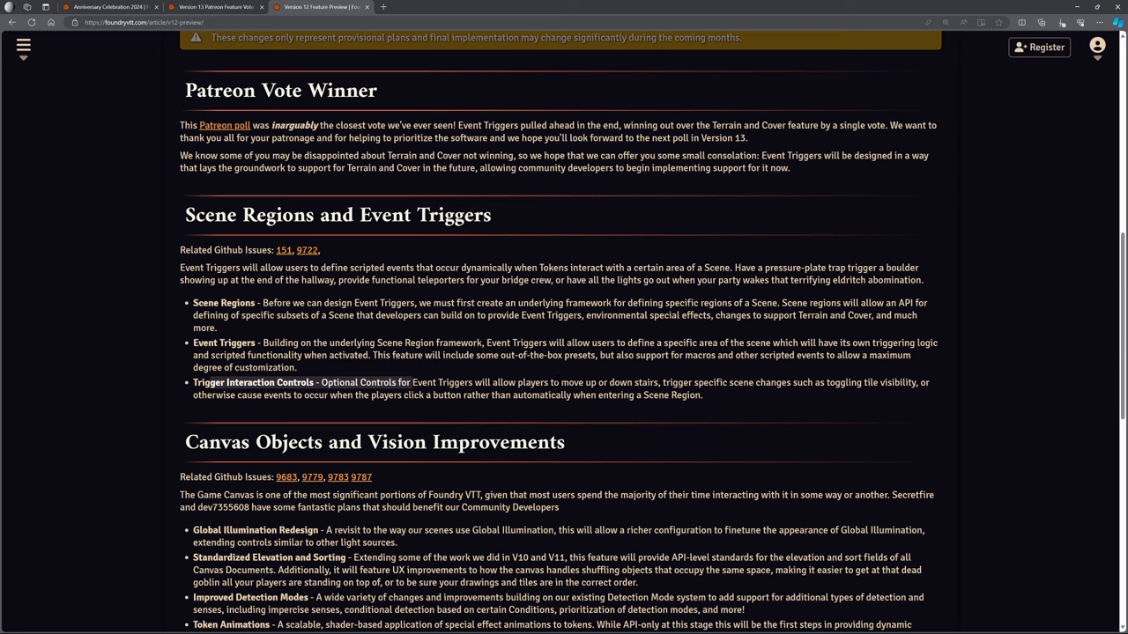
scroll("down", 3)
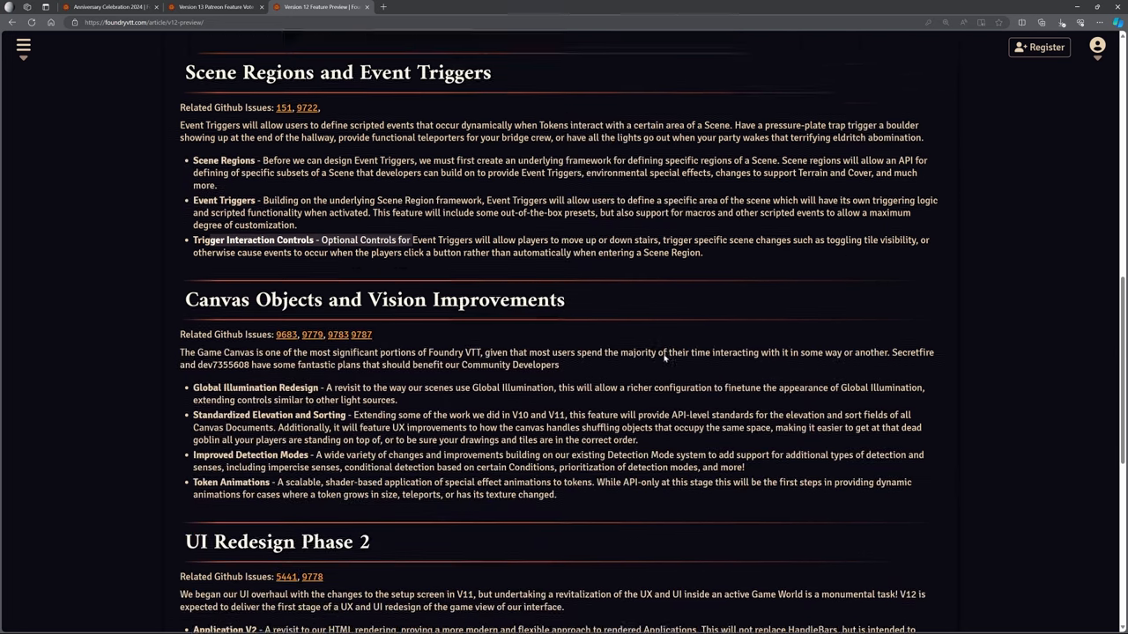
- Scroll past UI Redesign Phase 2 to Other Architectural Improvements and the article's closing paragraph
scroll("down", 3)
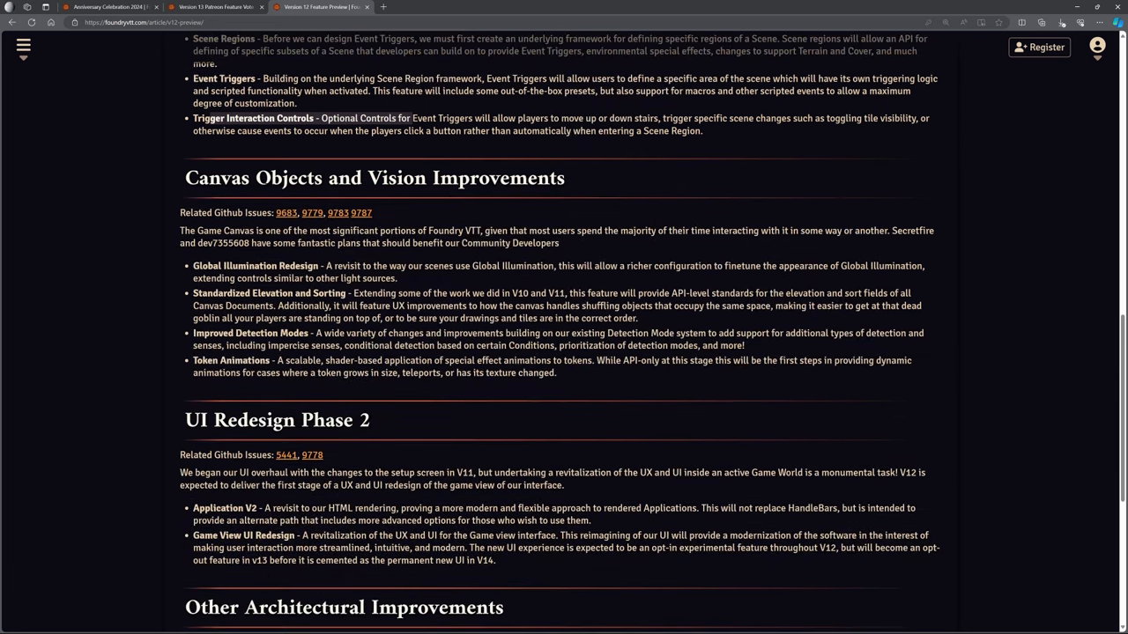
mouse_move(502, 279)
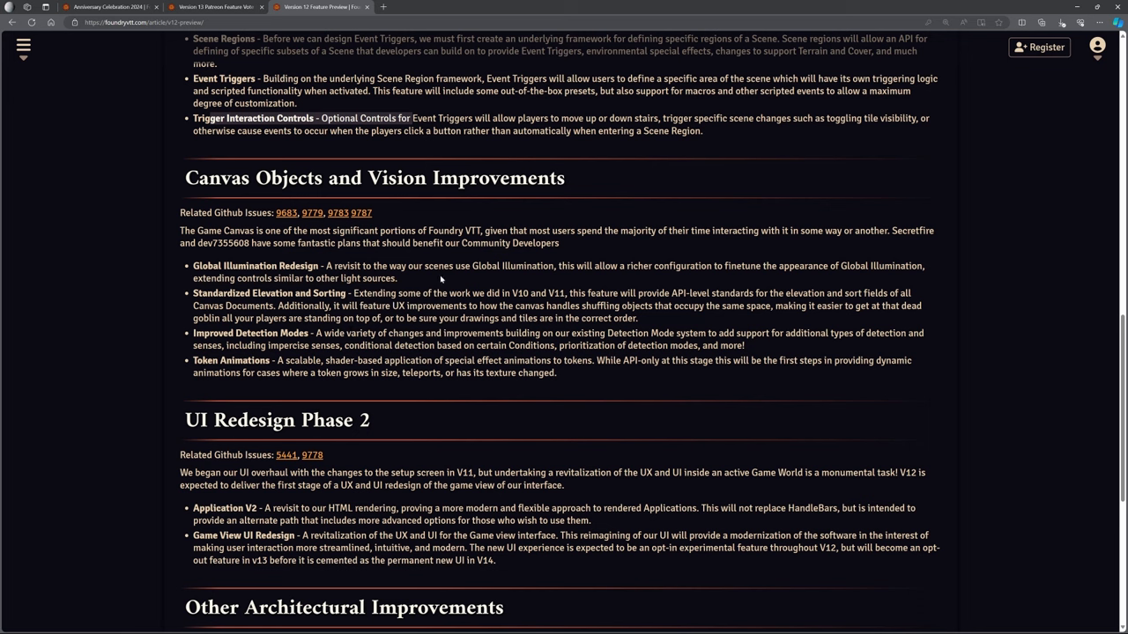
mouse_move(445, 282)
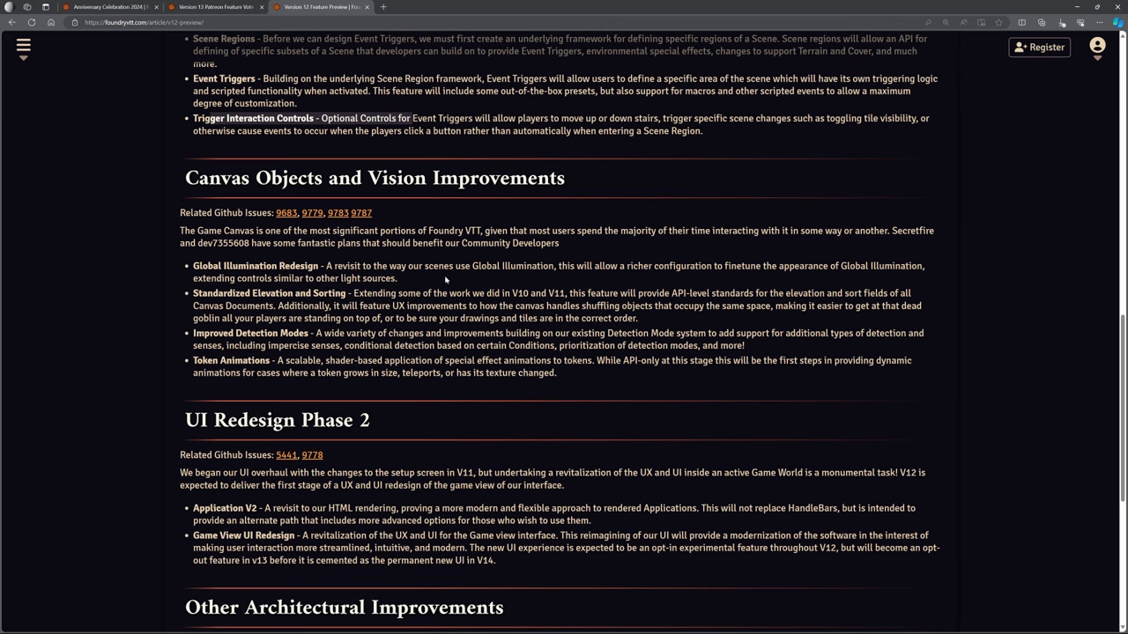
scroll("down", 3)
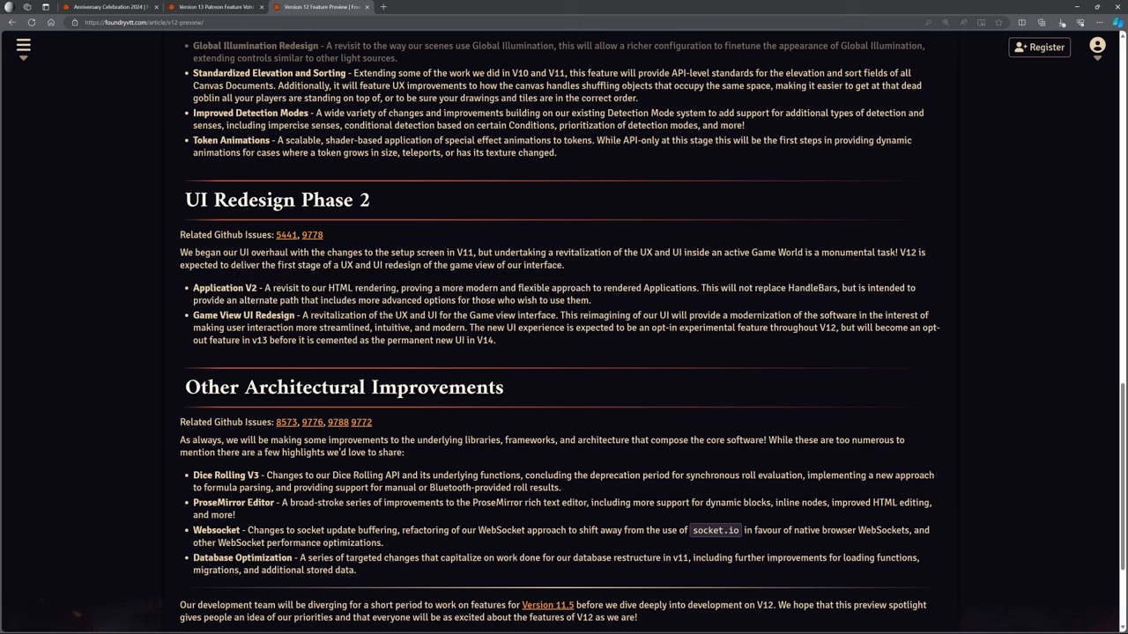
mouse_move(503, 279)
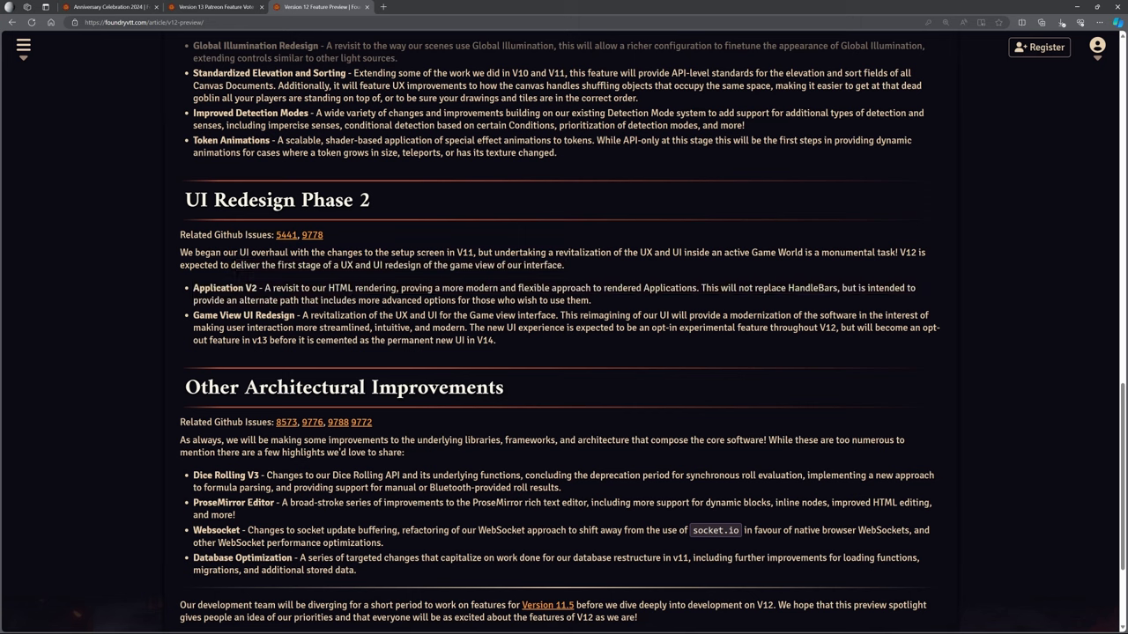
scroll("down", 3)
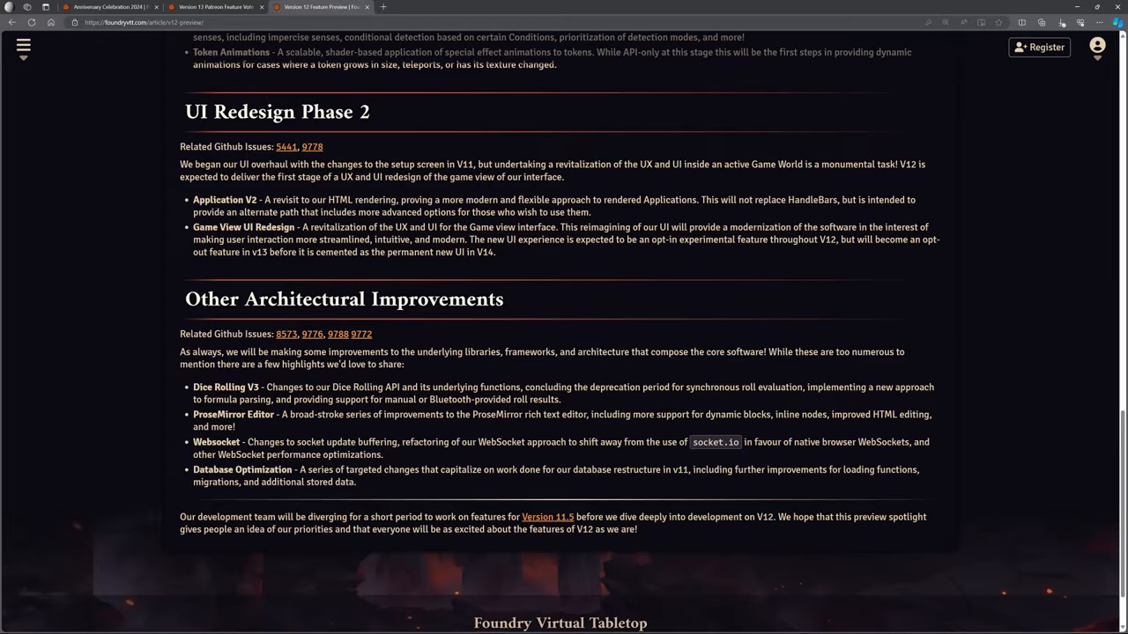
mouse_move(443, 371)
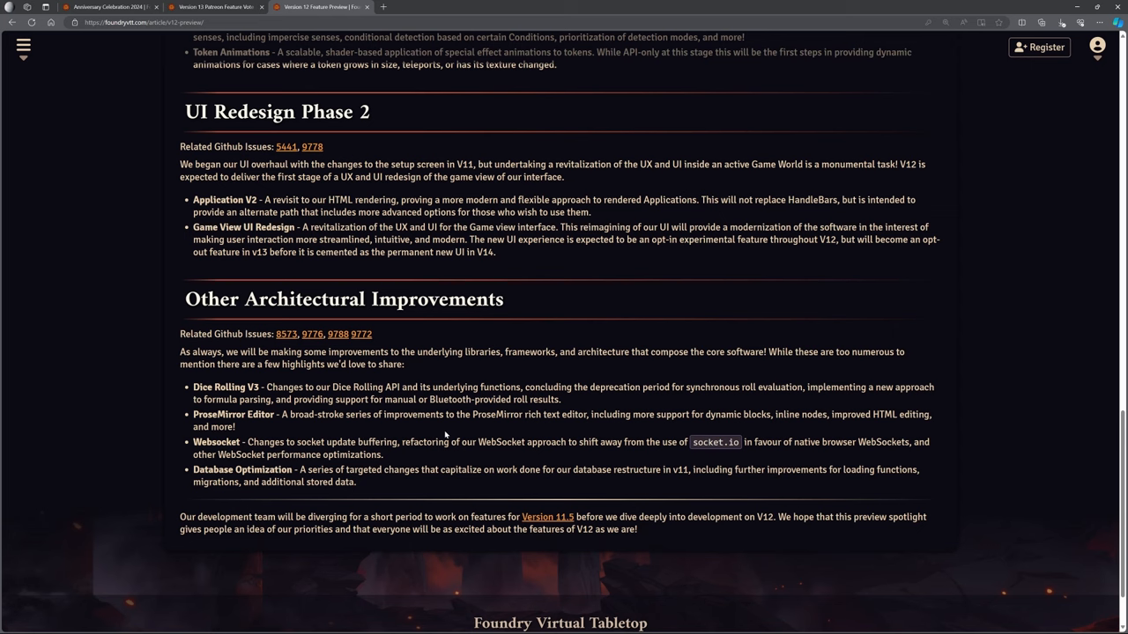
mouse_move(502, 435)
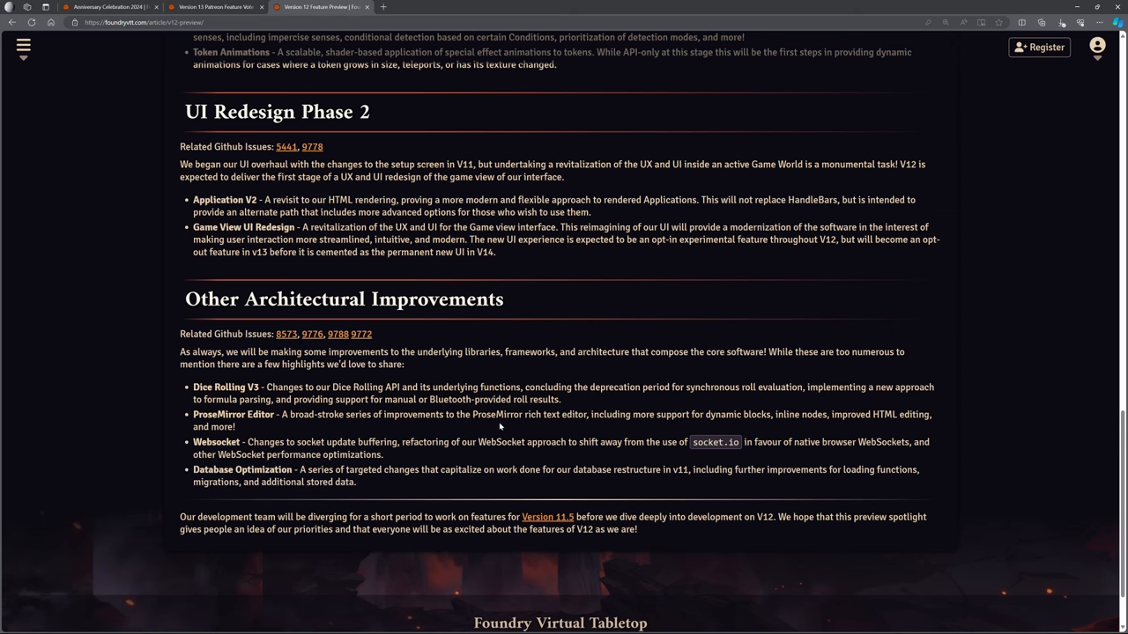
mouse_move(506, 427)
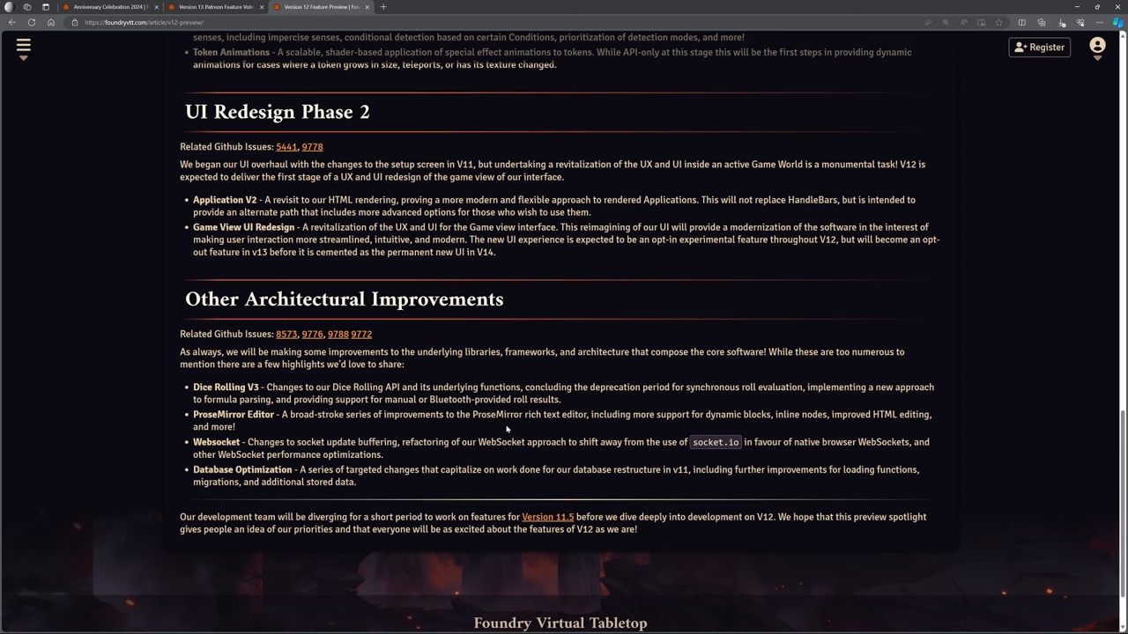
- Scroll up through the V12 preview to its title and V12 Plan & Themes banner
scroll("up", 3)
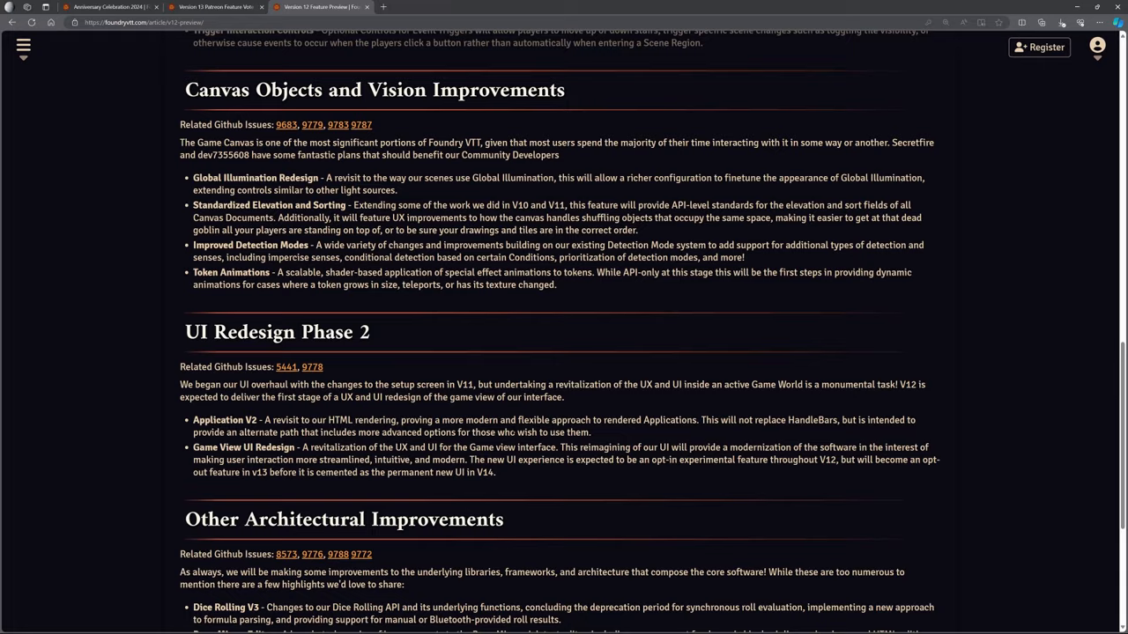
scroll("up", 3)
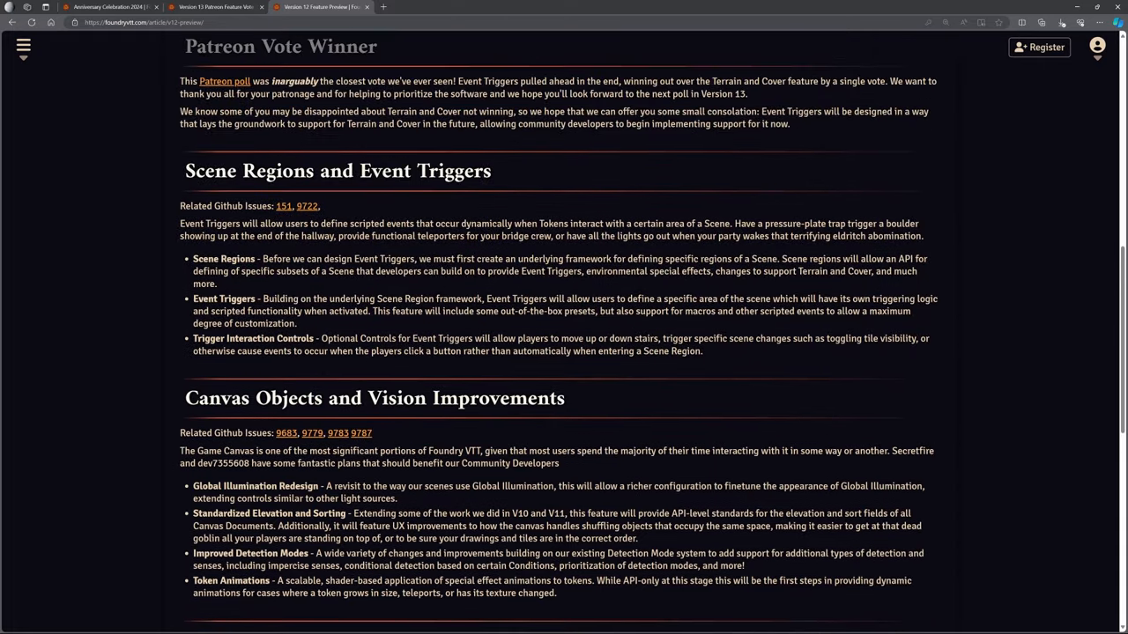
scroll("up", 3)
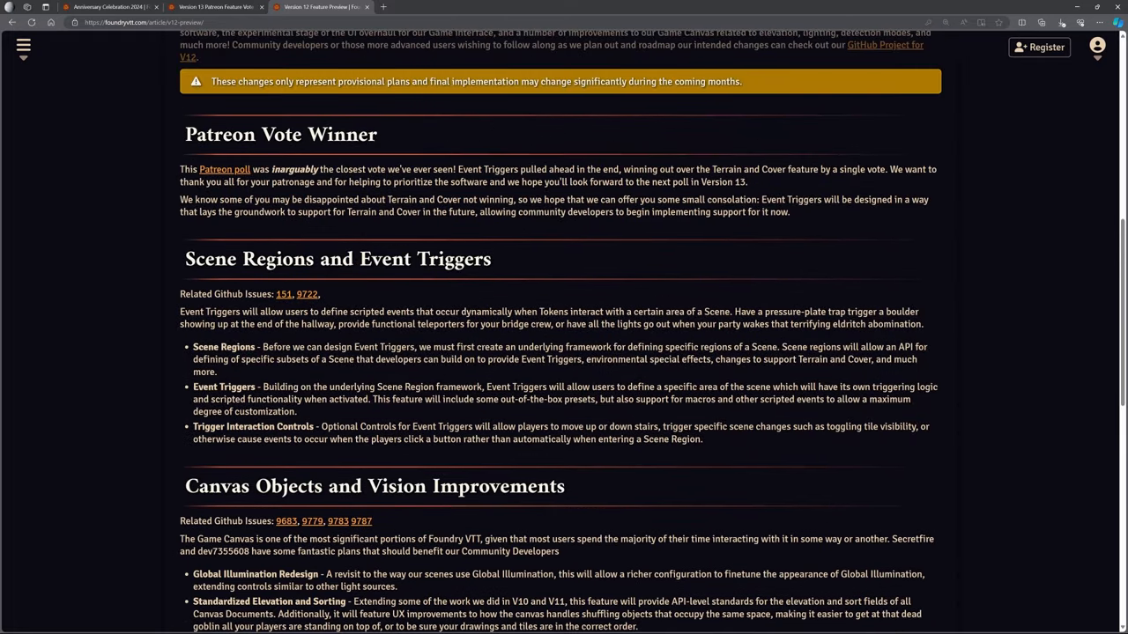
mouse_move(588, 412)
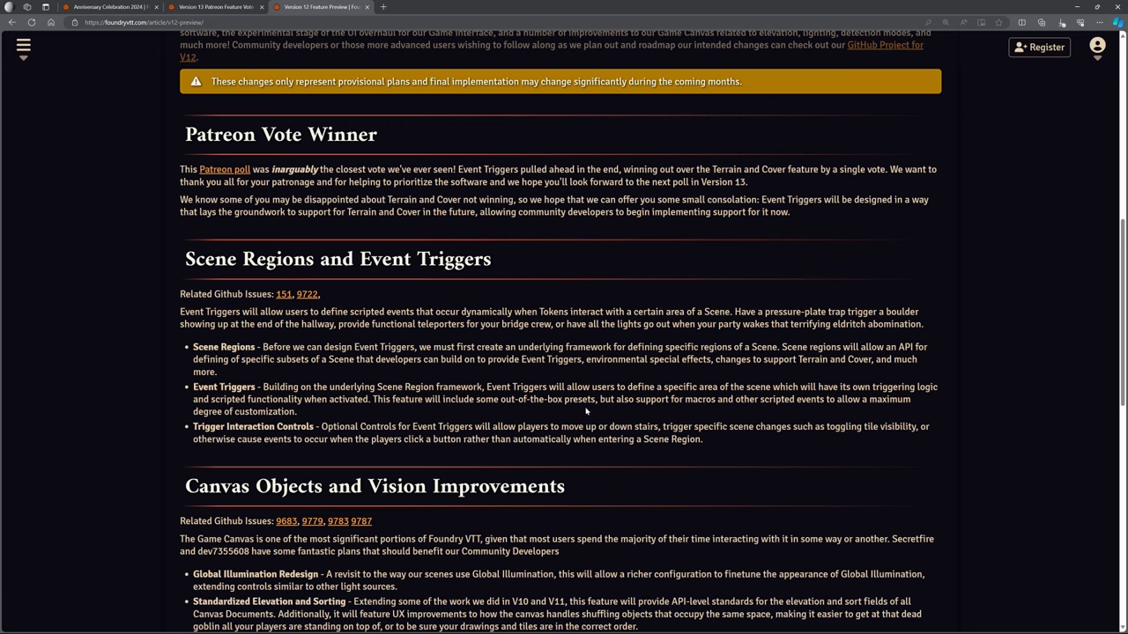
scroll("up", 3)
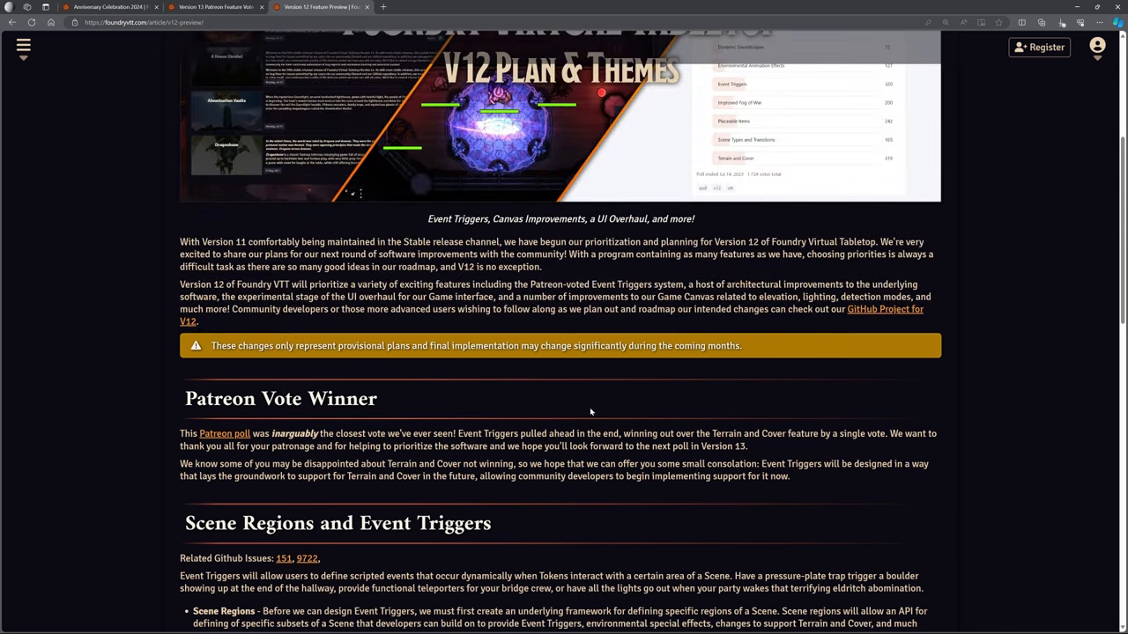
scroll("up", 3)
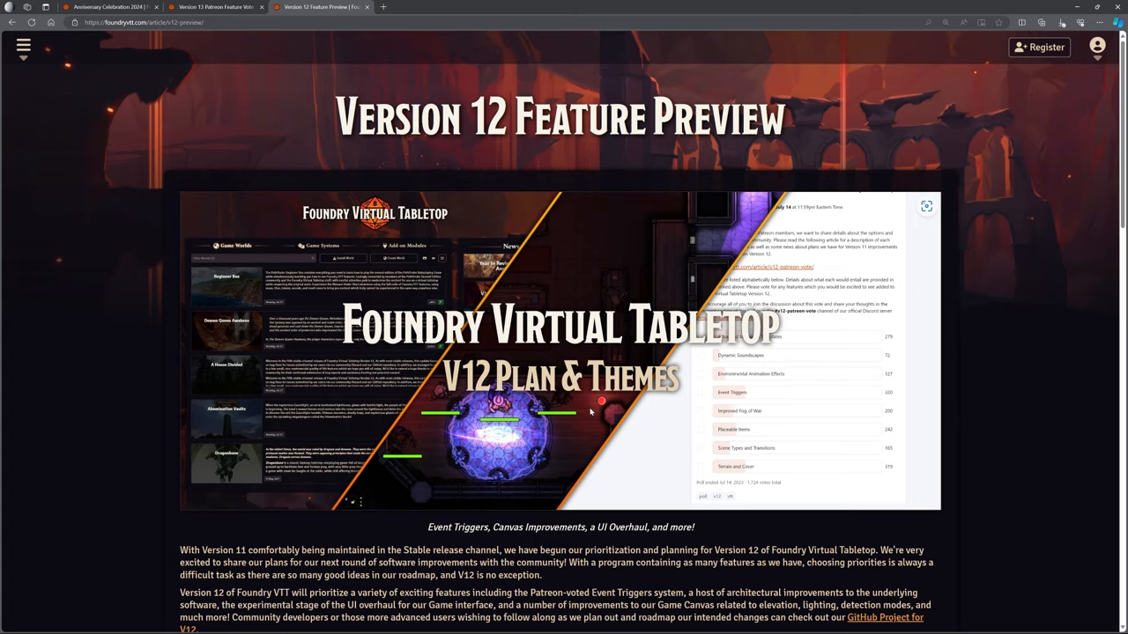
- Scroll to the V12 article's end, then switch to the Anniversary Celebration 2024 page
scroll("down", 3)
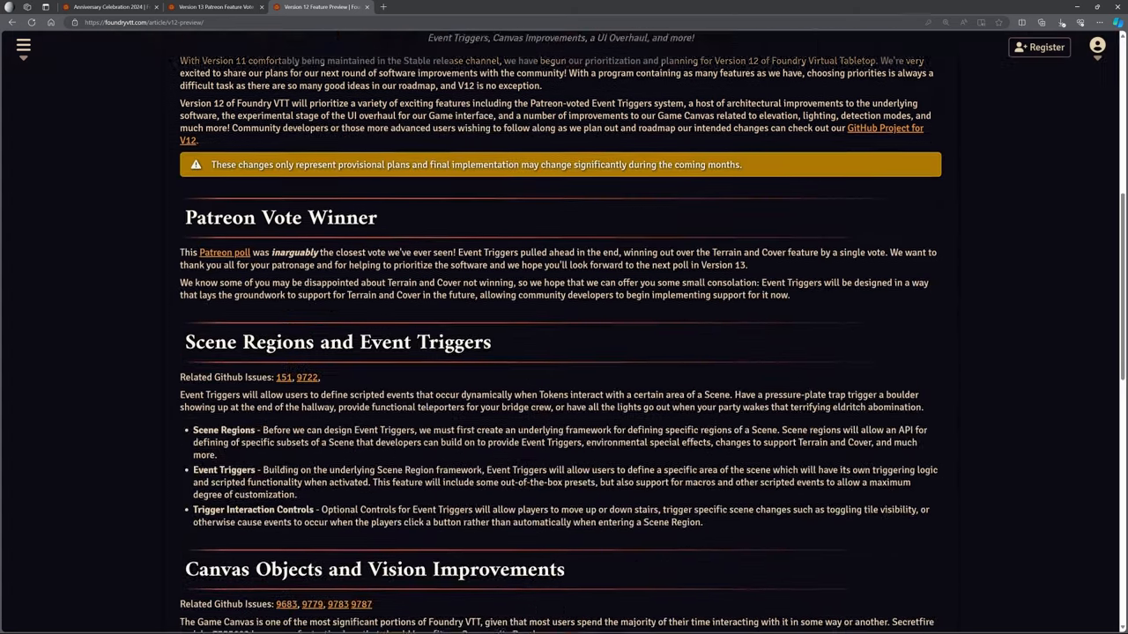
scroll("down", 3)
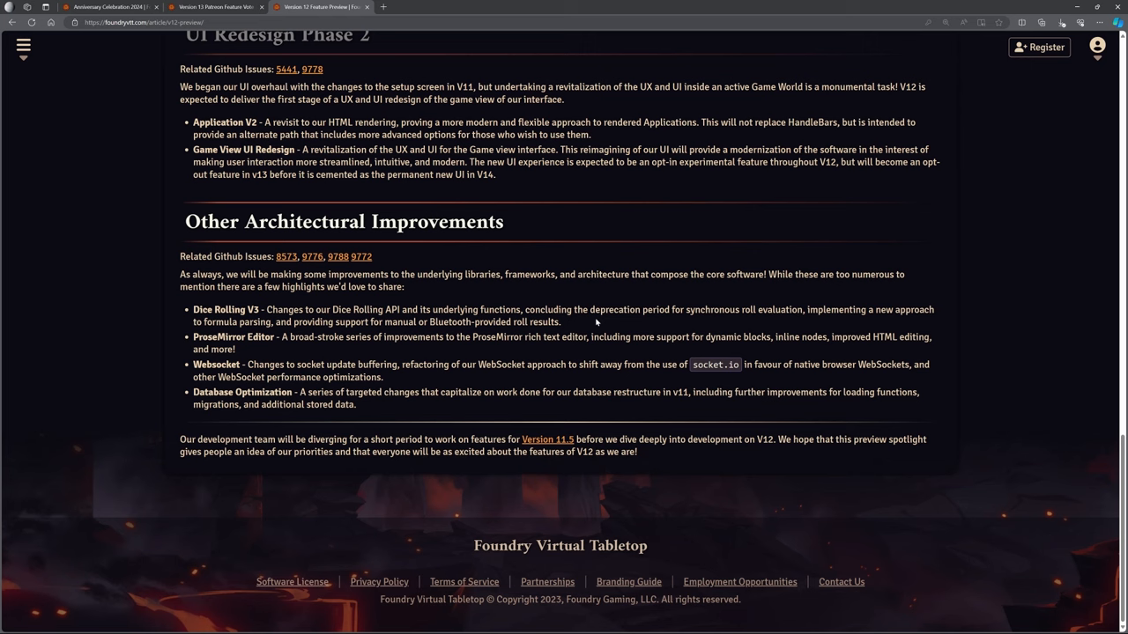
mouse_move(594, 332)
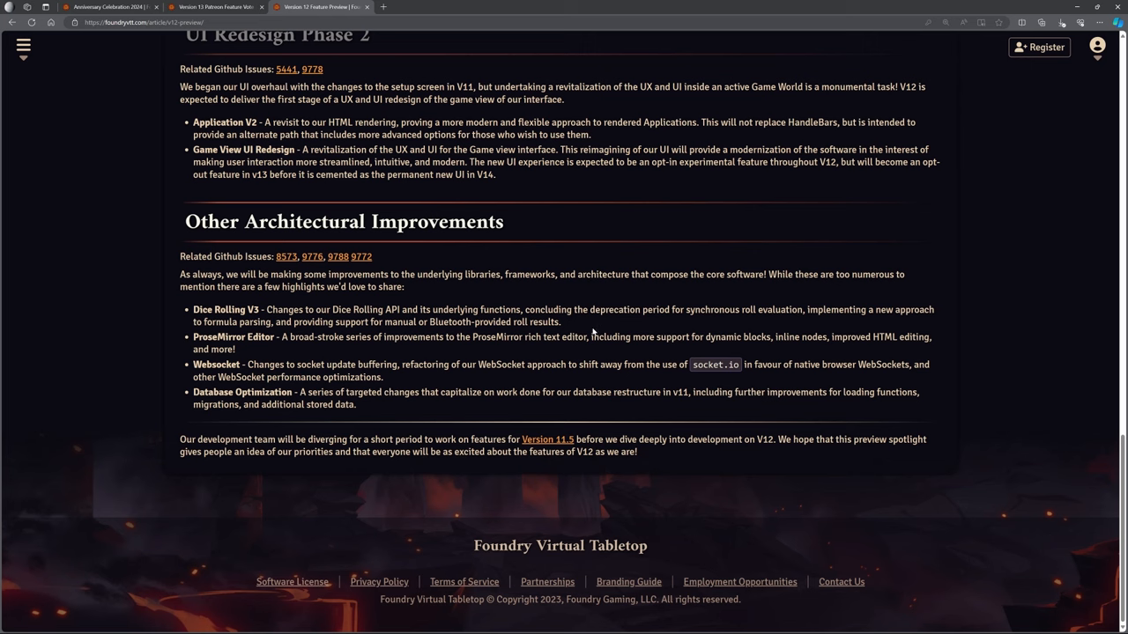
mouse_move(642, 345)
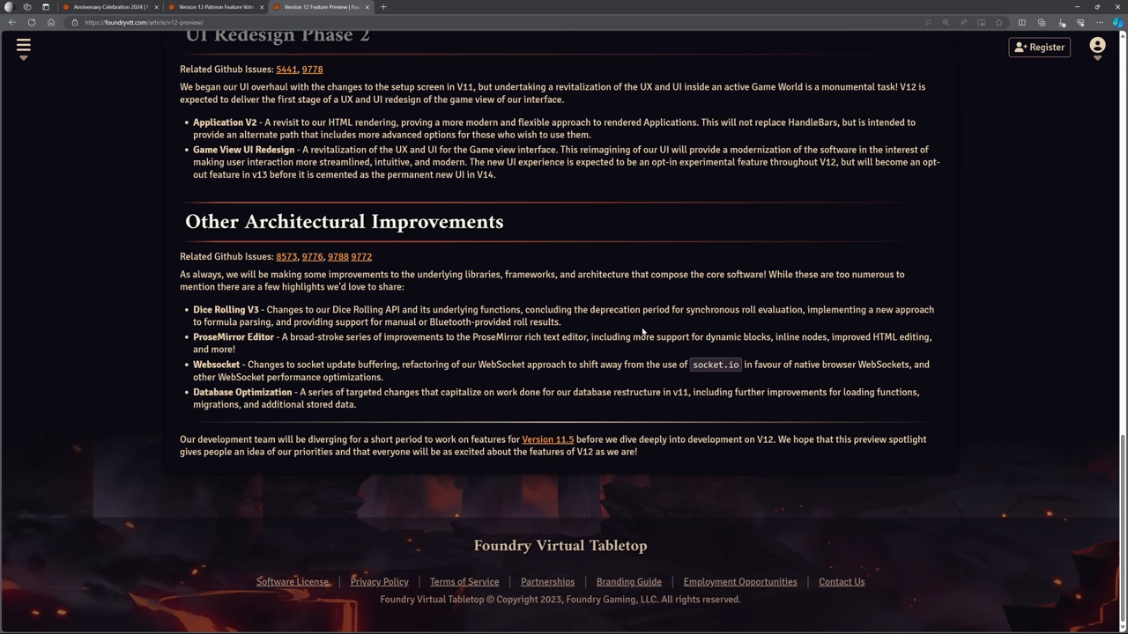
left_click(105, 7)
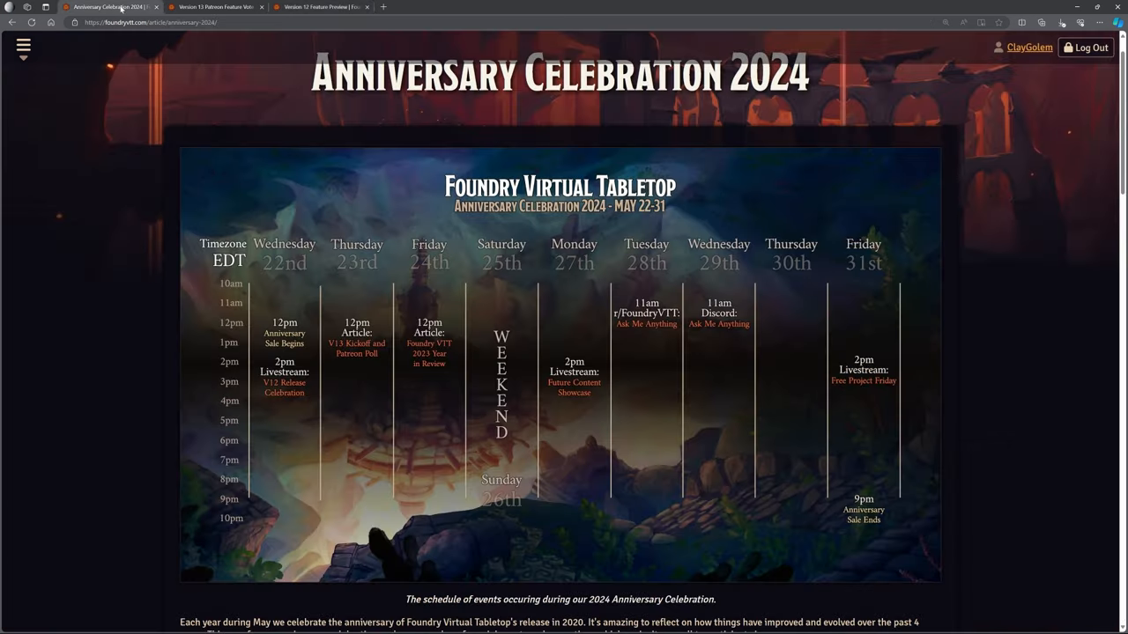